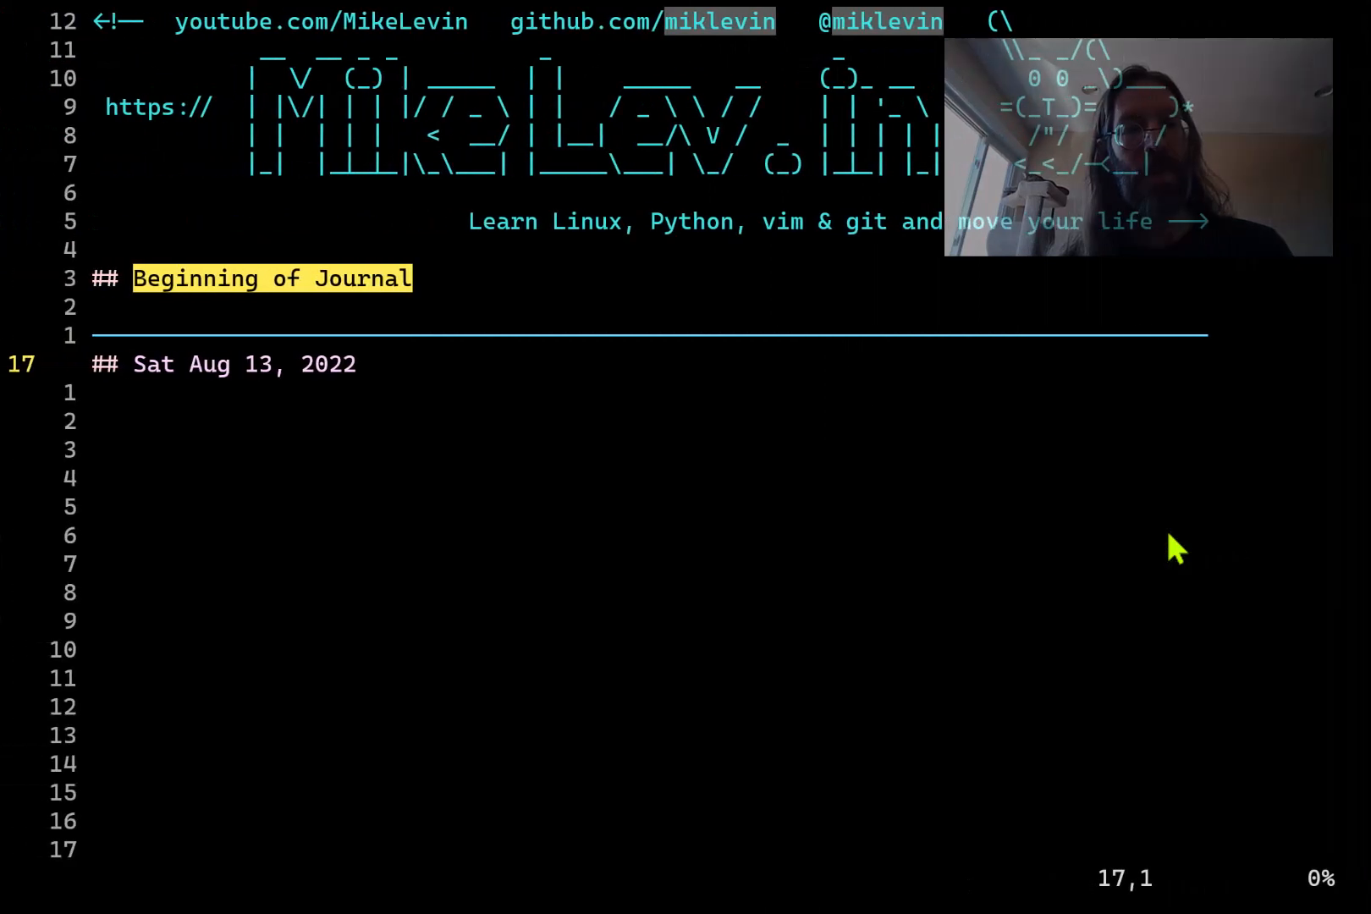
# Switch from the journal to the browser's paused Levinux introduction video on YouTube
pyautogui.press('V')
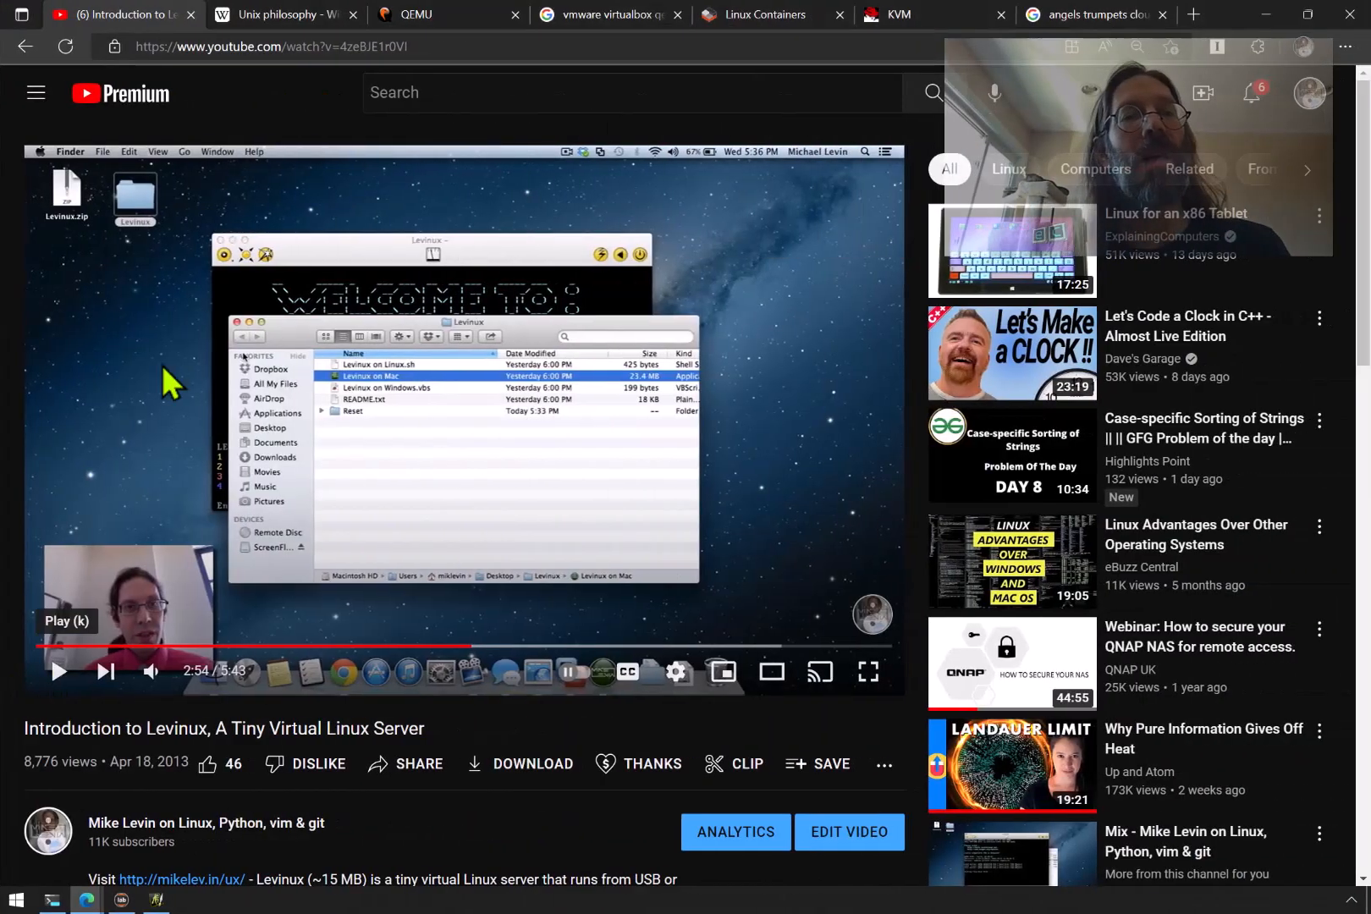
# Switch to the Wikipedia Unix philosophy article tab showing its introduction
pyautogui.click(279, 14)
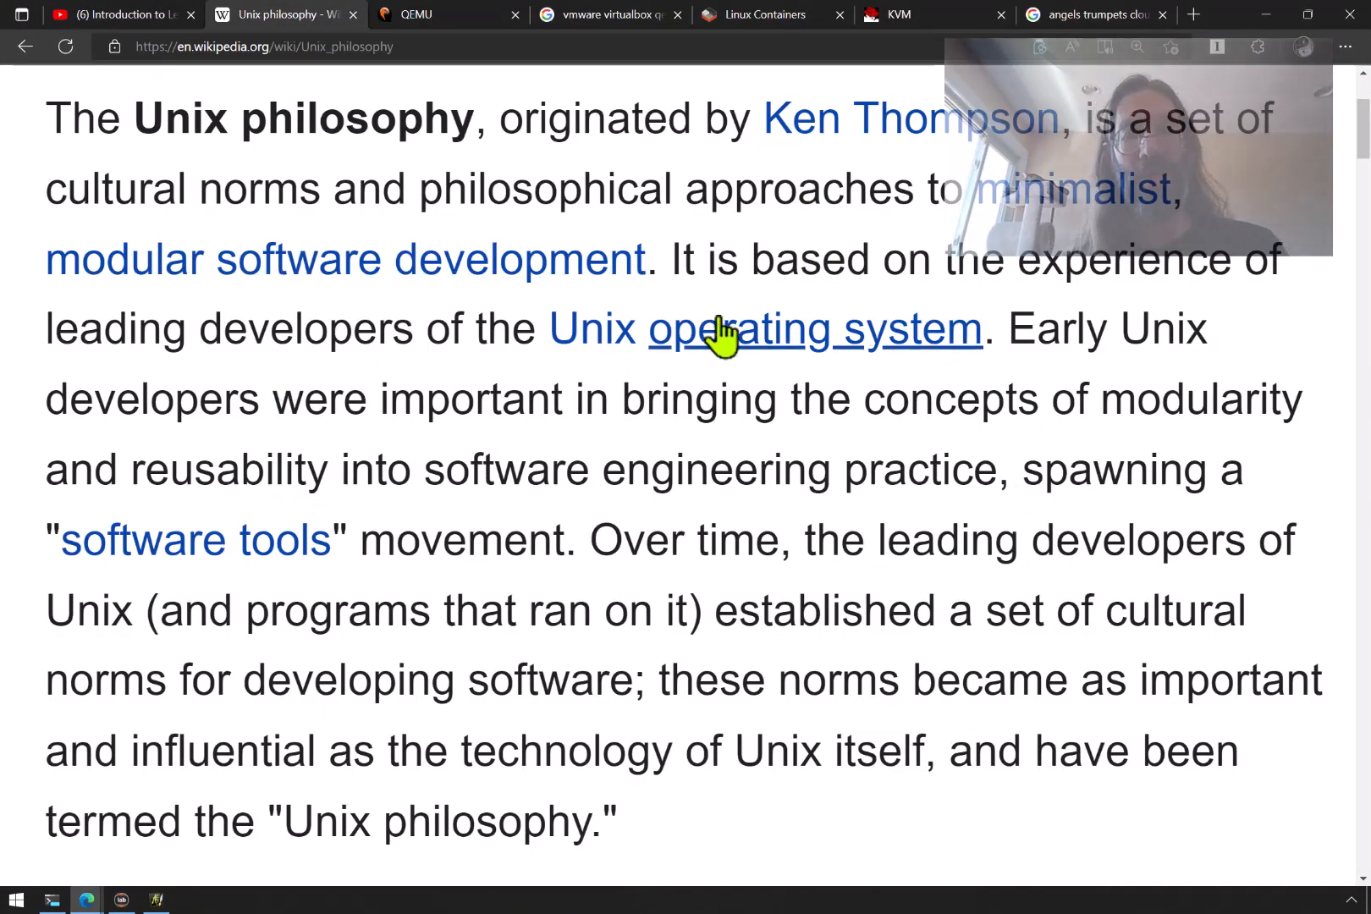
pyautogui.moveTo(805, 612)
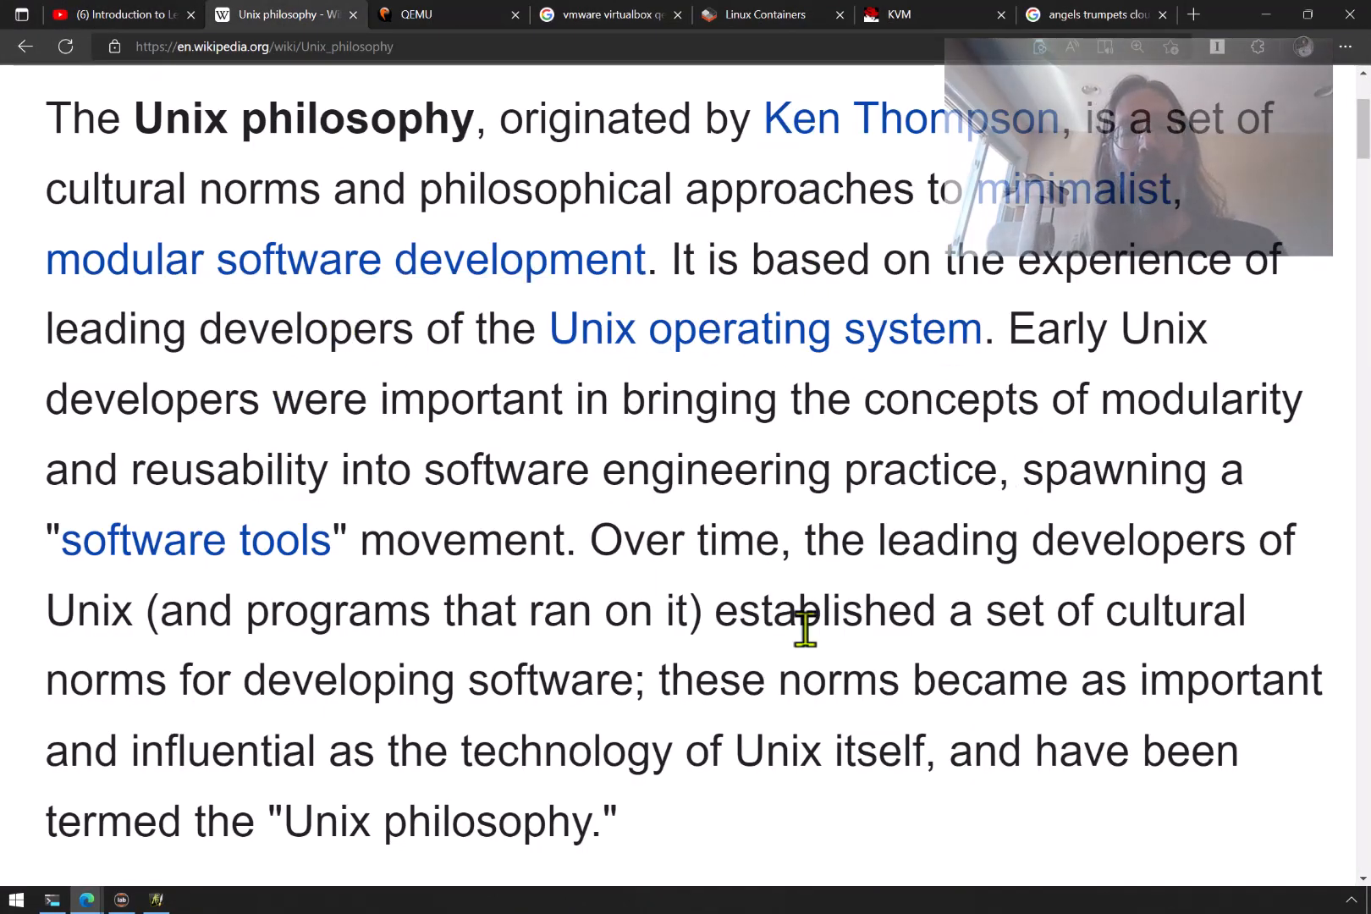
pyautogui.moveTo(170, 533)
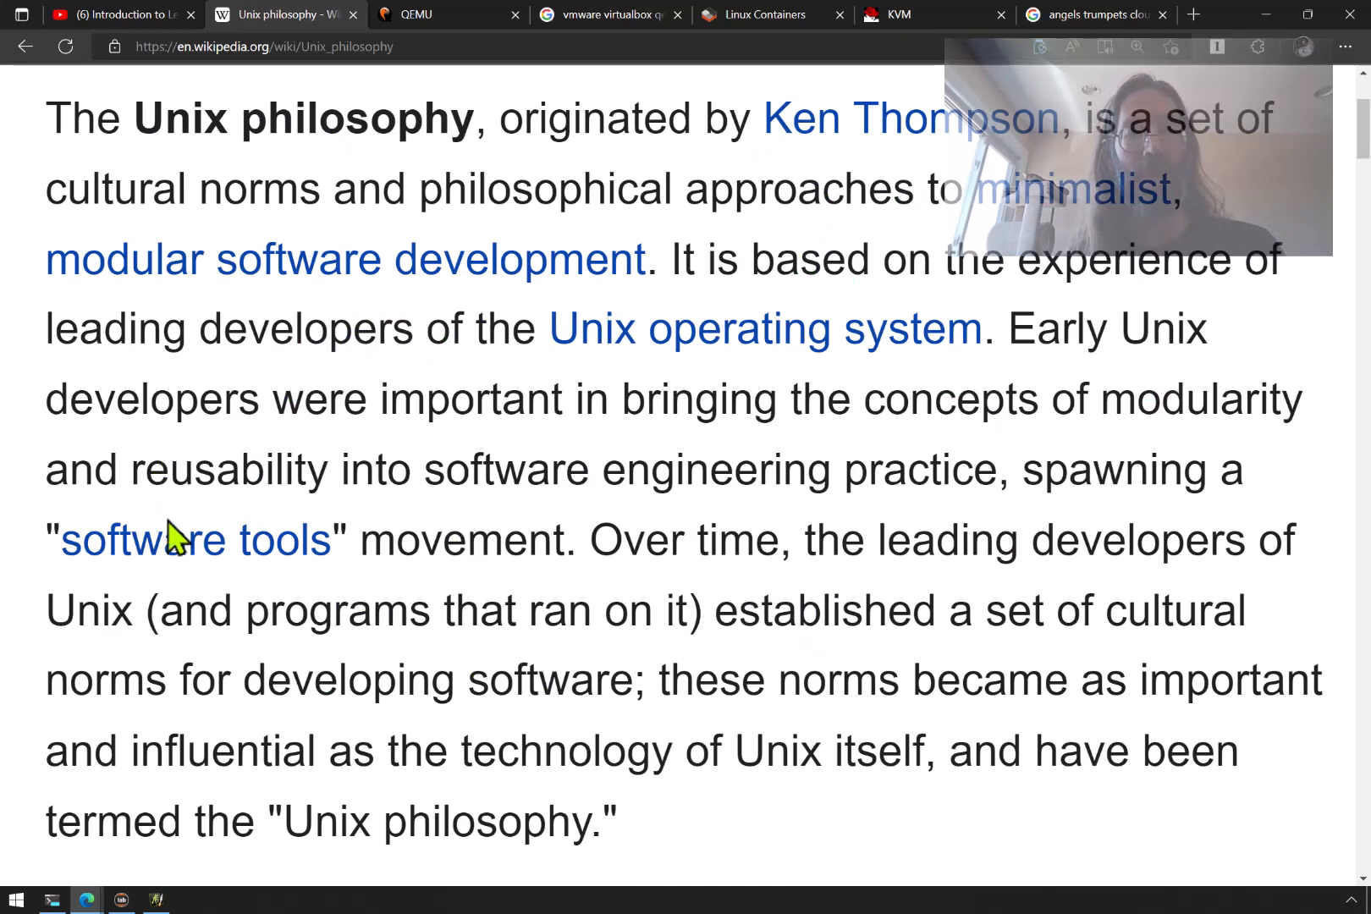
pyautogui.moveTo(1029, 773)
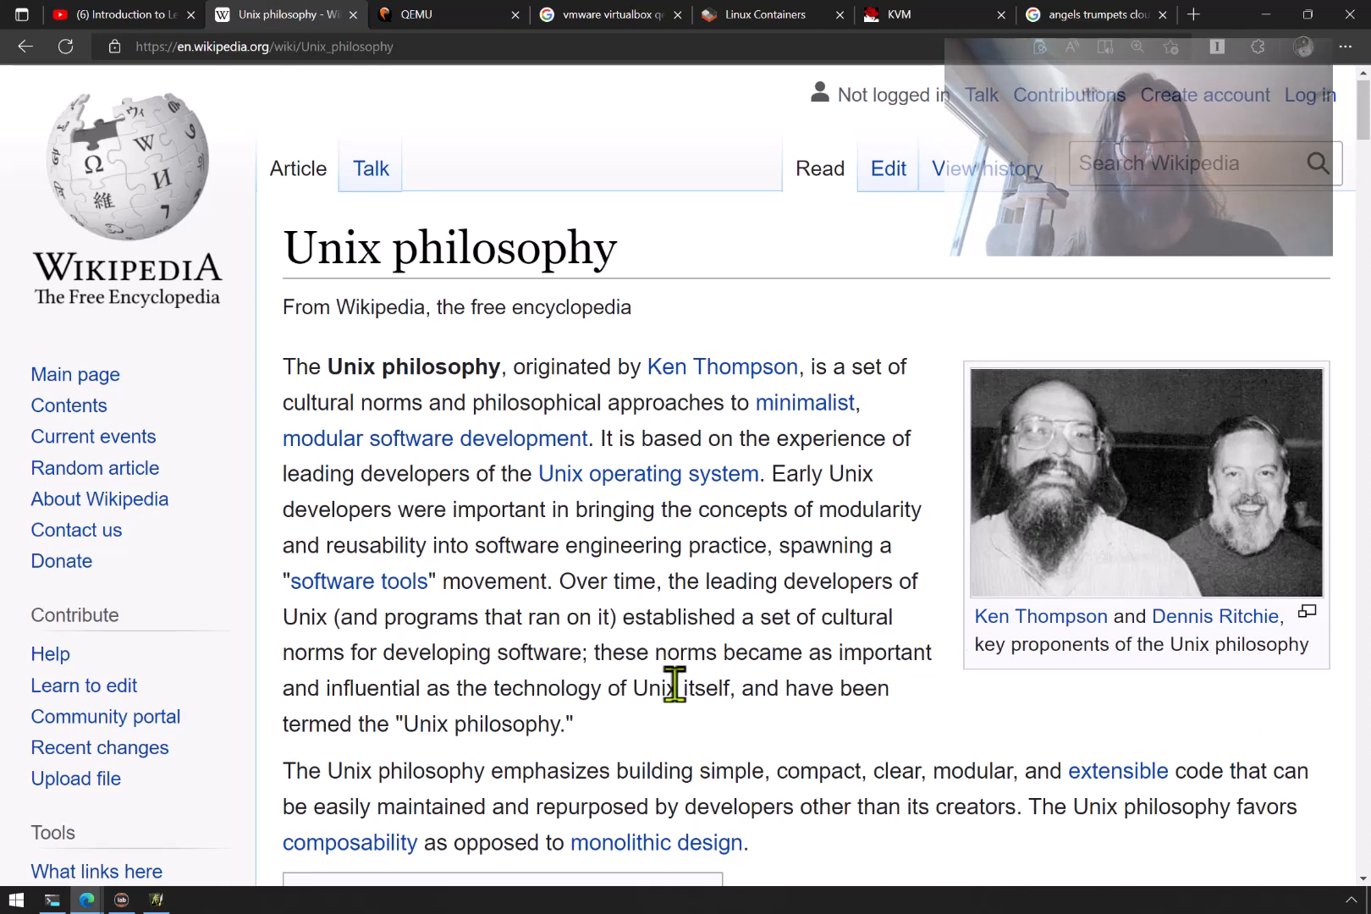
pyautogui.moveTo(1116, 463)
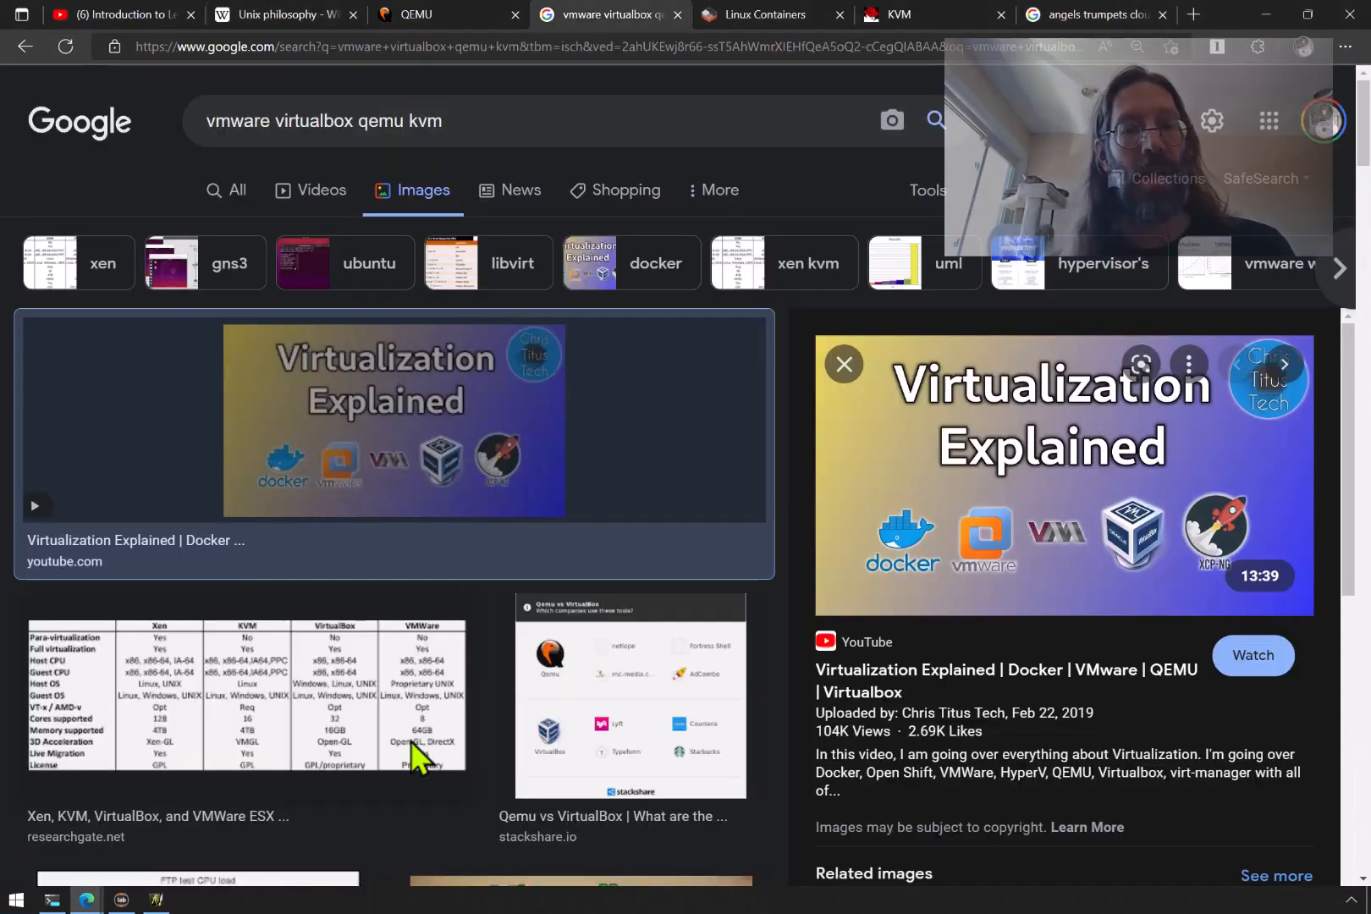
pyautogui.scroll(-3)
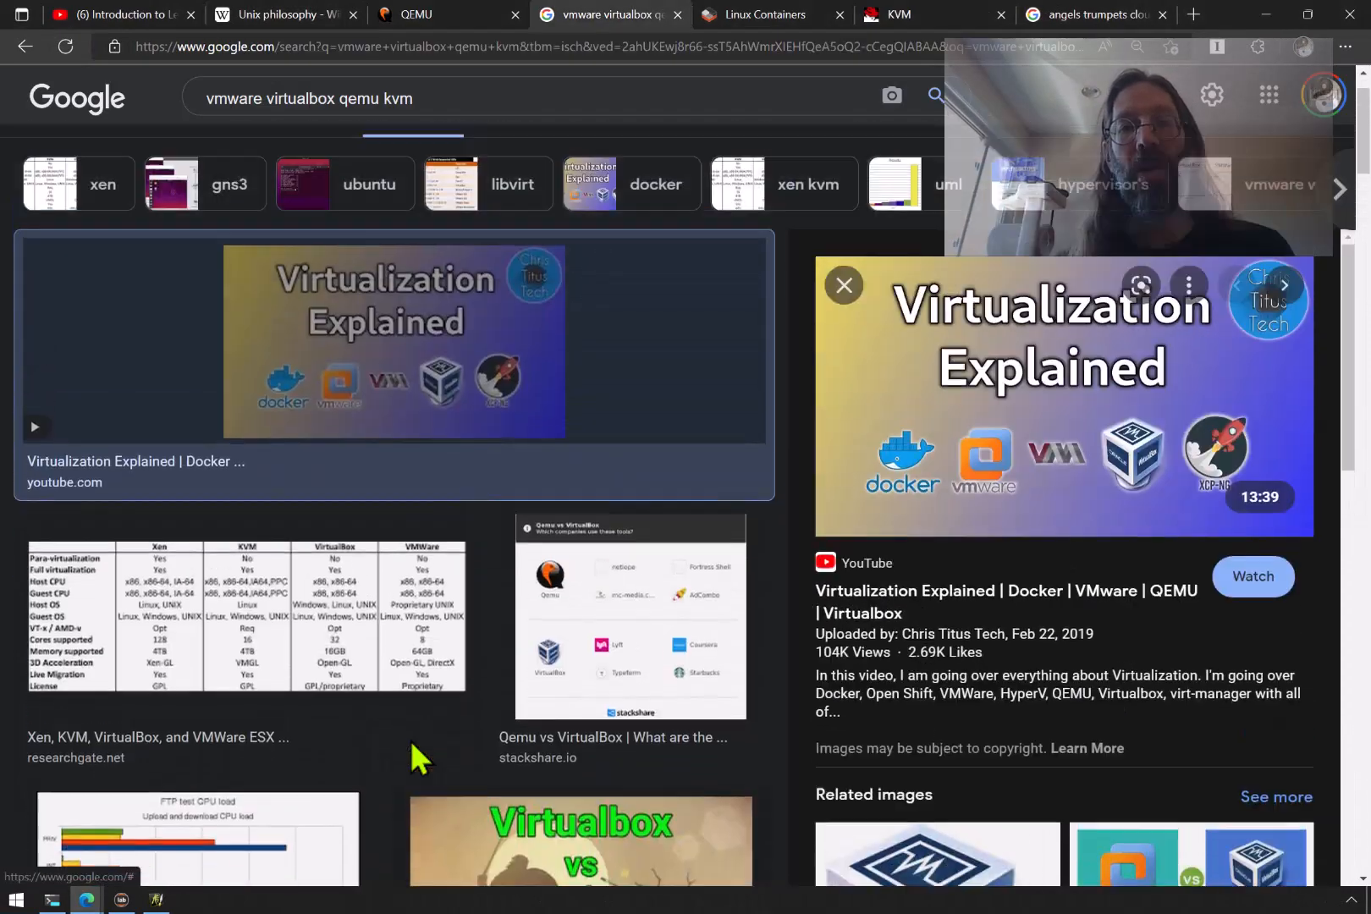
pyautogui.scroll(-3)
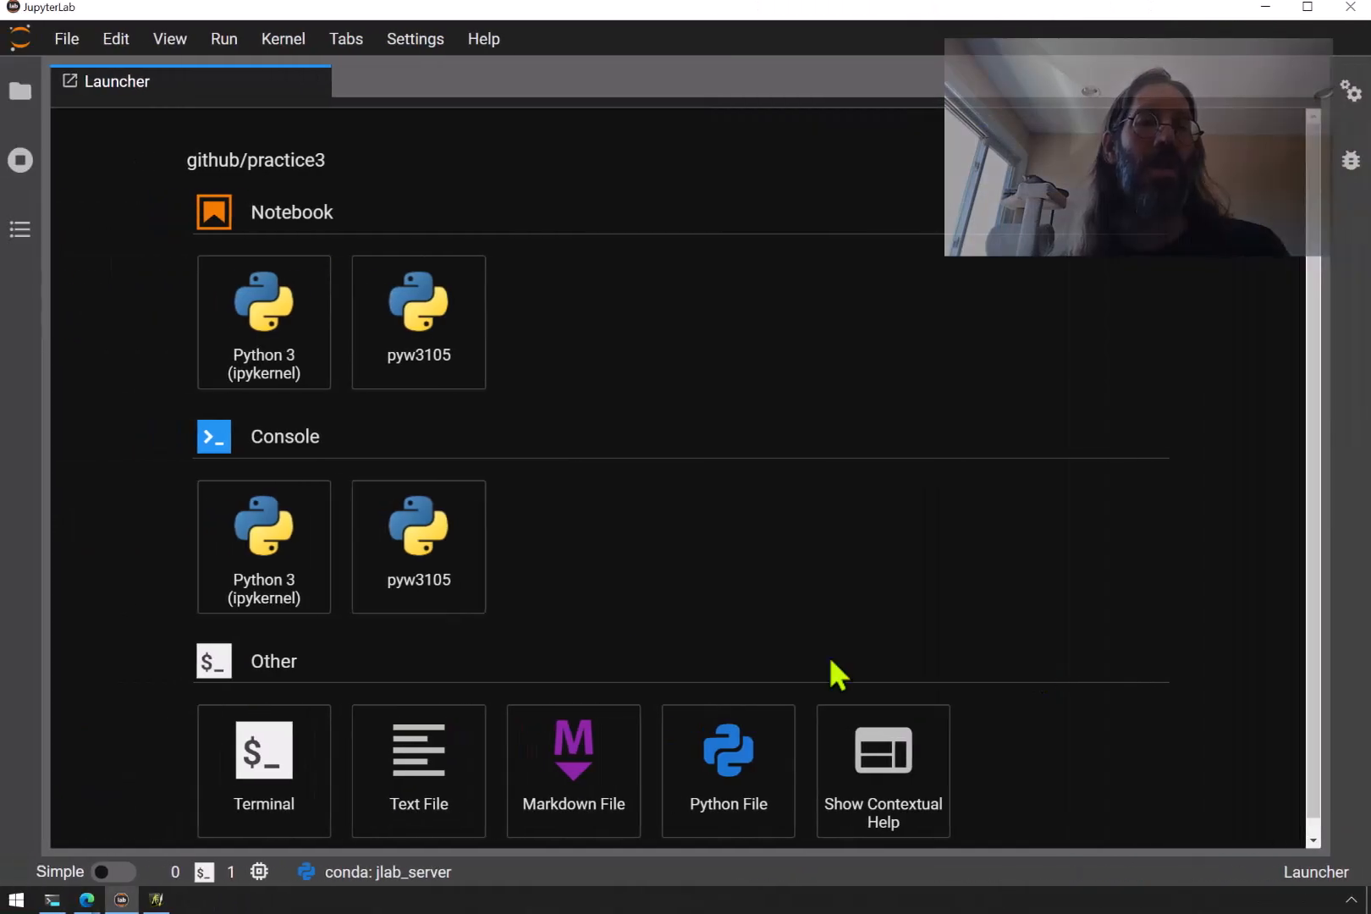
# Bring up Windows Task View showing the JupyterLab window among seven desktops
pyautogui.press('Win+Tab')
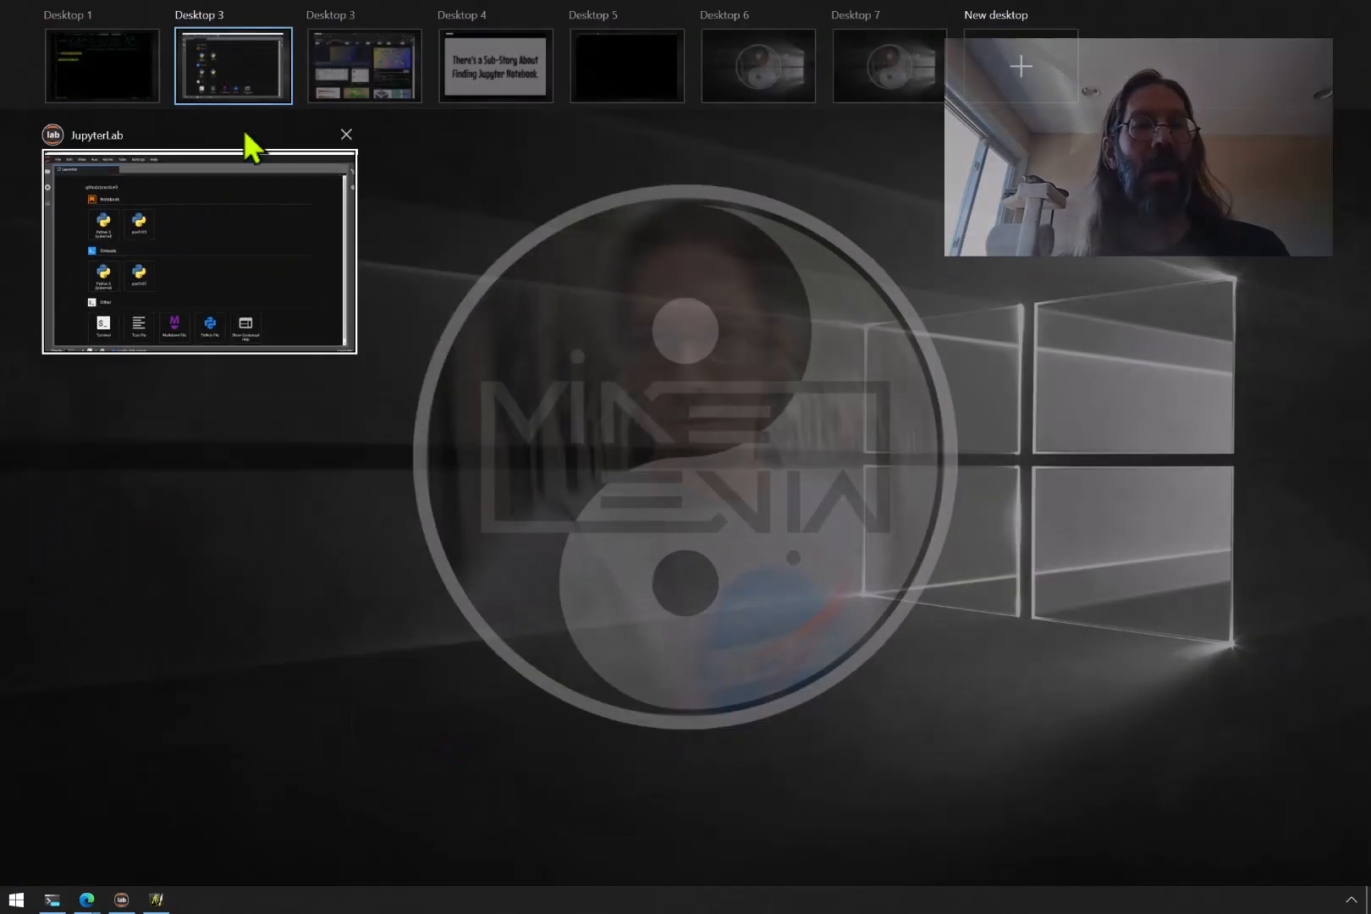
pyautogui.moveTo(258, 83)
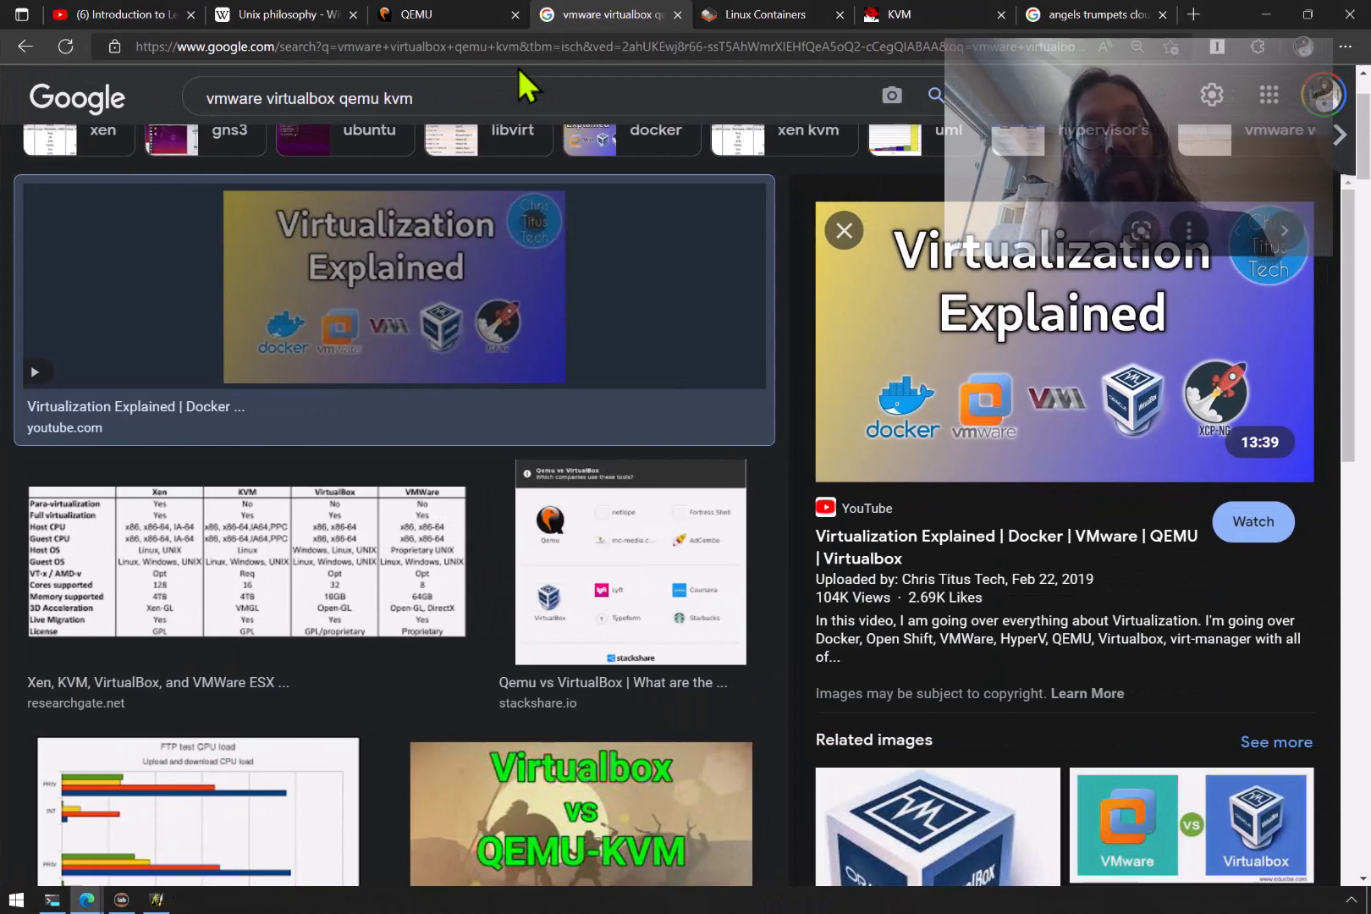
# Open linuxcontainers.org and scroll to the CGManager and Canonical sponsorship footer
pyautogui.click(768, 15)
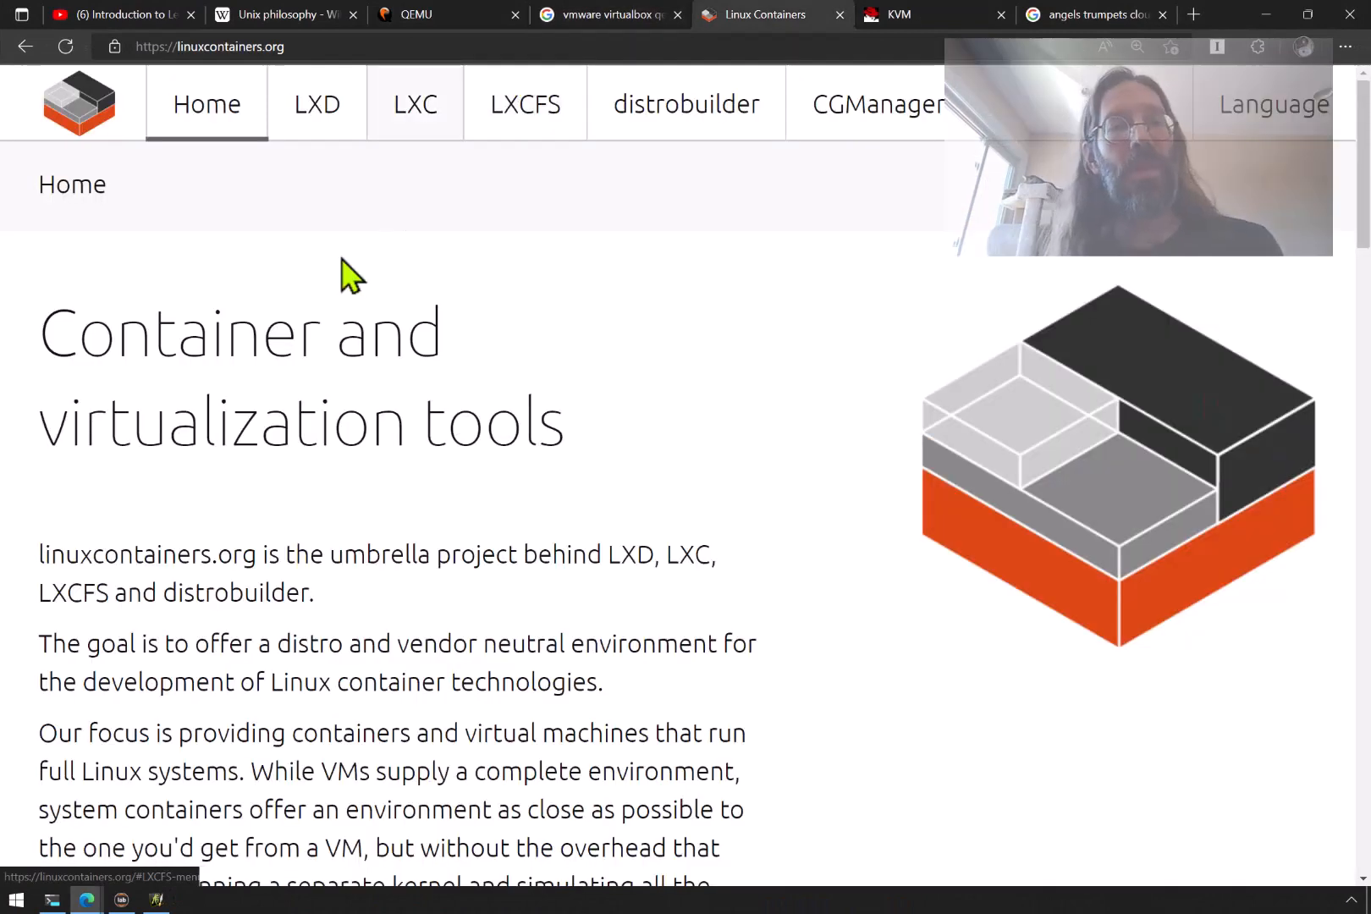
pyautogui.moveTo(520, 468)
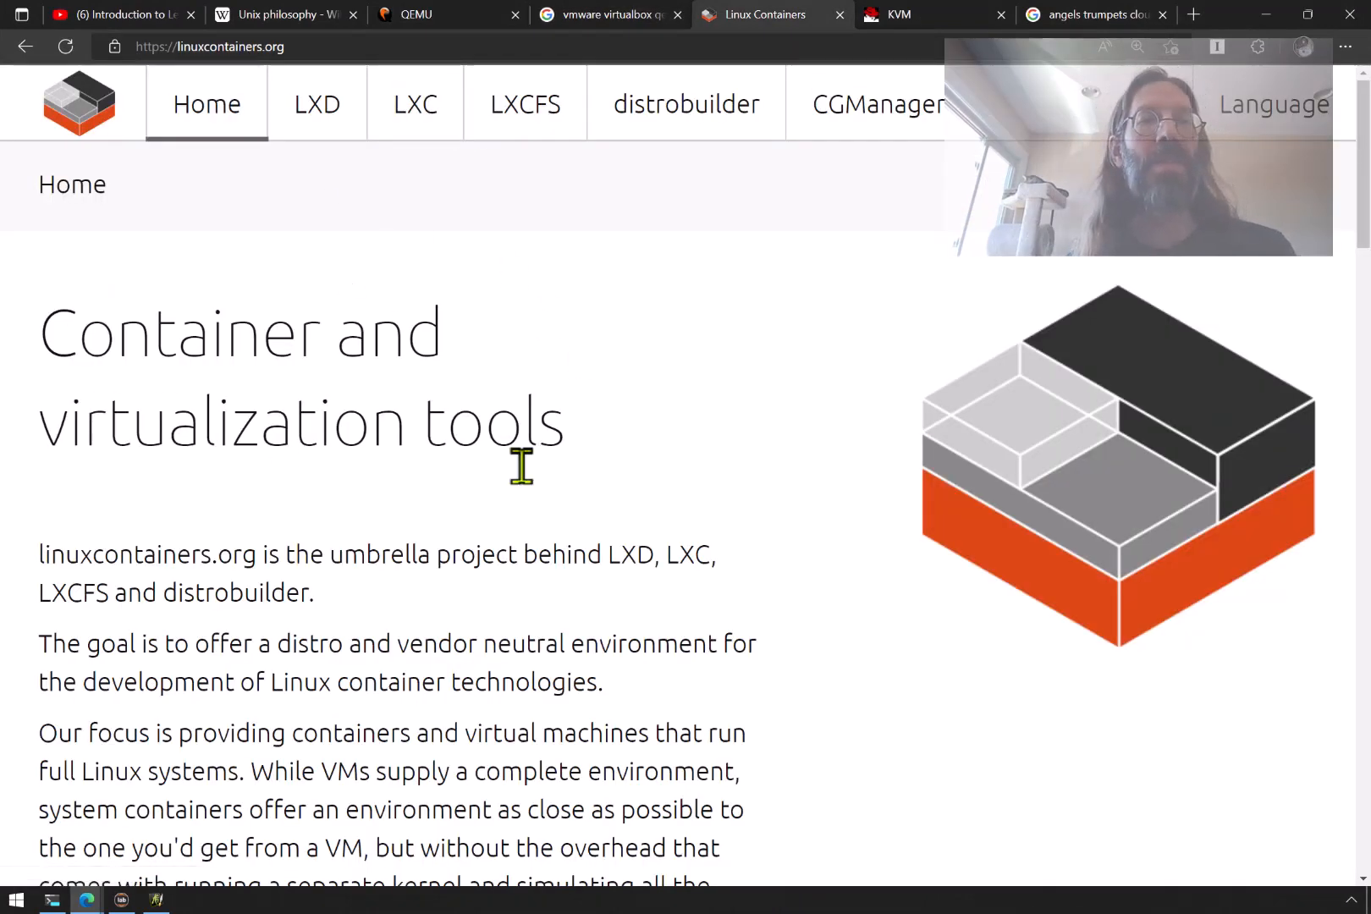
pyautogui.moveTo(634, 630)
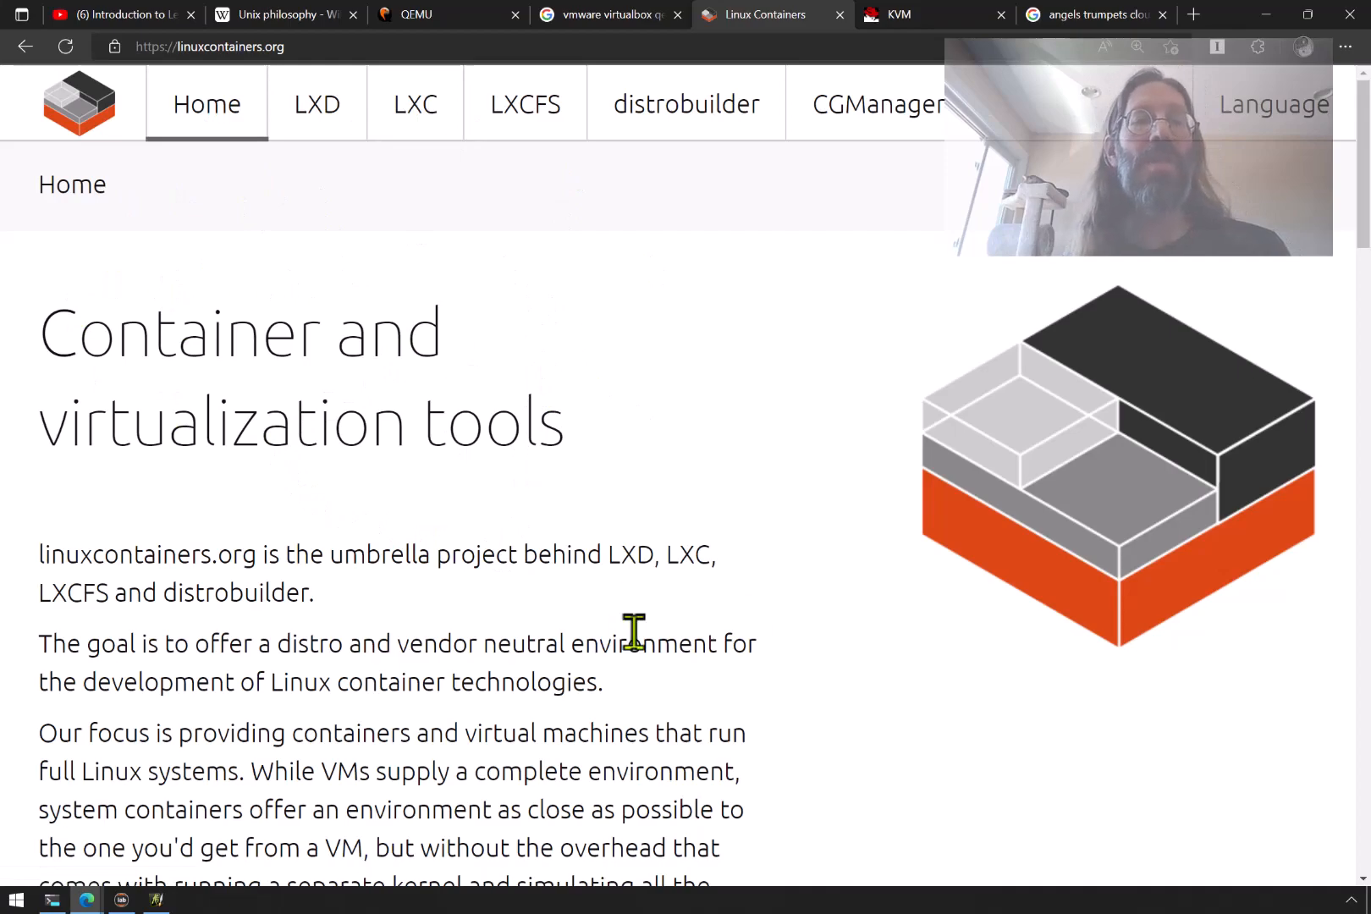
pyautogui.scroll(-3)
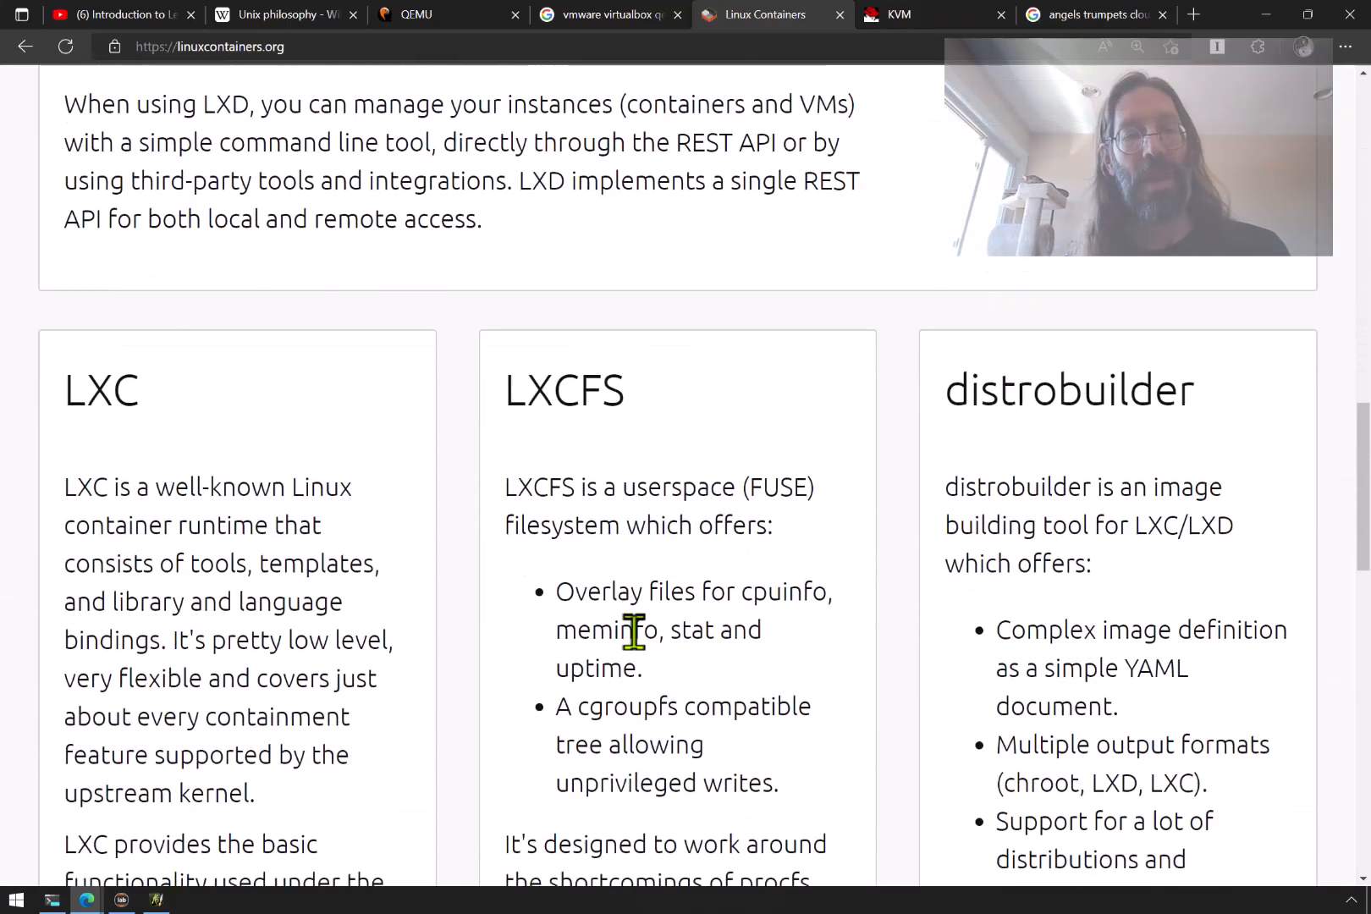
pyautogui.scroll(-3)
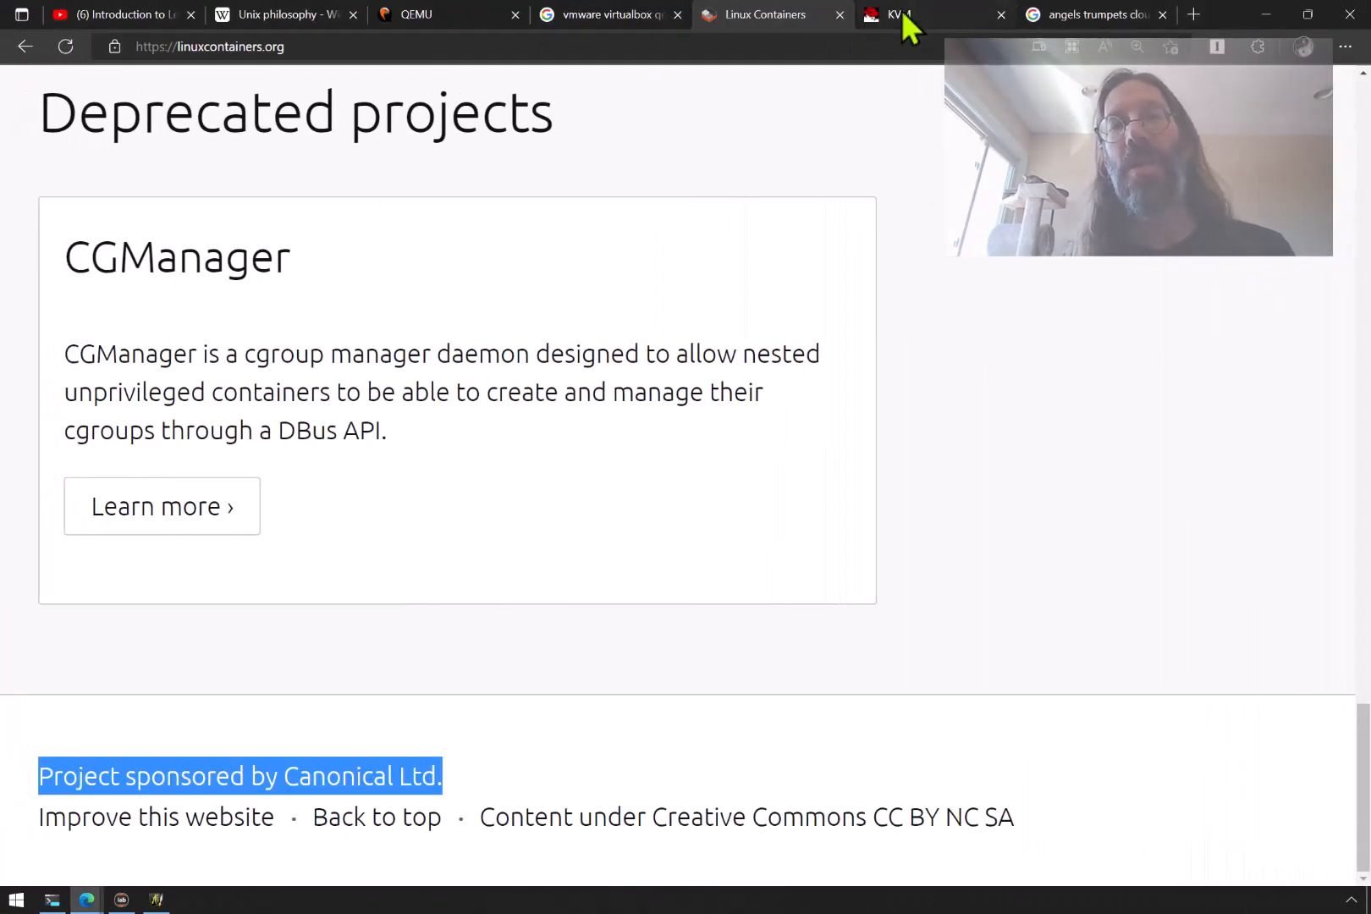
# Switch to the linux-kvm.org Kernel Virtual Machine main page
pyautogui.click(901, 16)
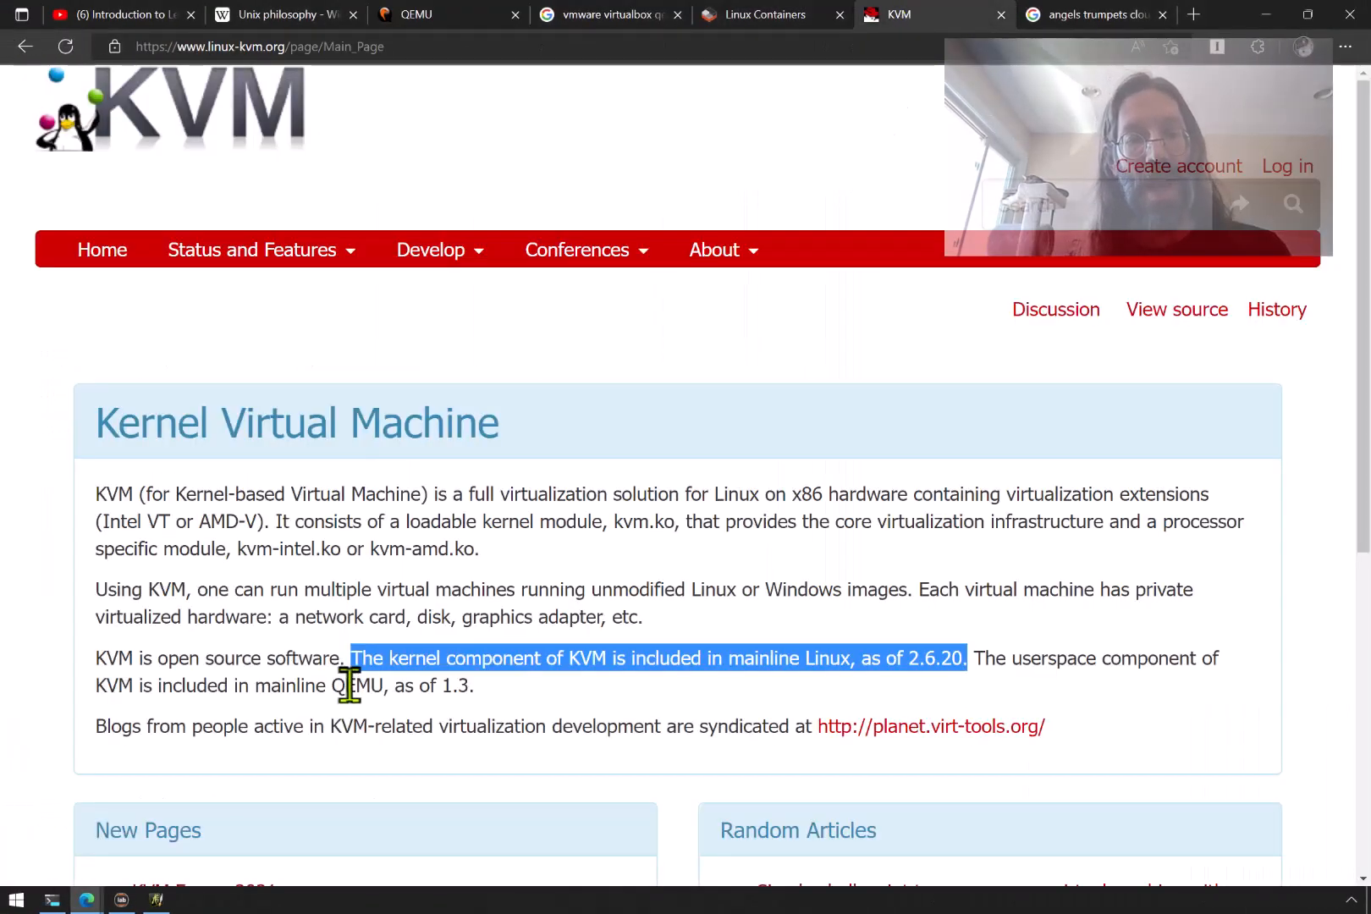
pyautogui.moveTo(674, 696)
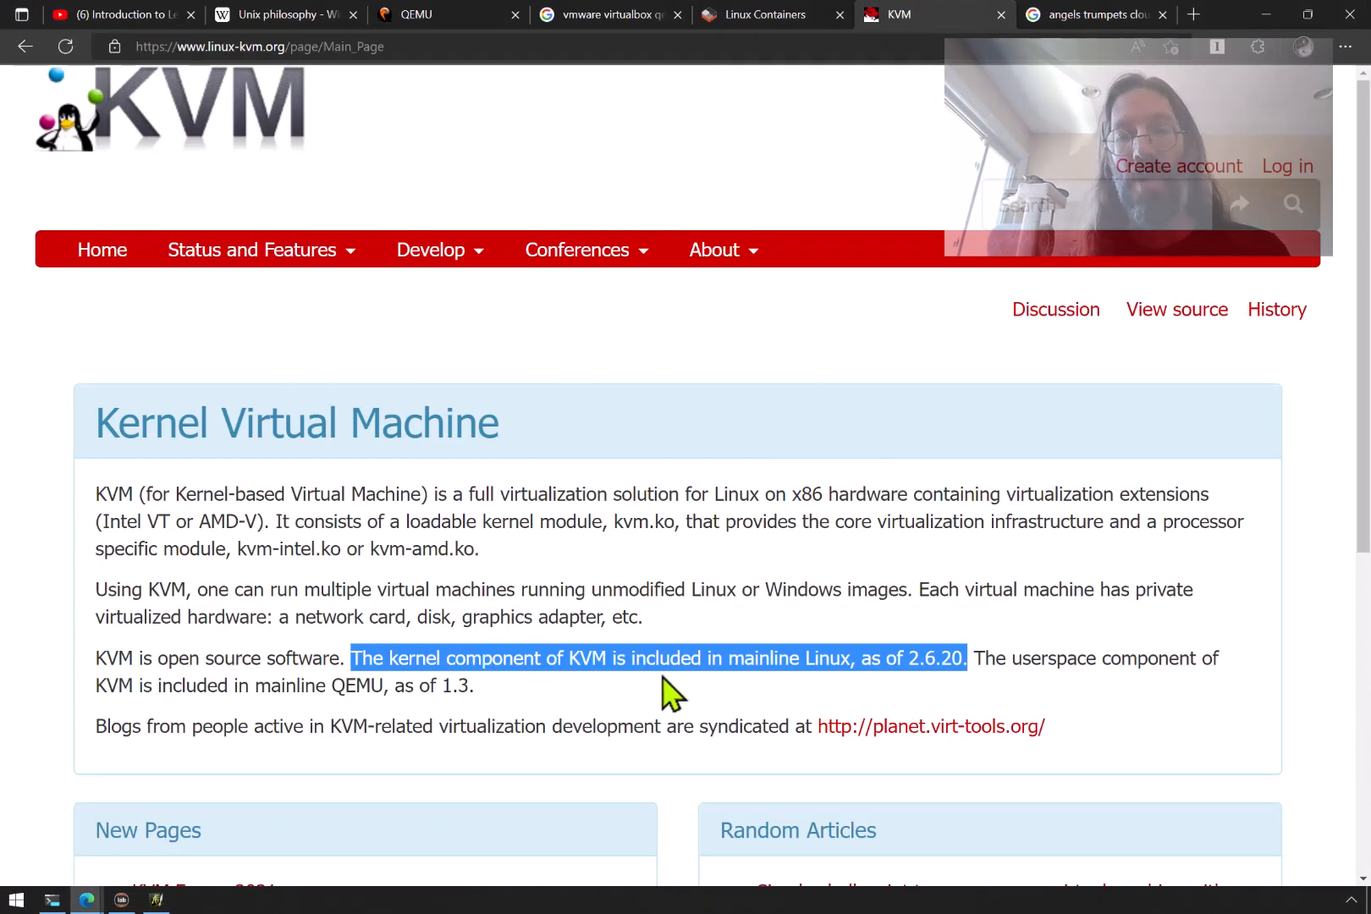
pyautogui.moveTo(773, 696)
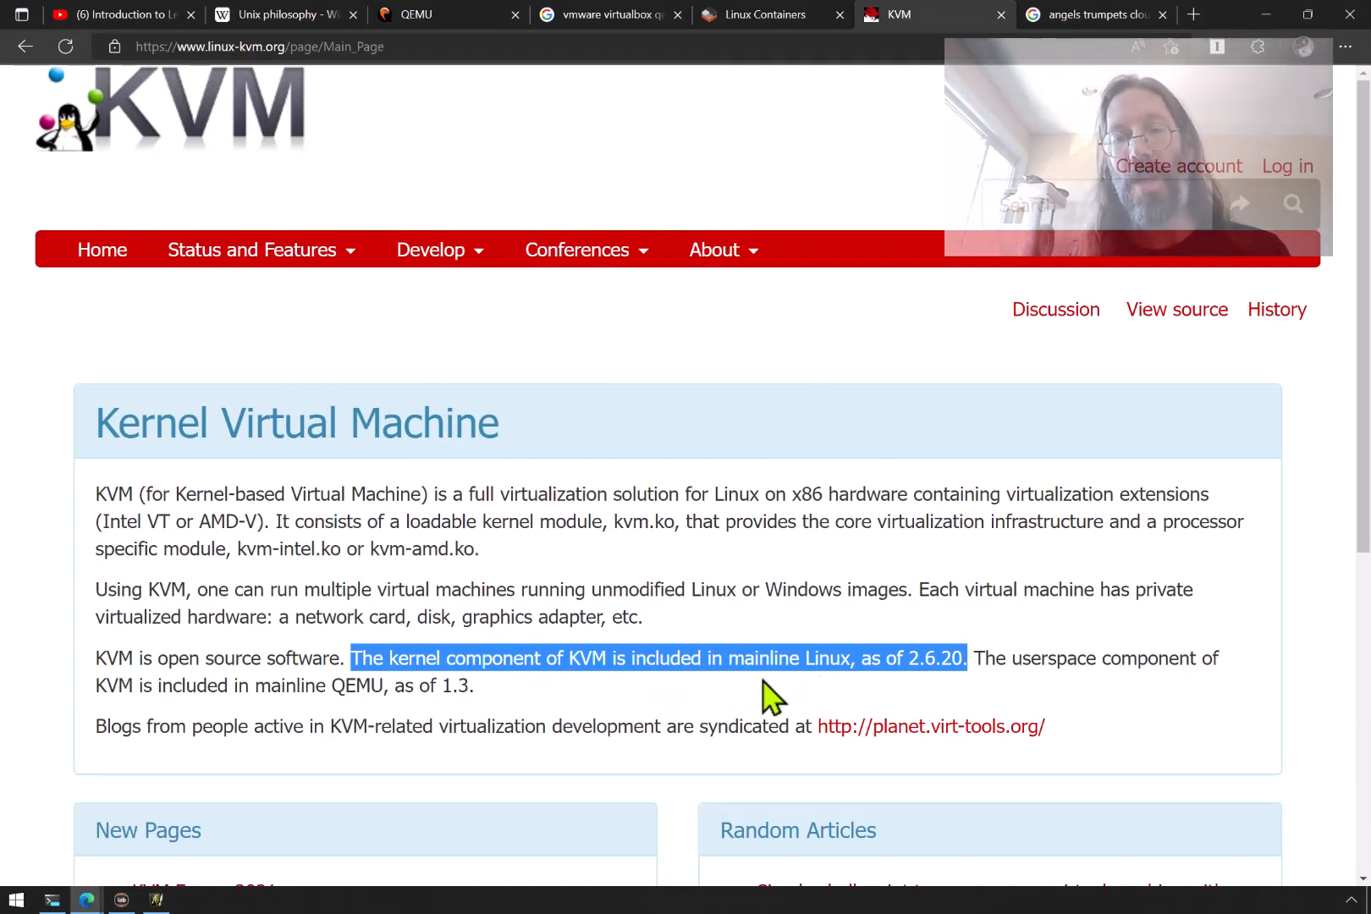
pyautogui.moveTo(914, 696)
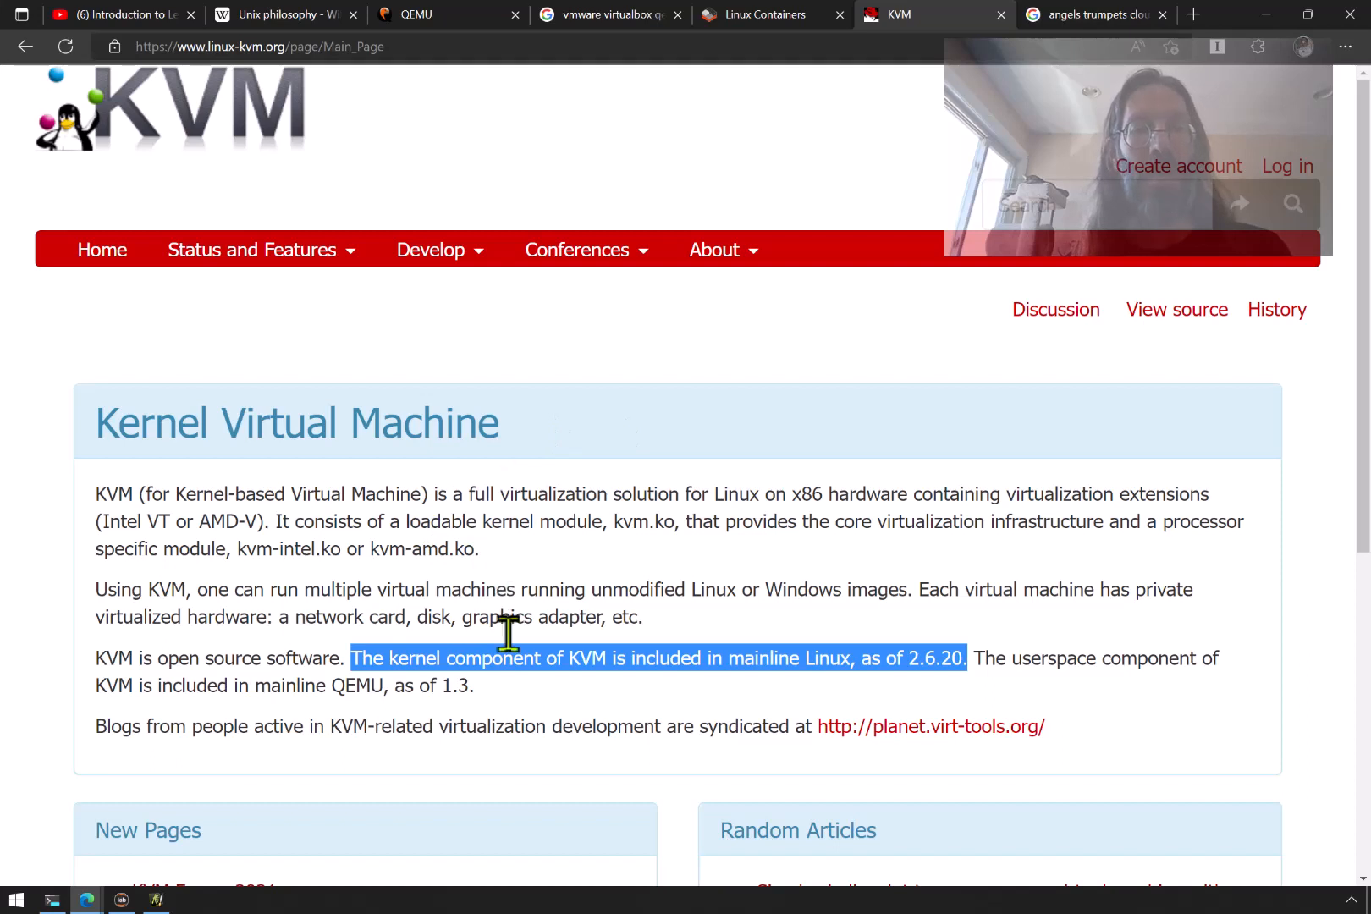
pyautogui.moveTo(542, 712)
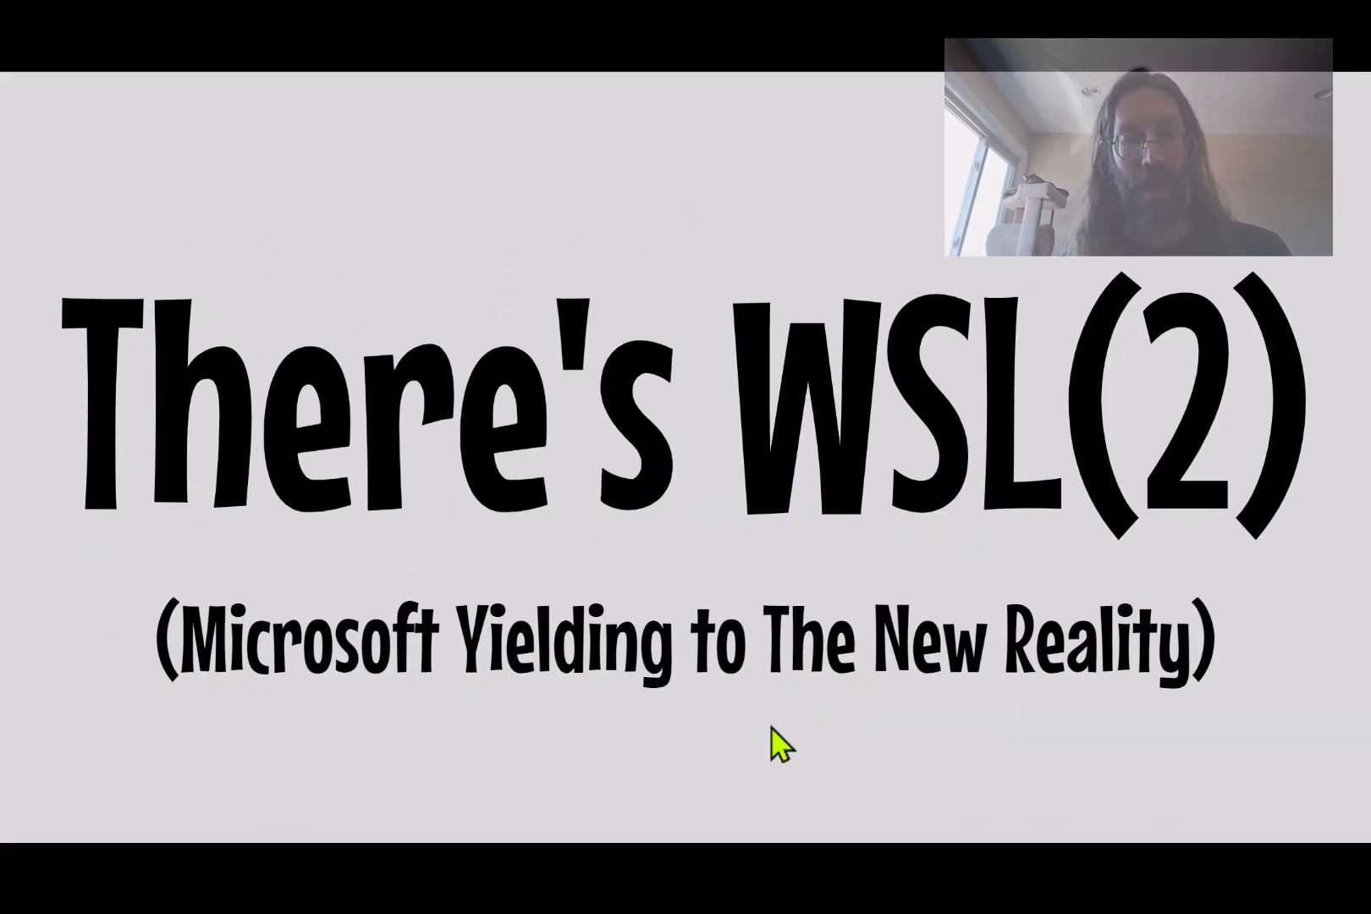
pyautogui.moveTo(440, 732)
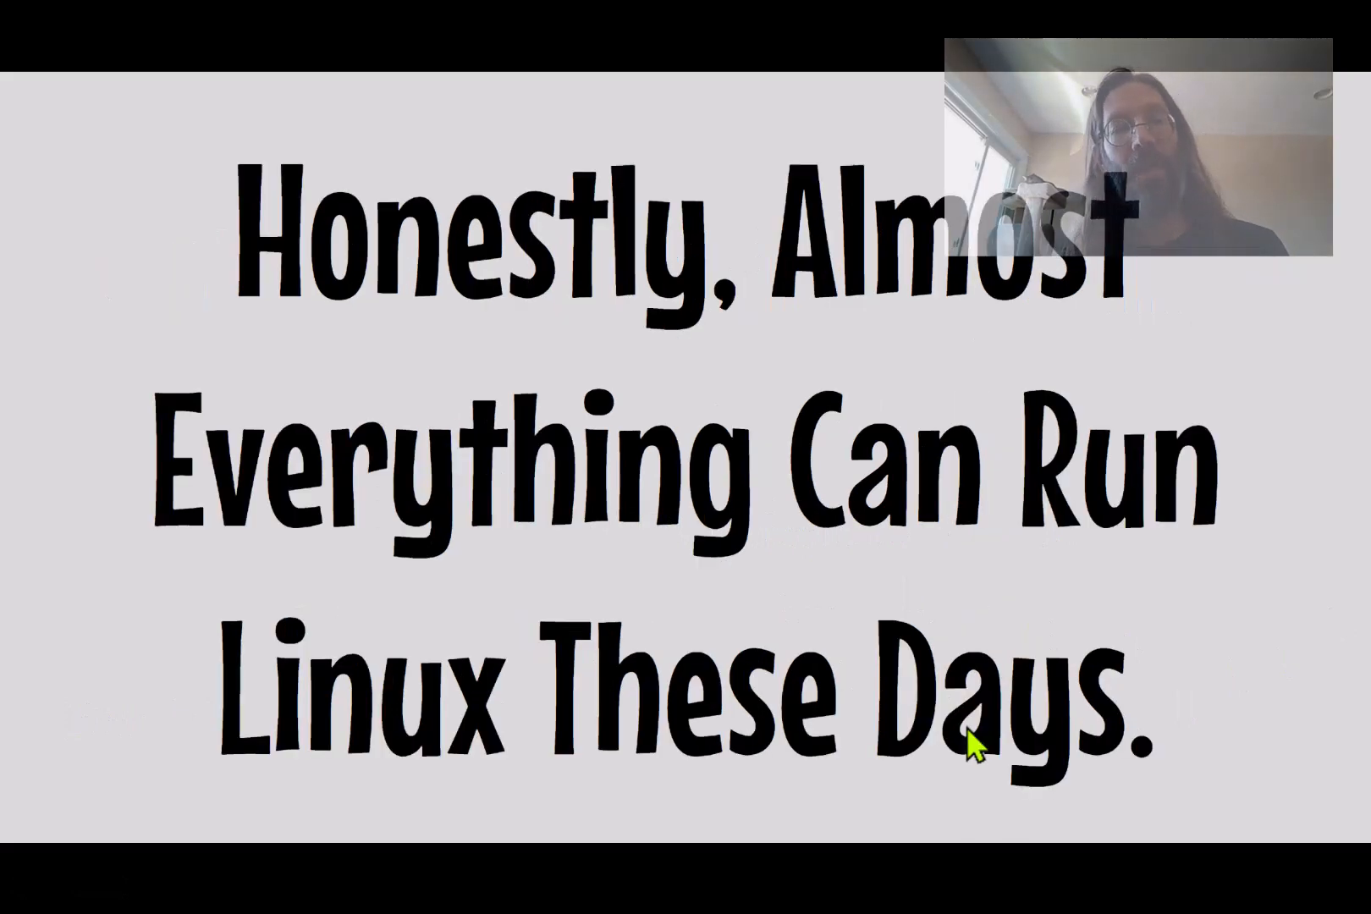
pyautogui.moveTo(1285, 708)
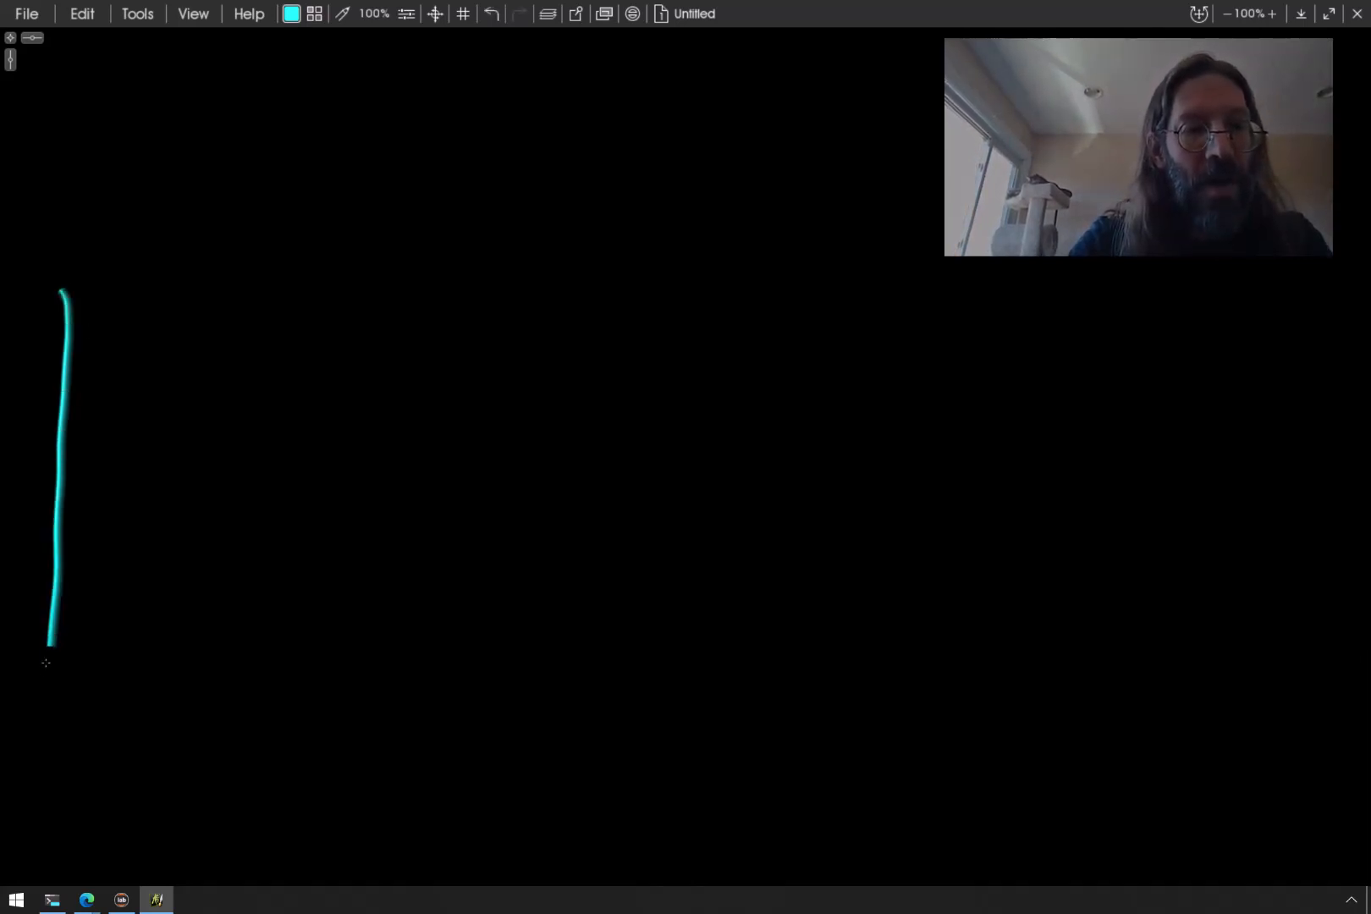
# Draw the cyan box and handwrite 'windows' along its bottom
pyautogui.moveTo(48, 664); pyautogui.dragTo(397, 376)
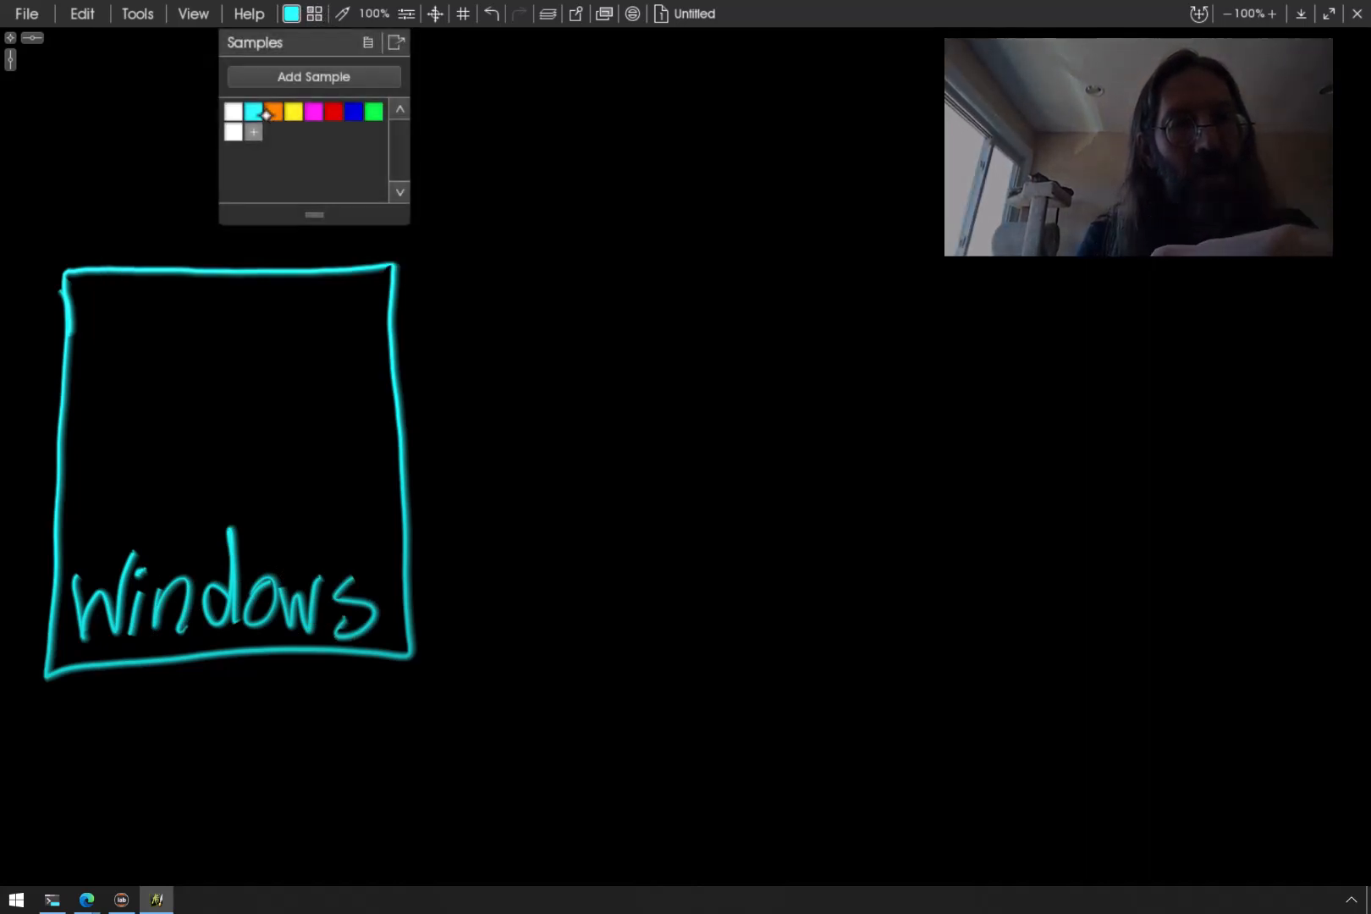
# Draw an orange box right of the windows box and write 'Ubuntu' in it
pyautogui.click(272, 111)
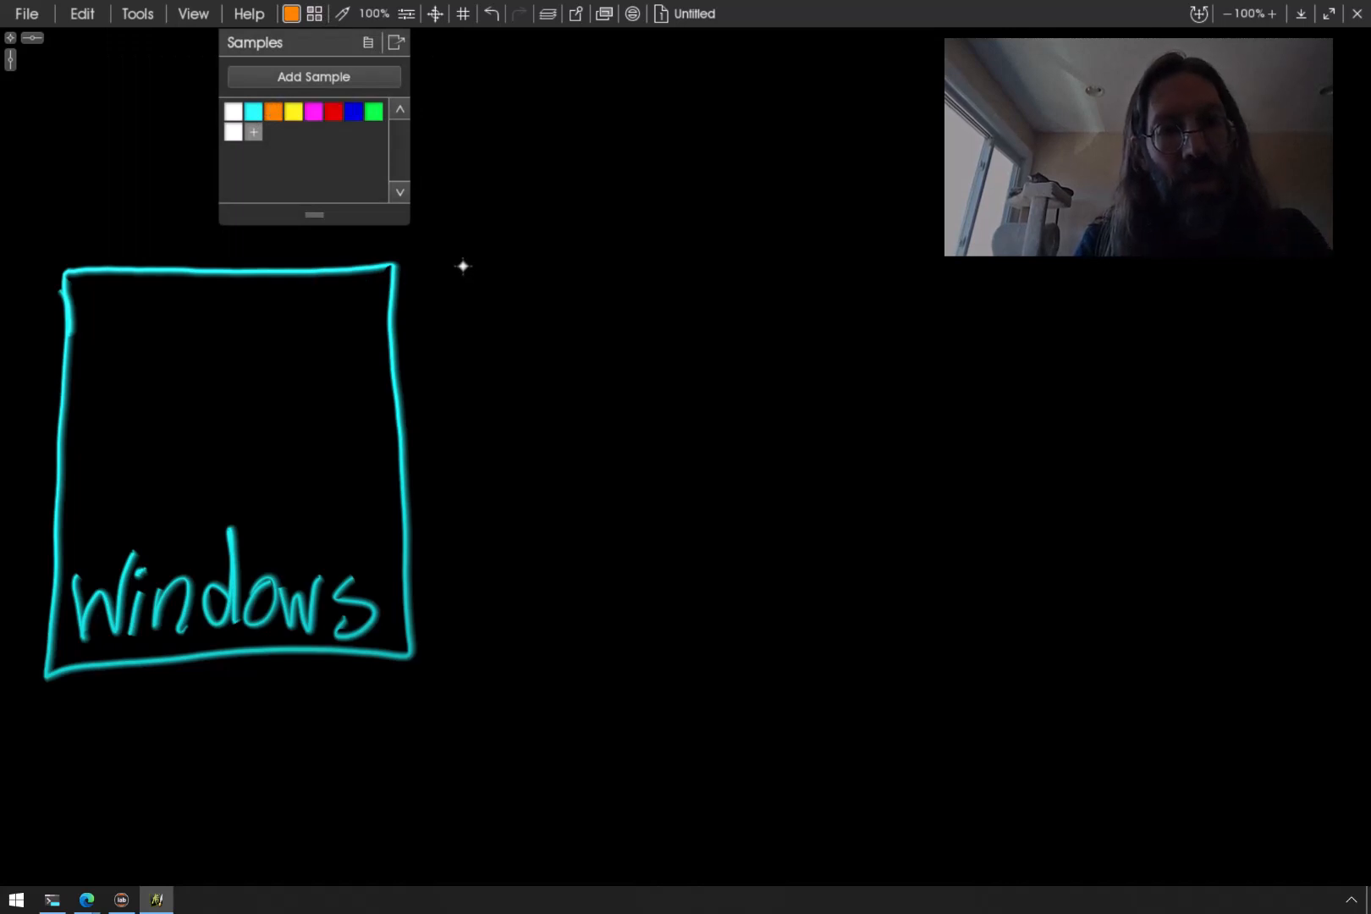
pyautogui.moveTo(464, 284); pyautogui.dragTo(463, 681)
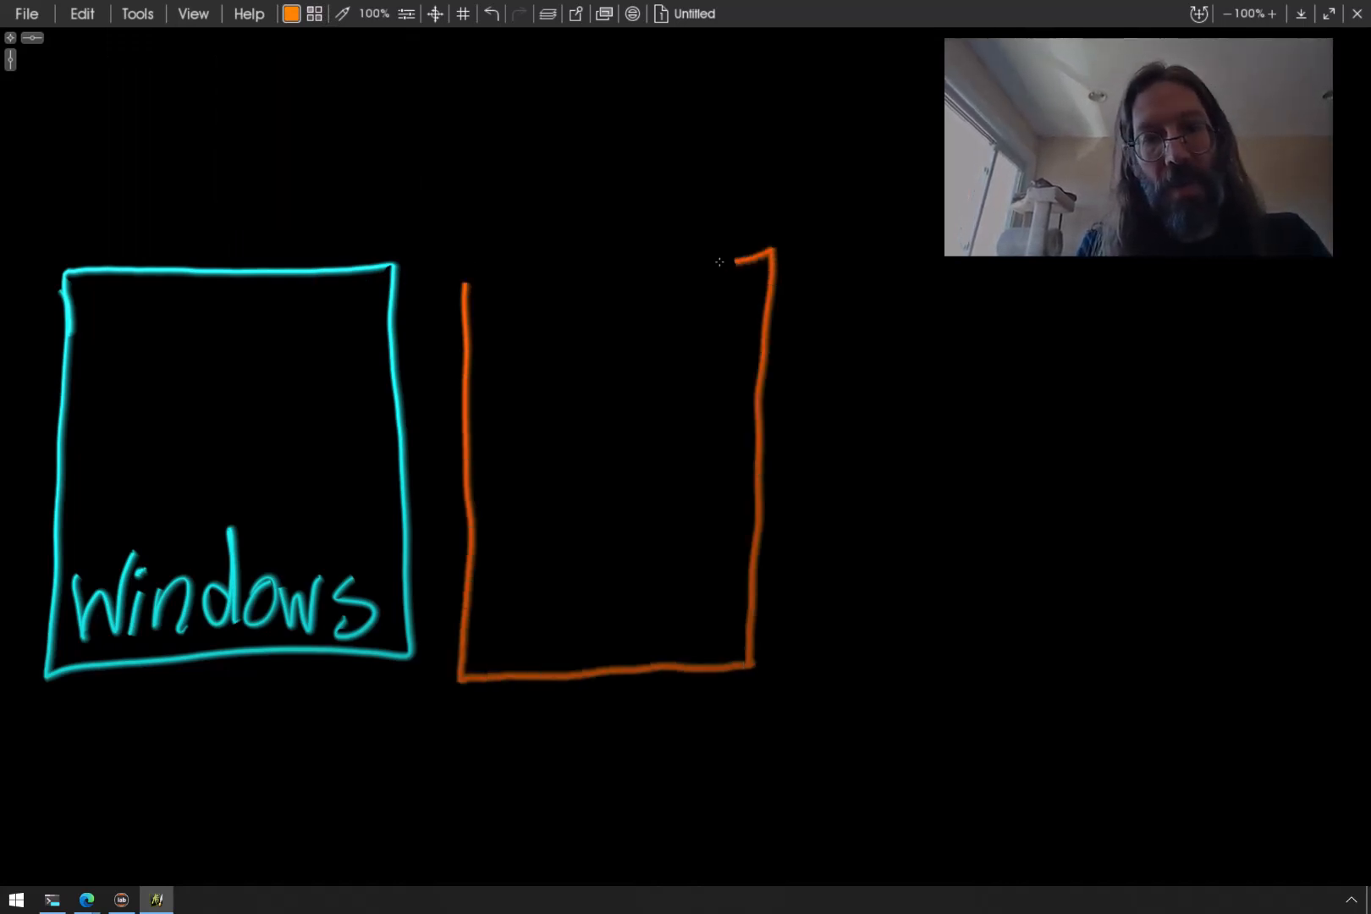
pyautogui.moveTo(741, 260); pyautogui.dragTo(468, 276)
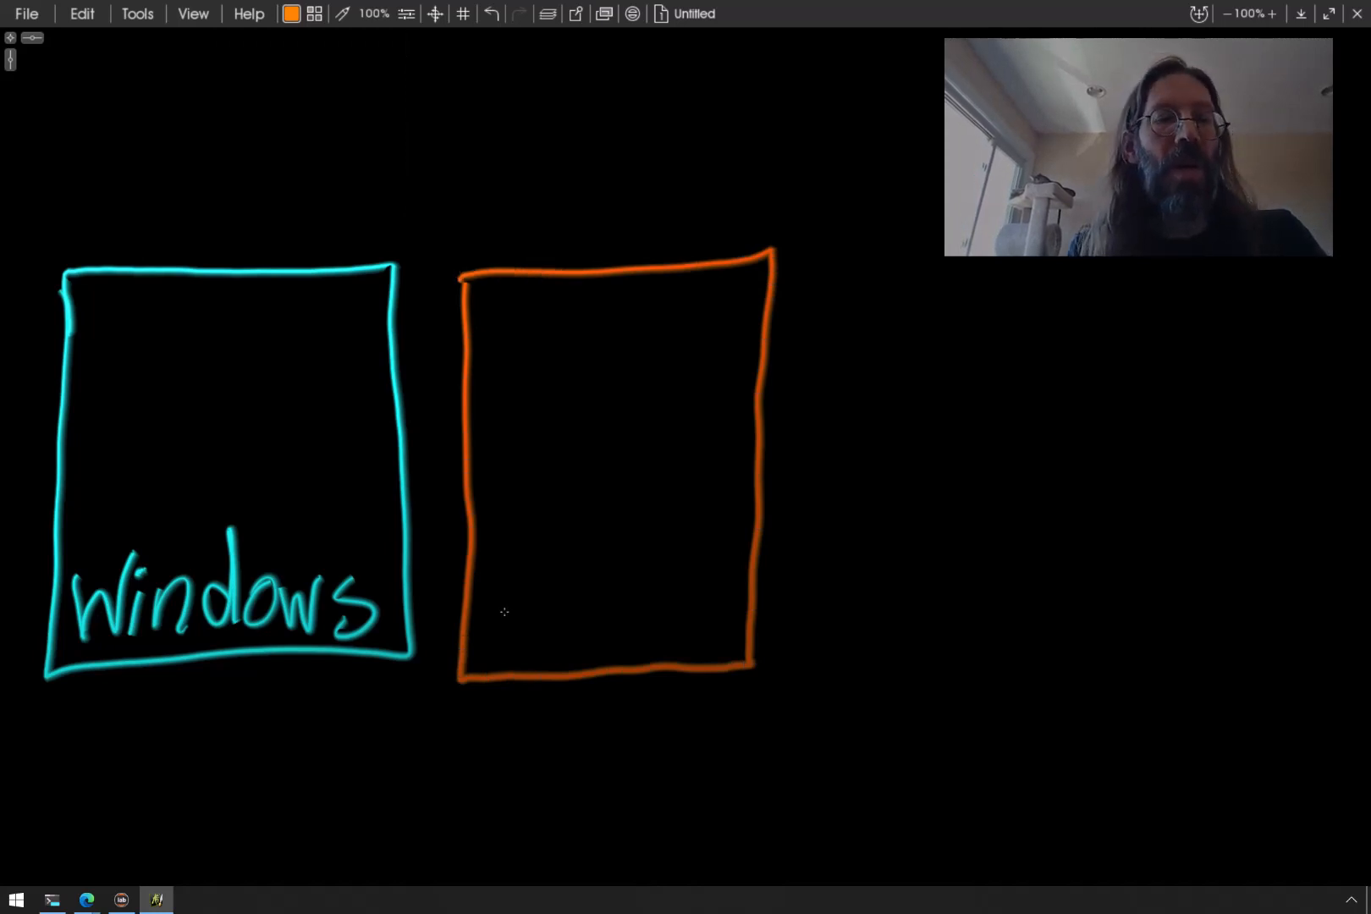
pyautogui.moveTo(583, 618)
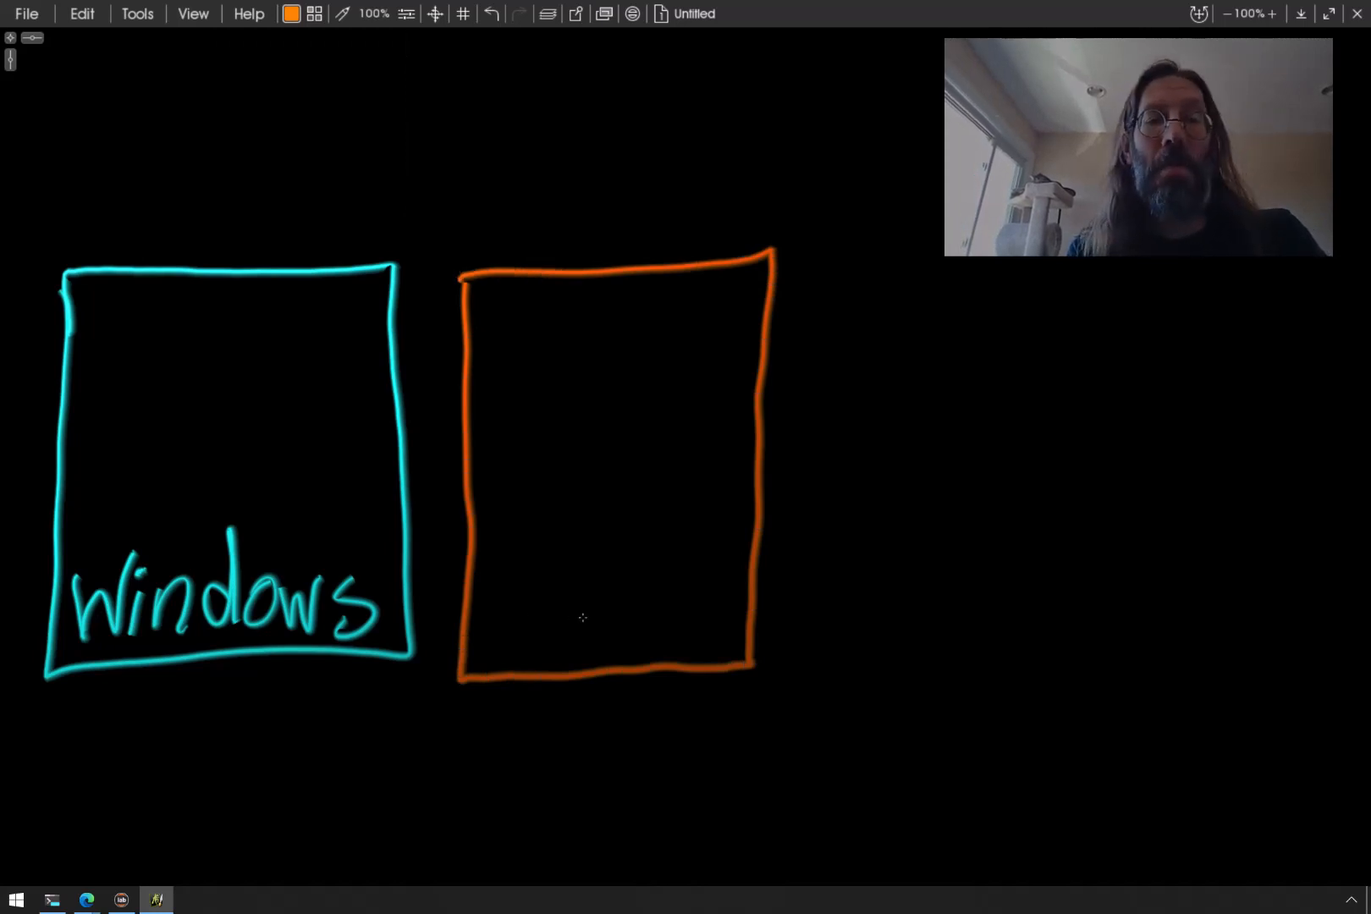
pyautogui.moveTo(524, 587)
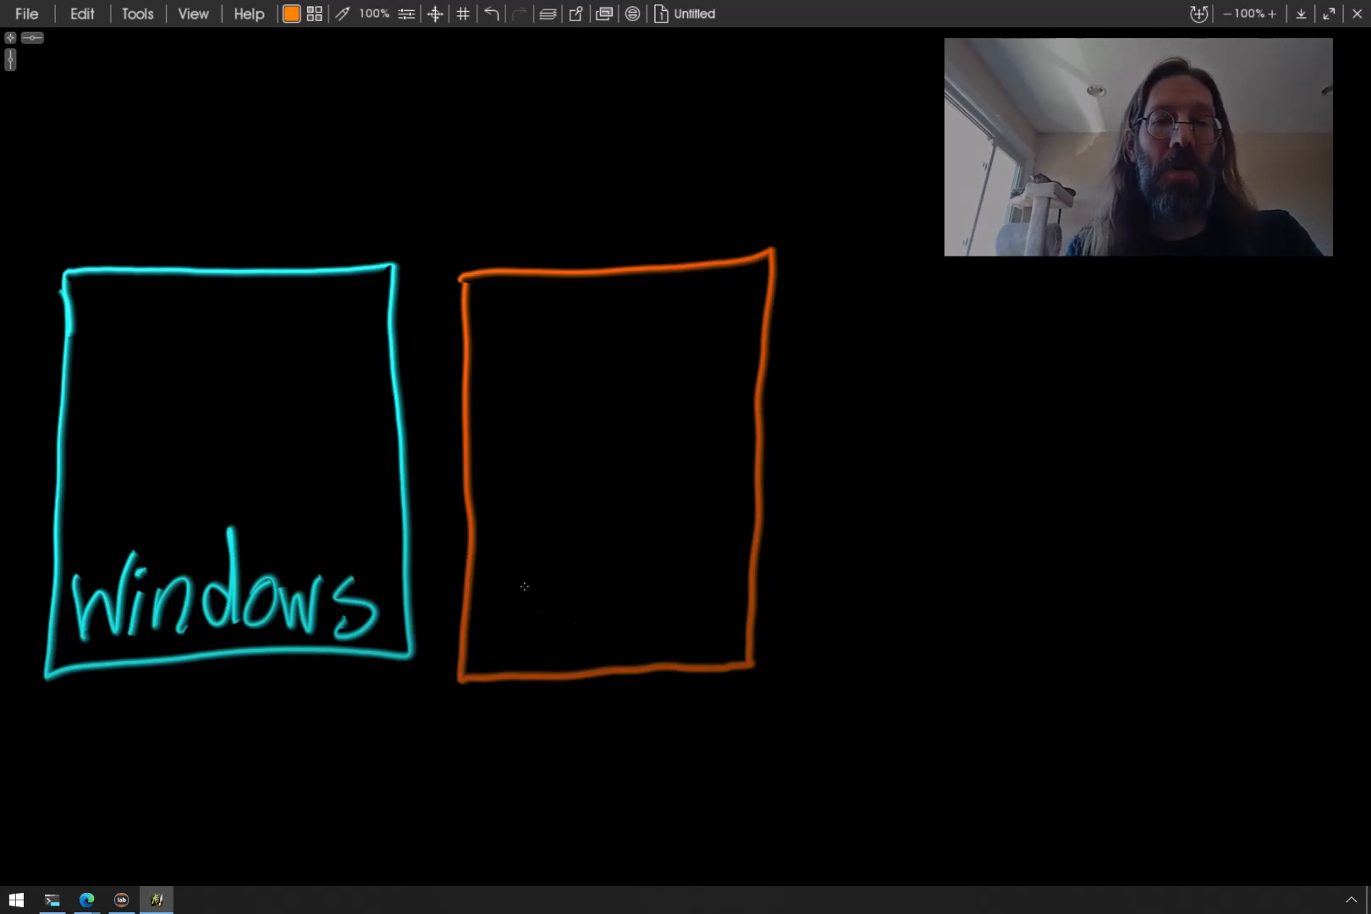
pyautogui.moveTo(515, 583)
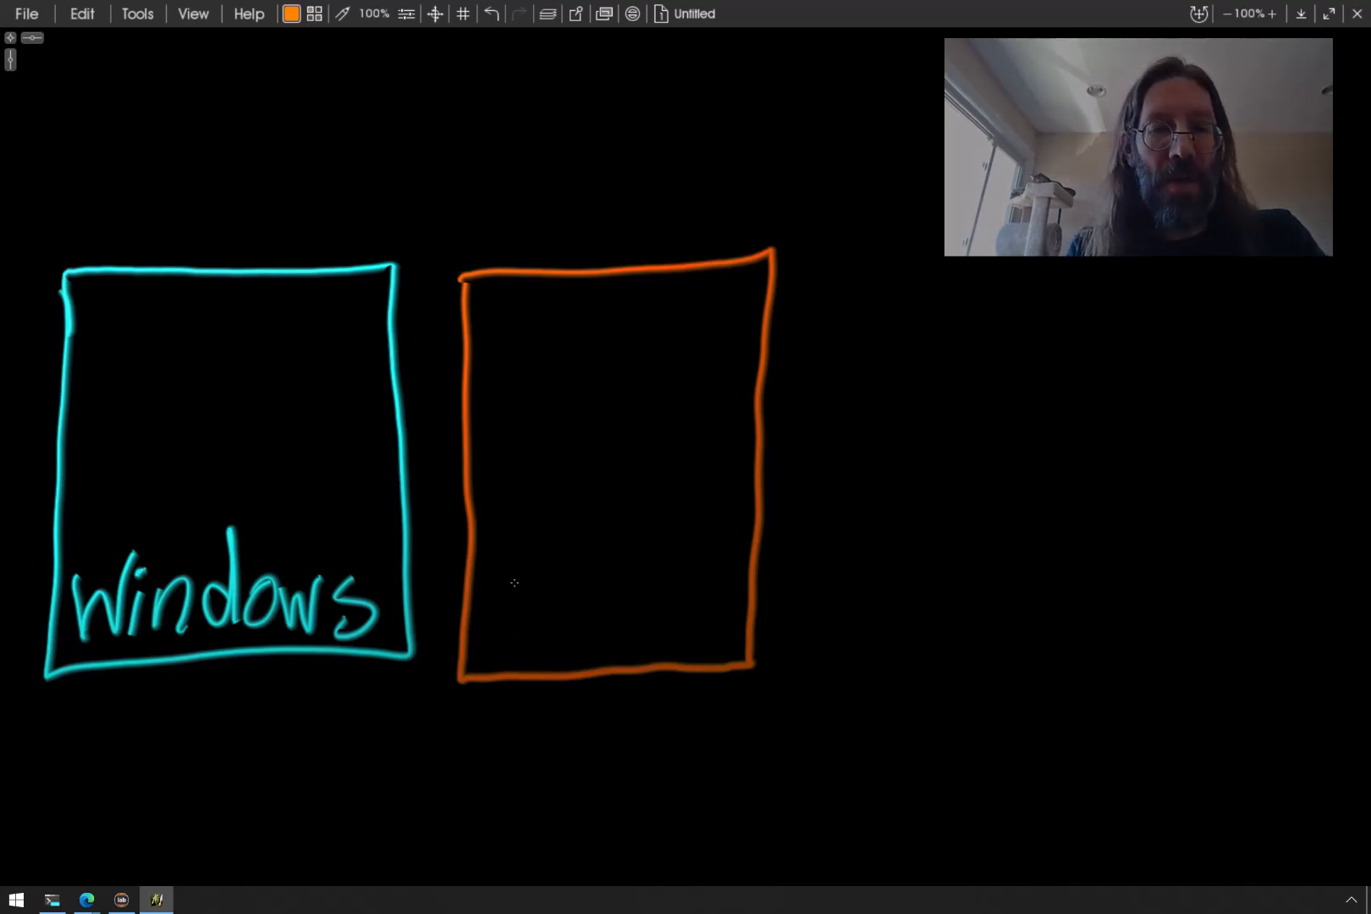
pyautogui.moveTo(502, 555); pyautogui.dragTo(524, 629)
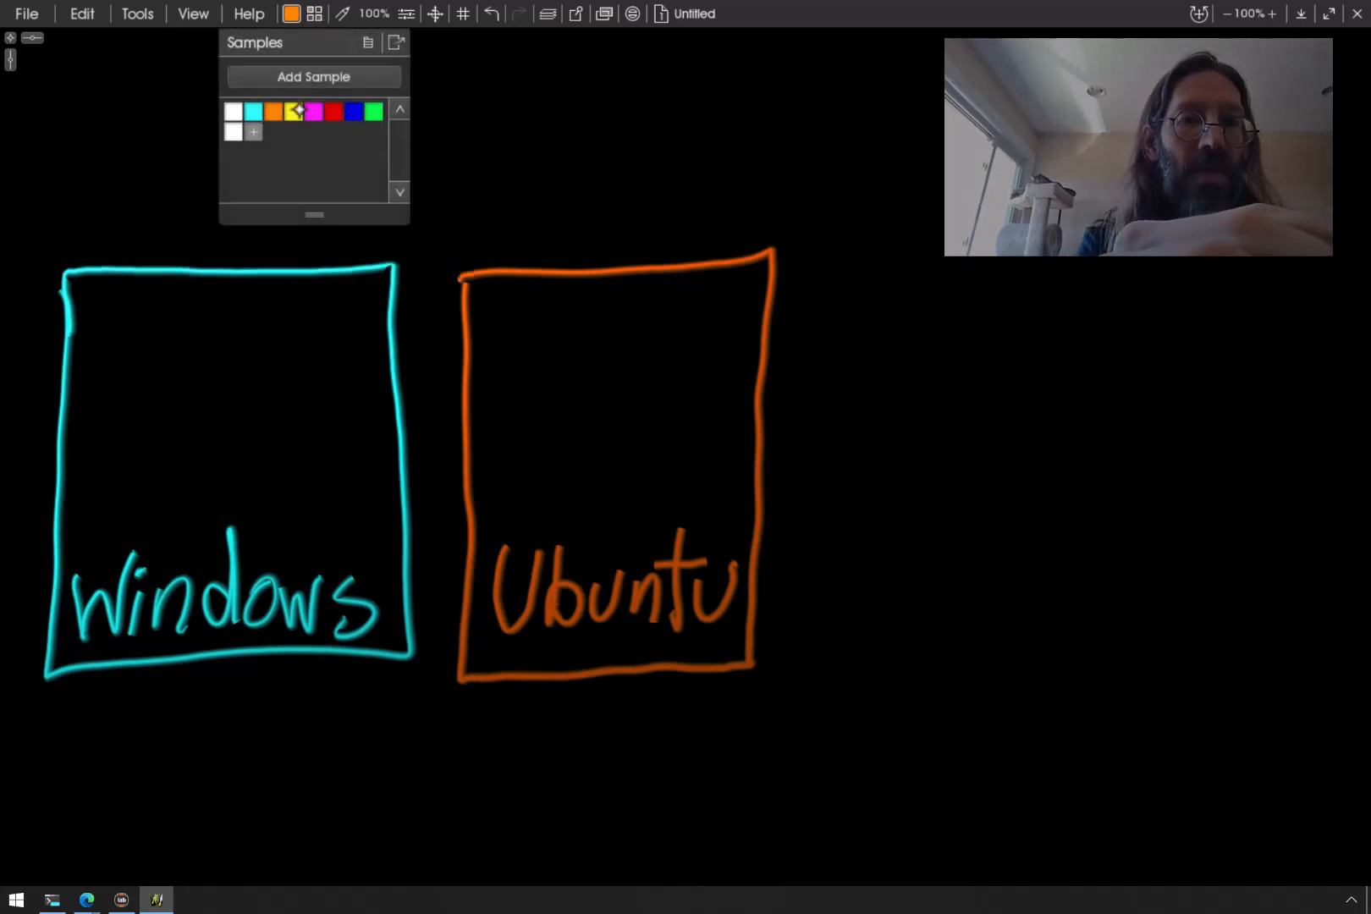
# Draw a yellow box right of the Ubuntu box and write 'Mac' inside
pyautogui.click(292, 110)
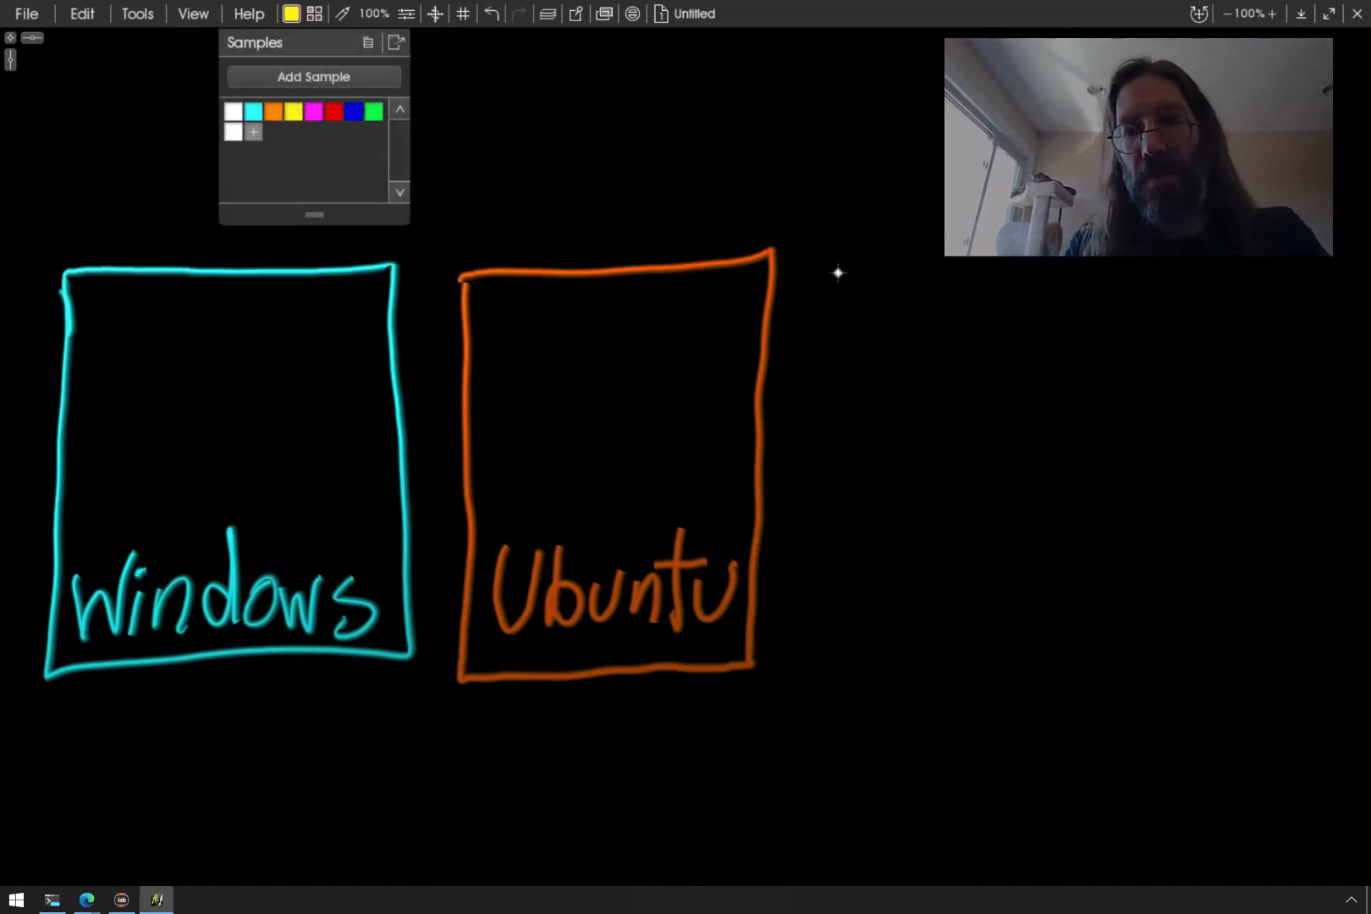
pyautogui.moveTo(832, 262); pyautogui.dragTo(828, 549)
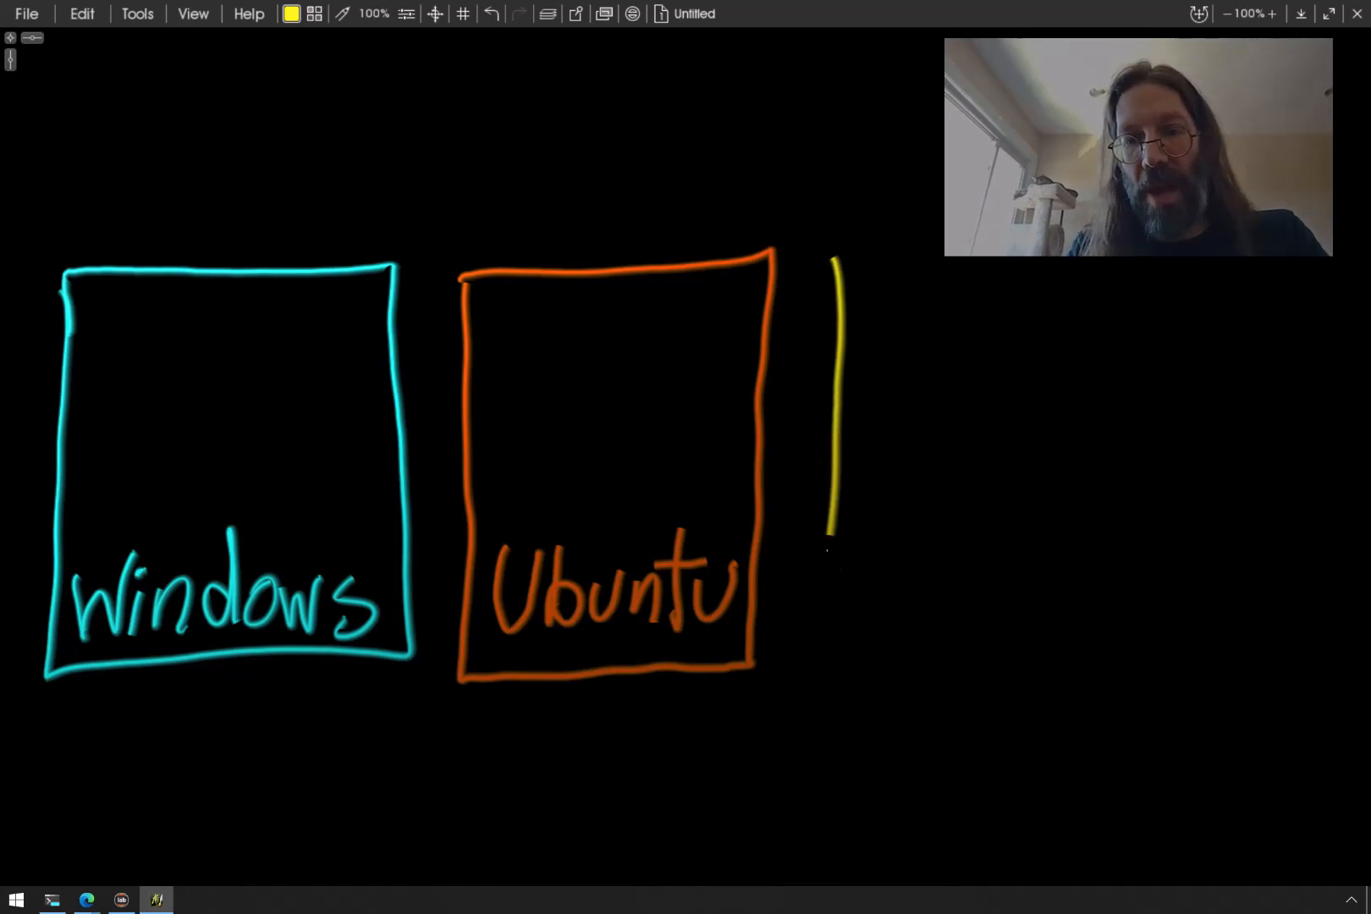
pyautogui.moveTo(828, 551); pyautogui.dragTo(1100, 450)
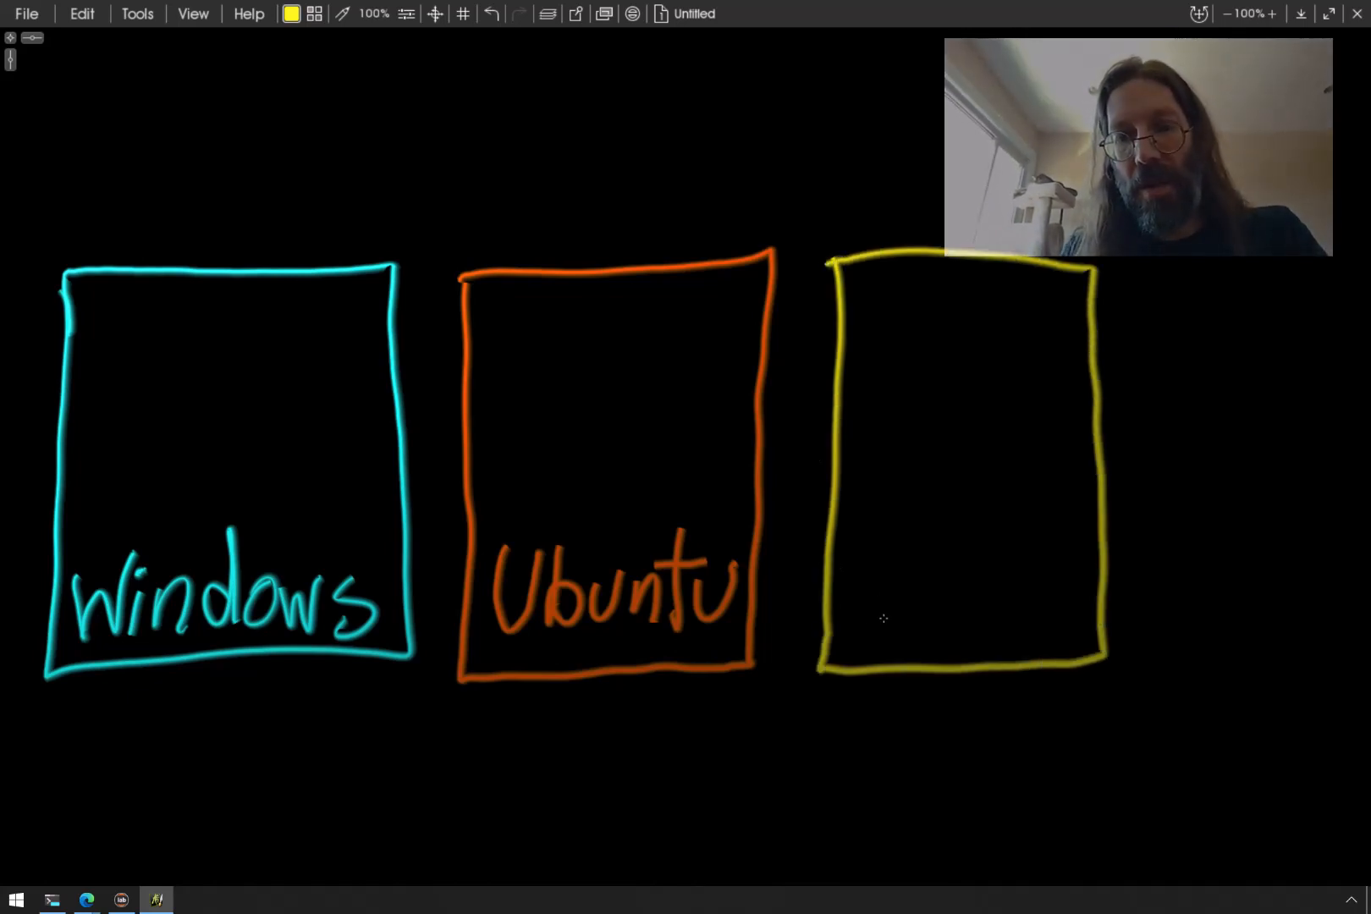
pyautogui.moveTo(862, 559); pyautogui.dragTo(979, 612)
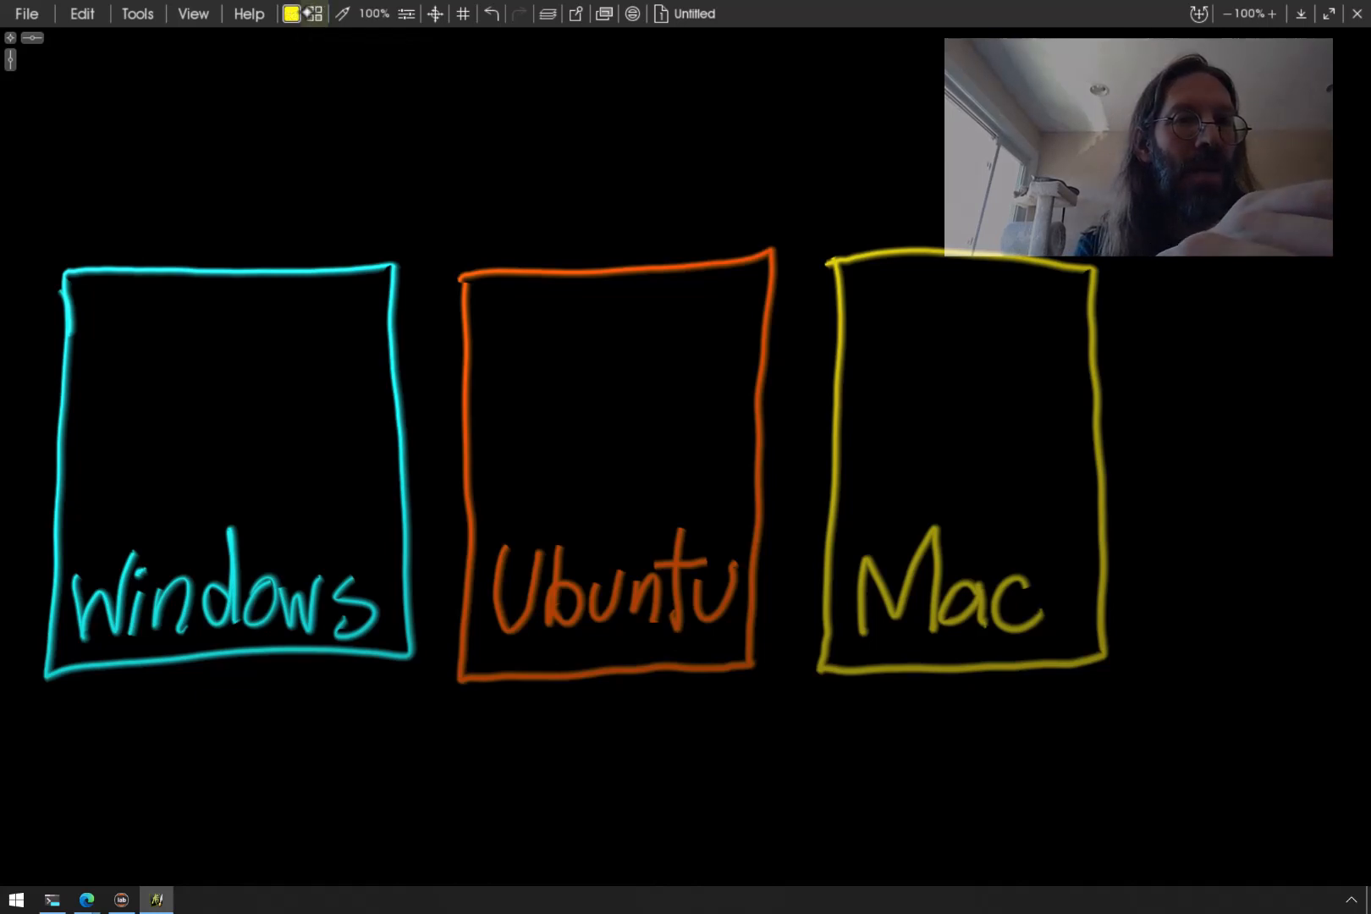
pyautogui.click(315, 14)
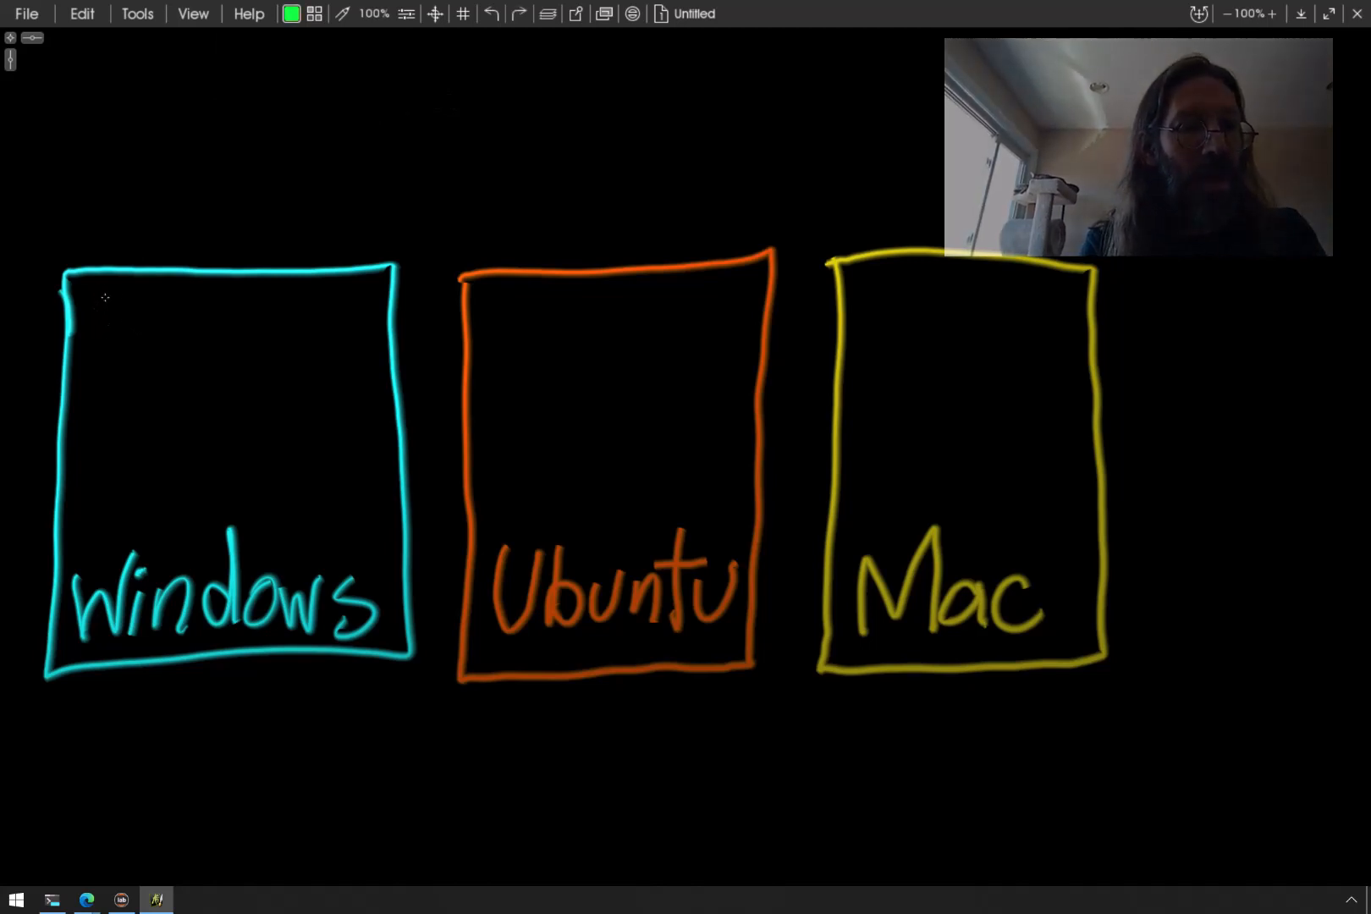
# Draw green rectangles inside the tops of the windows, Ubuntu and Mac boxes
pyautogui.moveTo(106, 295); pyautogui.dragTo(170, 516)
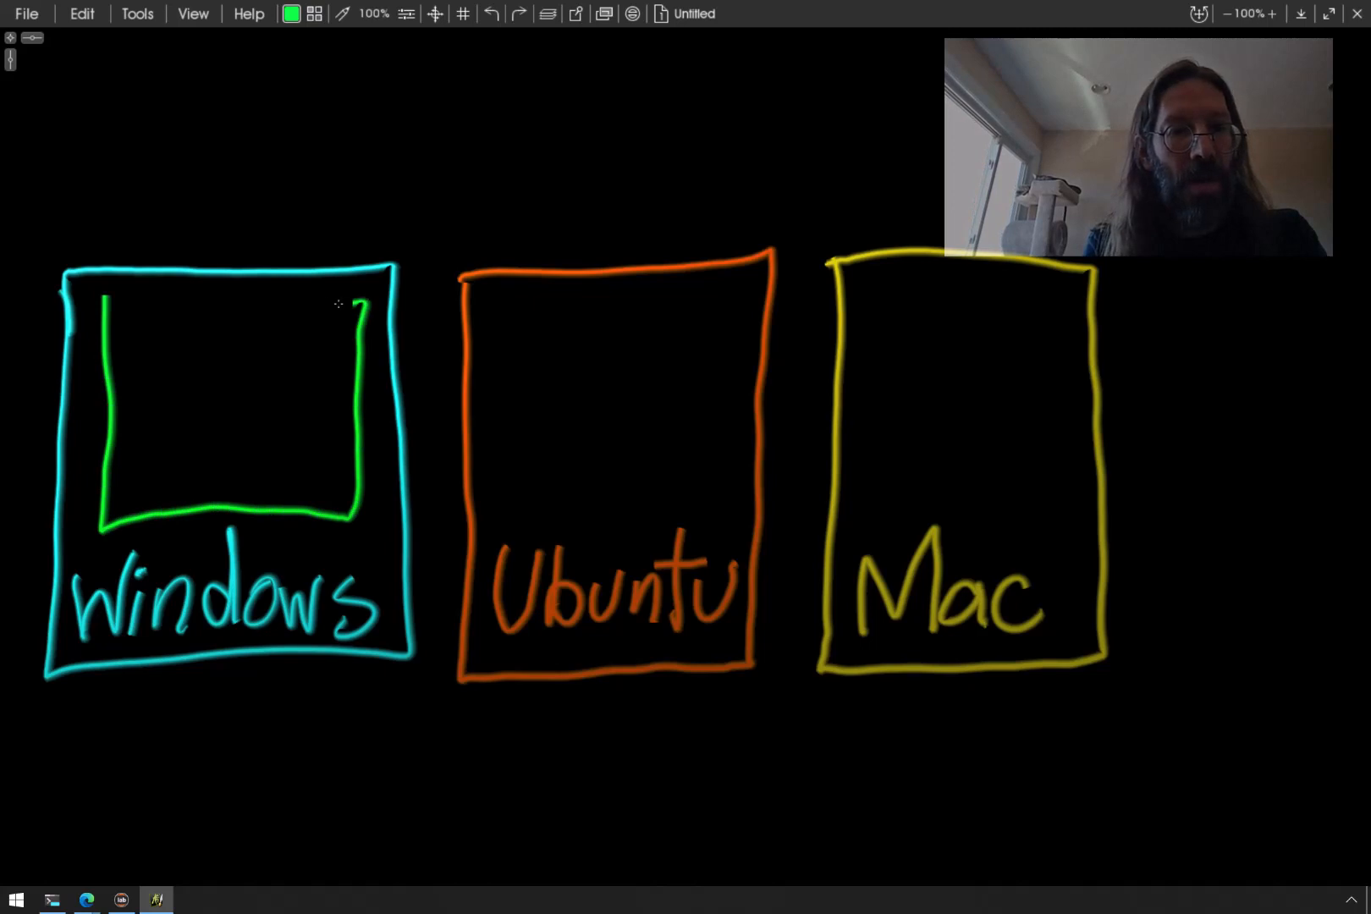
pyautogui.moveTo(105, 304); pyautogui.dragTo(350, 300)
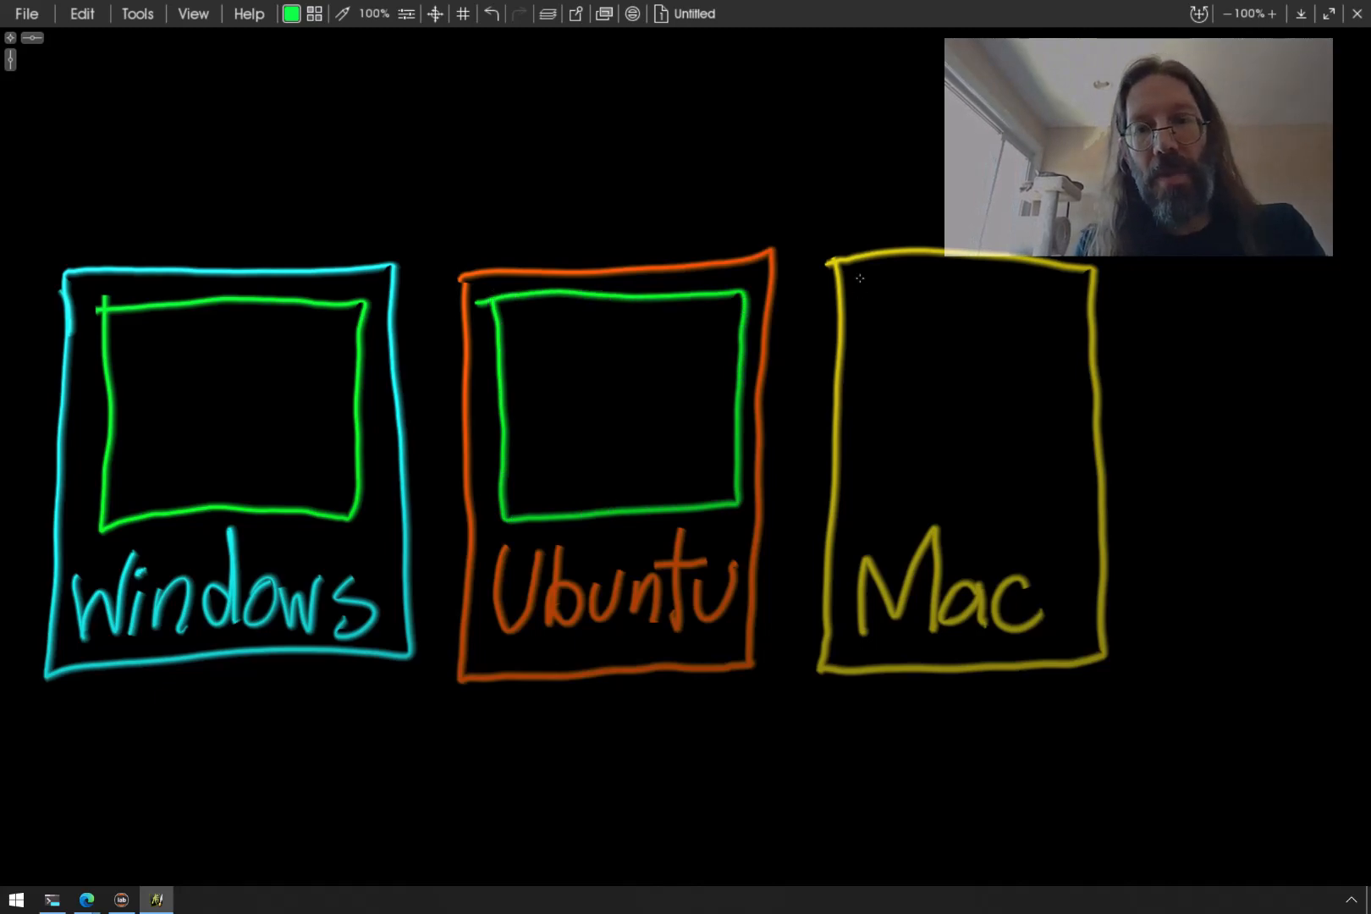
pyautogui.moveTo(863, 280); pyautogui.dragTo(1053, 506)
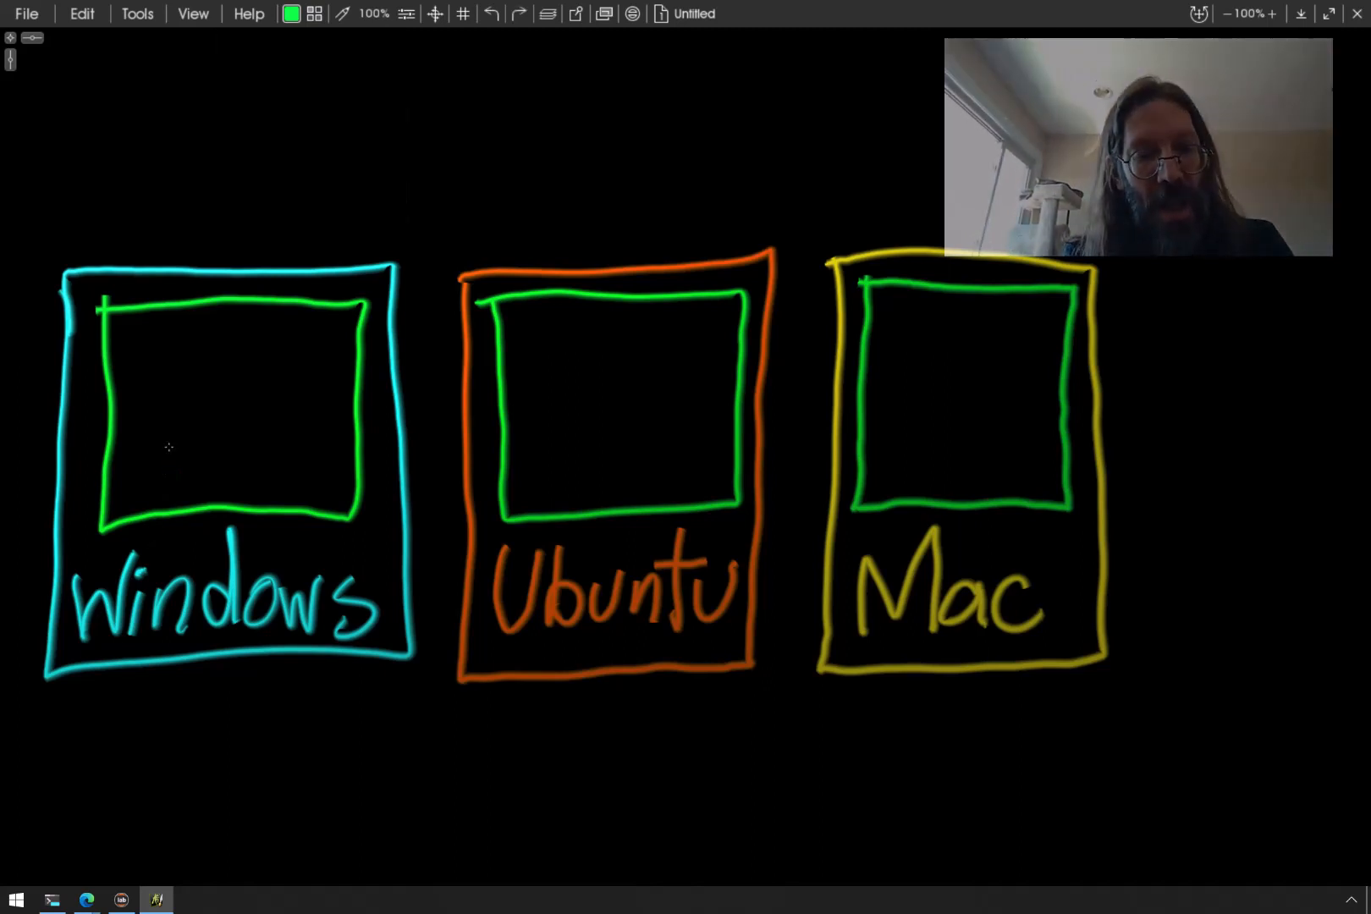
# Switch colours to orange and write 'API' above Ubuntu in the orange box
pyautogui.click(291, 13)
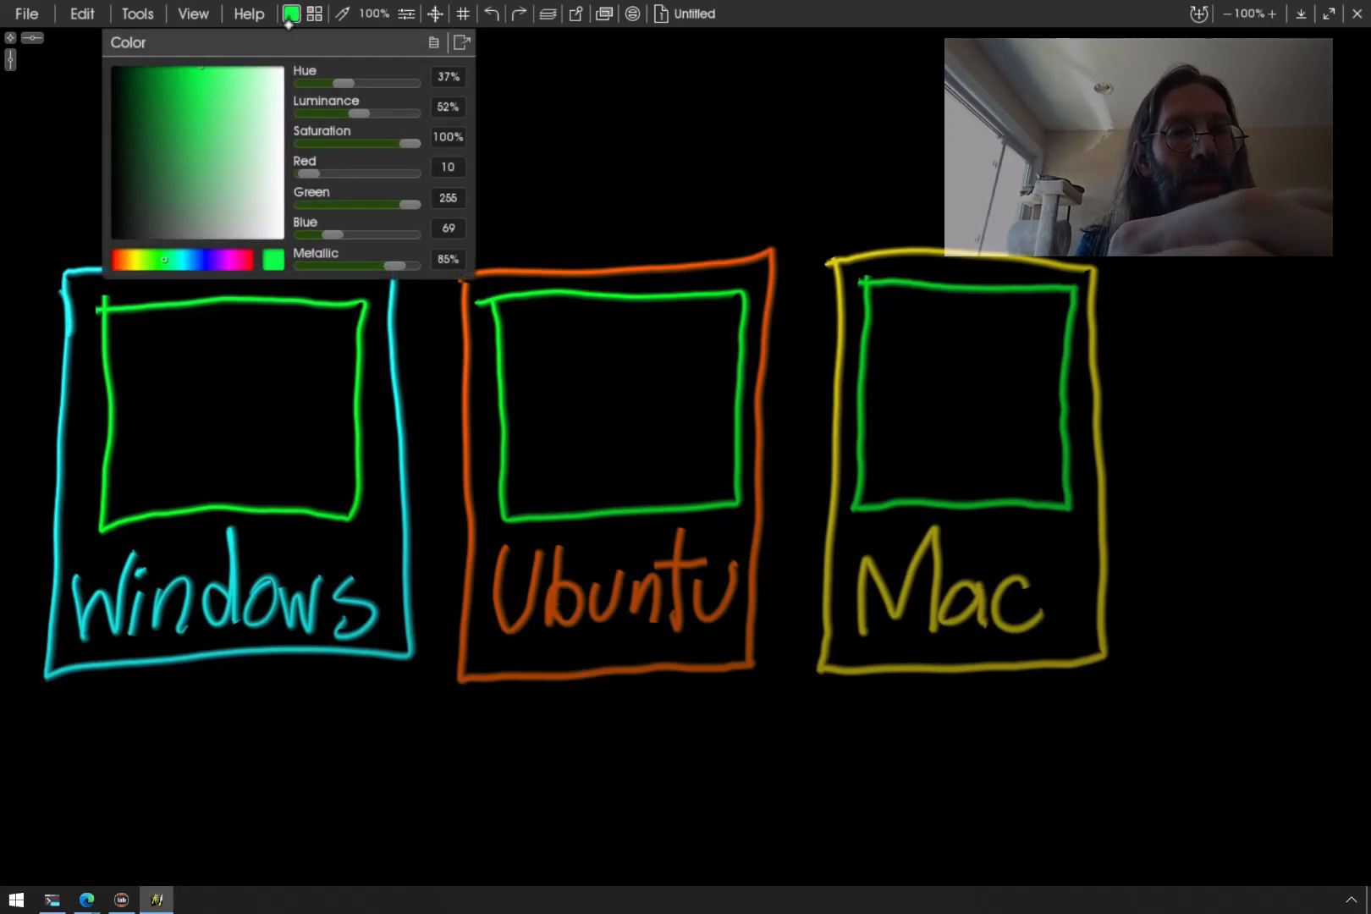
pyautogui.click(291, 13)
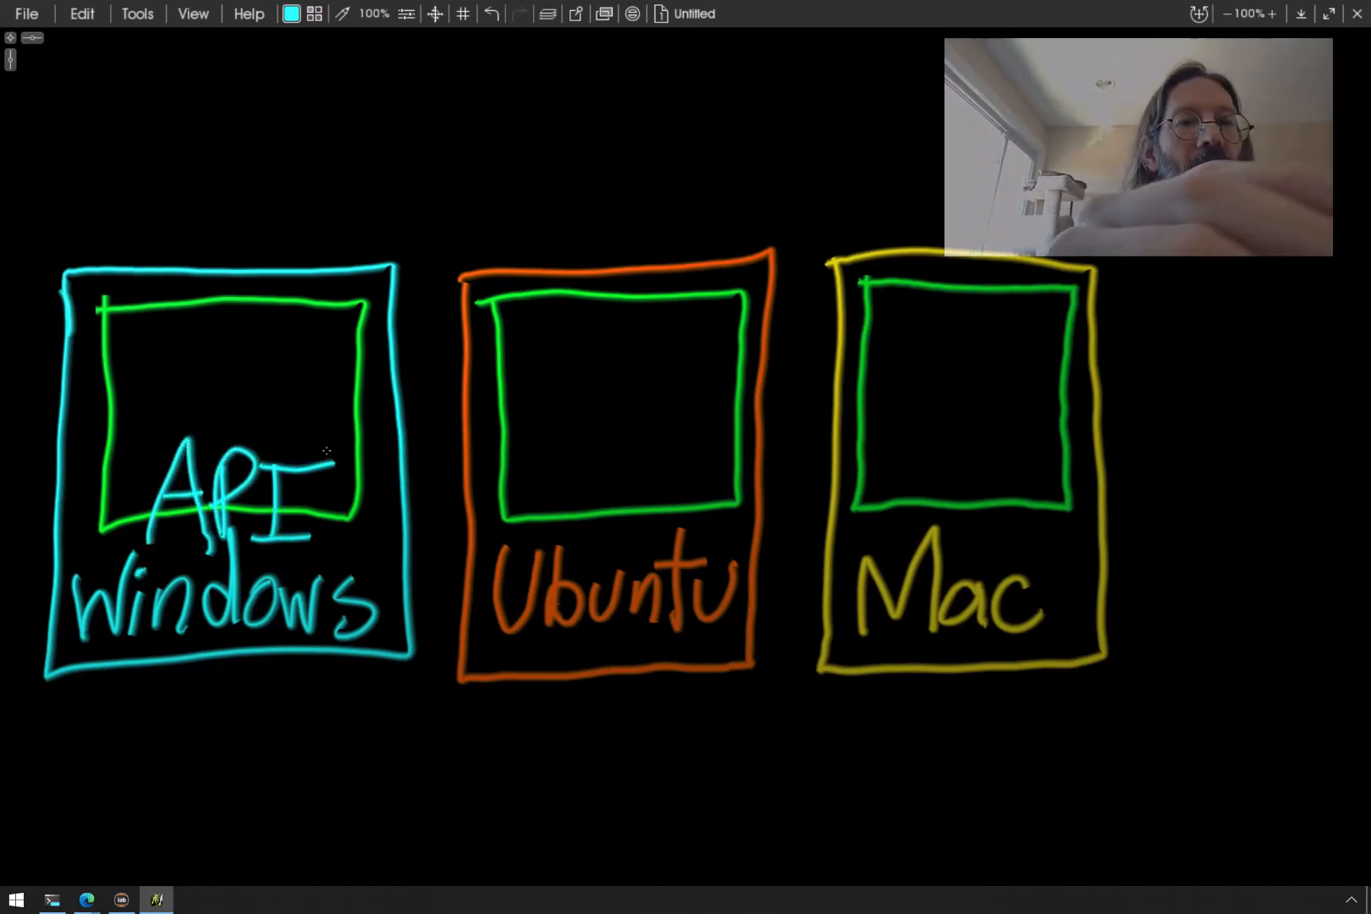
pyautogui.click(291, 15)
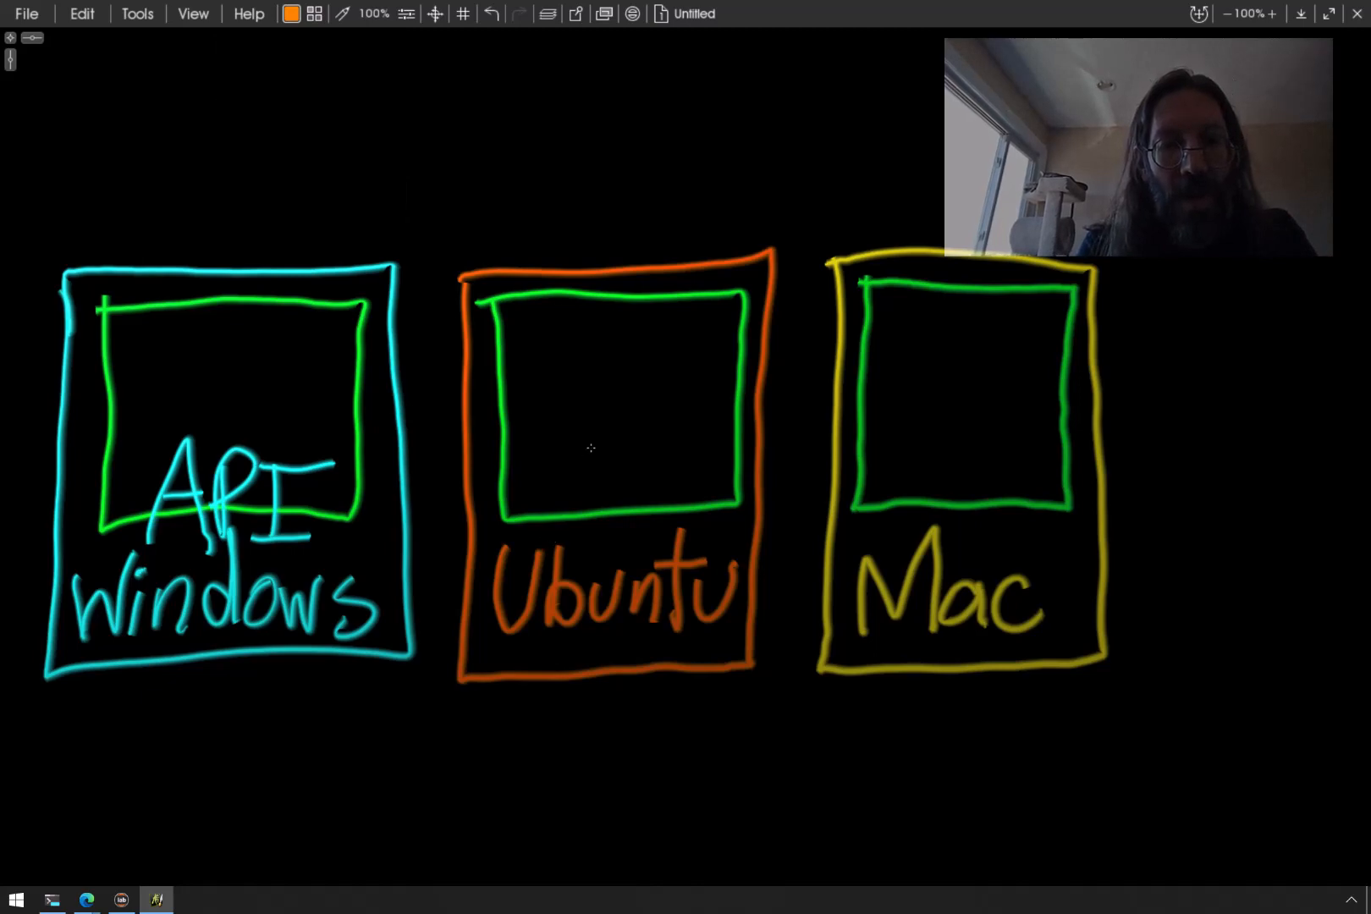
pyautogui.moveTo(543, 477); pyautogui.dragTo(595, 543)
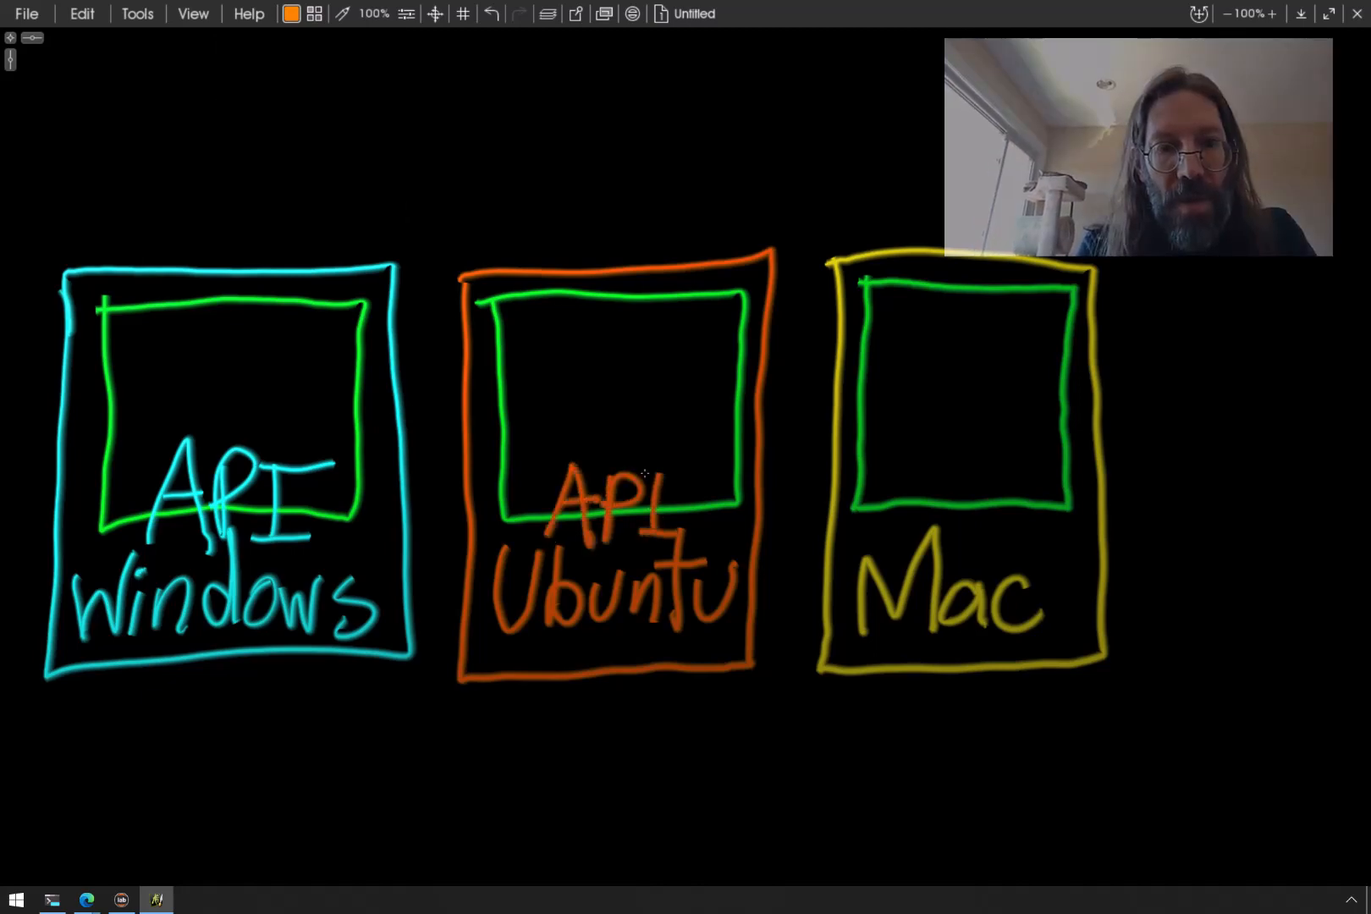
# Pick yellow from the colour samples and add yellow lettering inside the Mac box
pyautogui.click(314, 14)
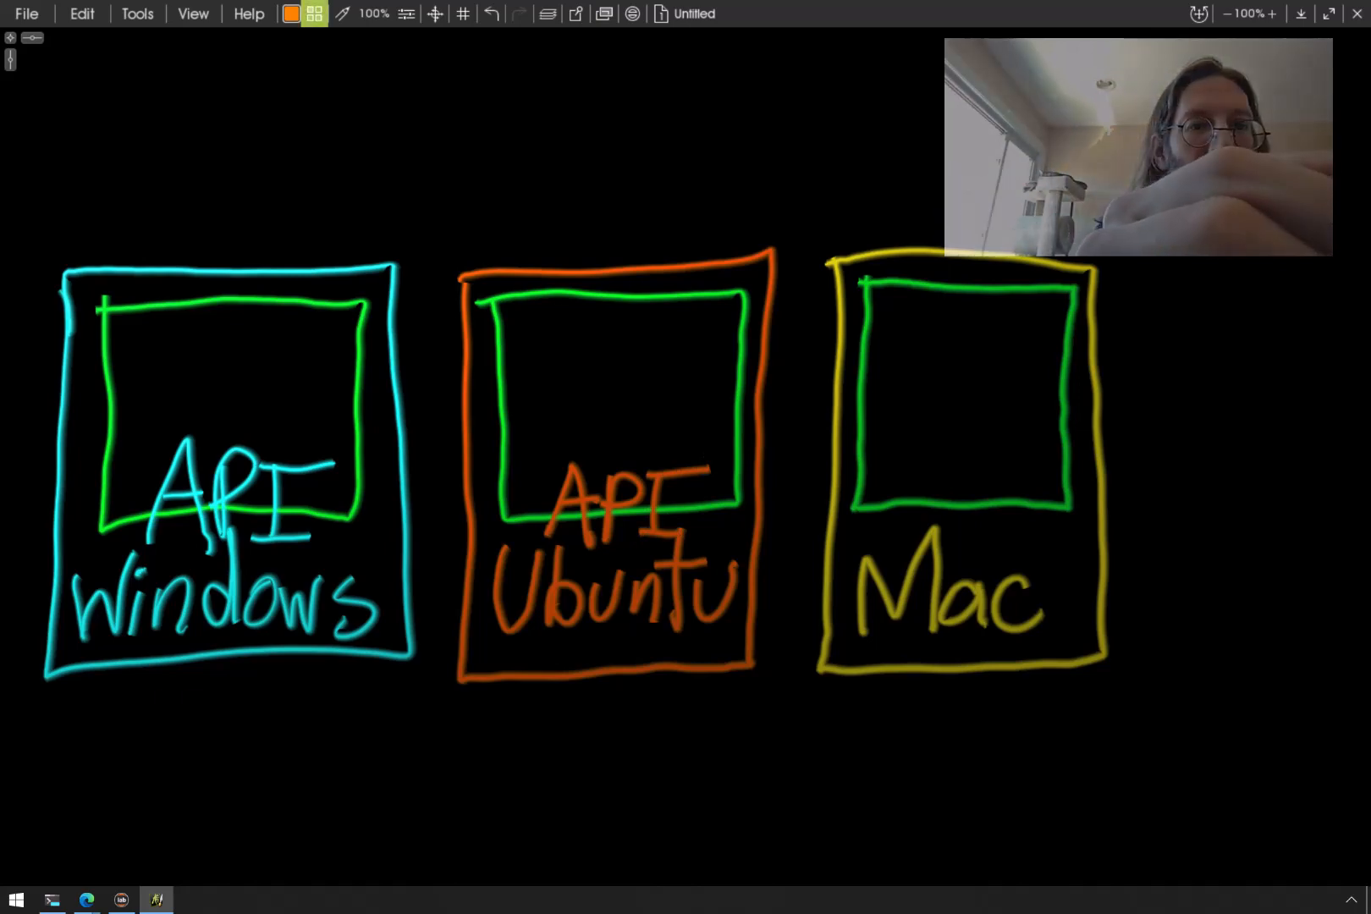
pyautogui.click(314, 14)
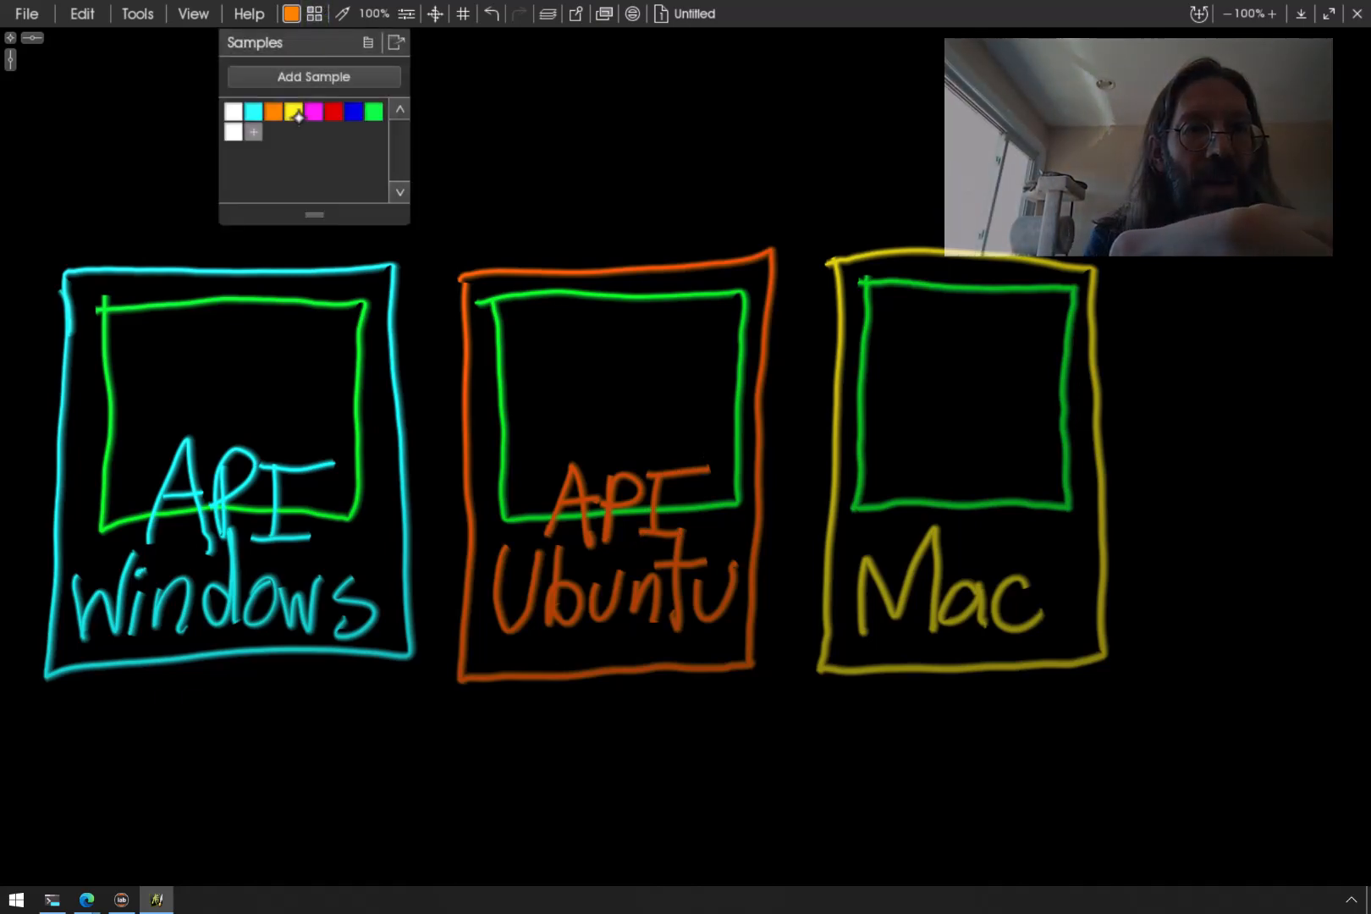
pyautogui.click(293, 111)
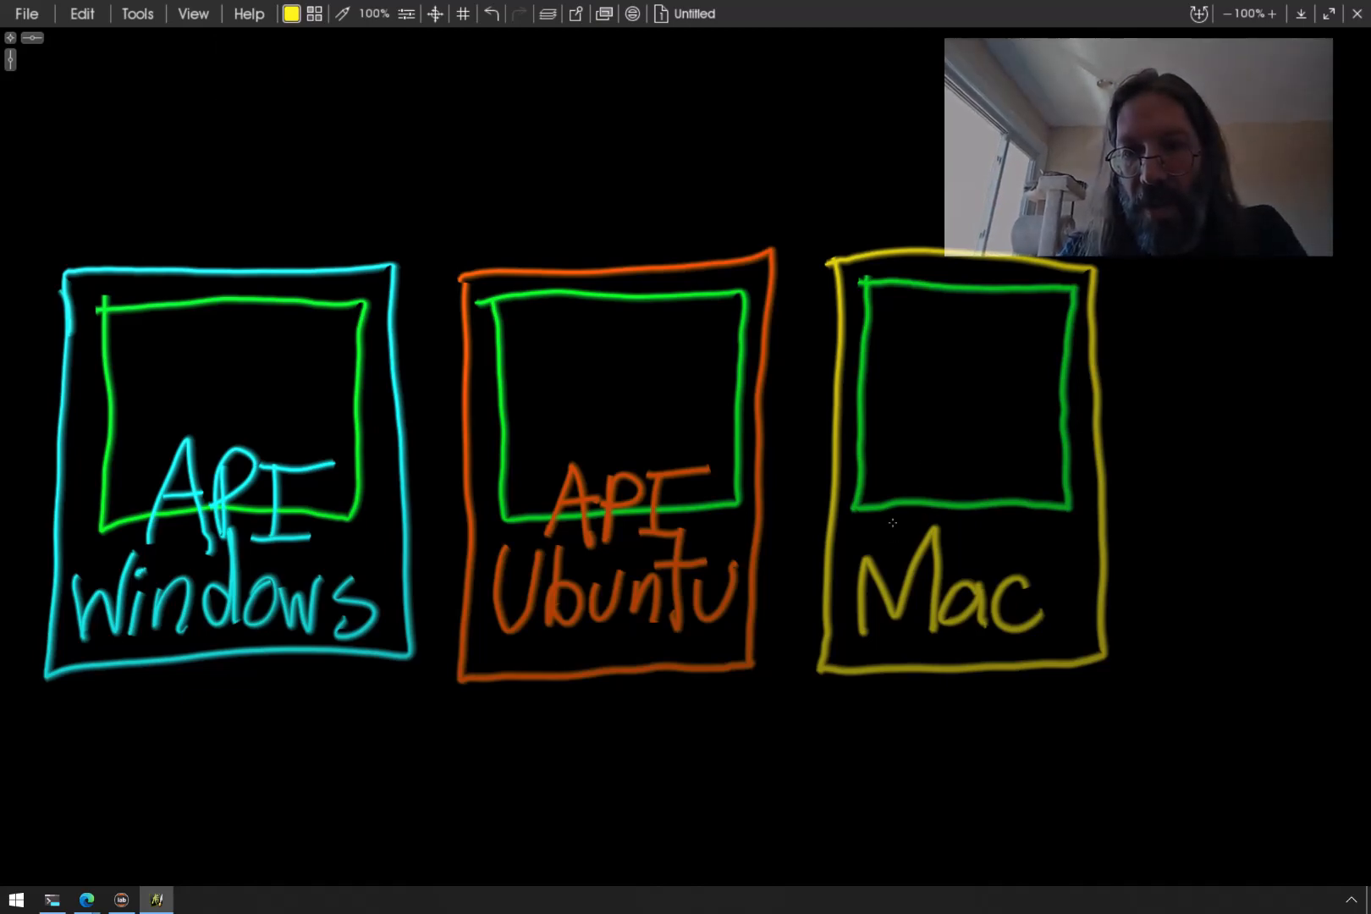
pyautogui.moveTo(892, 472); pyautogui.dragTo(949, 516)
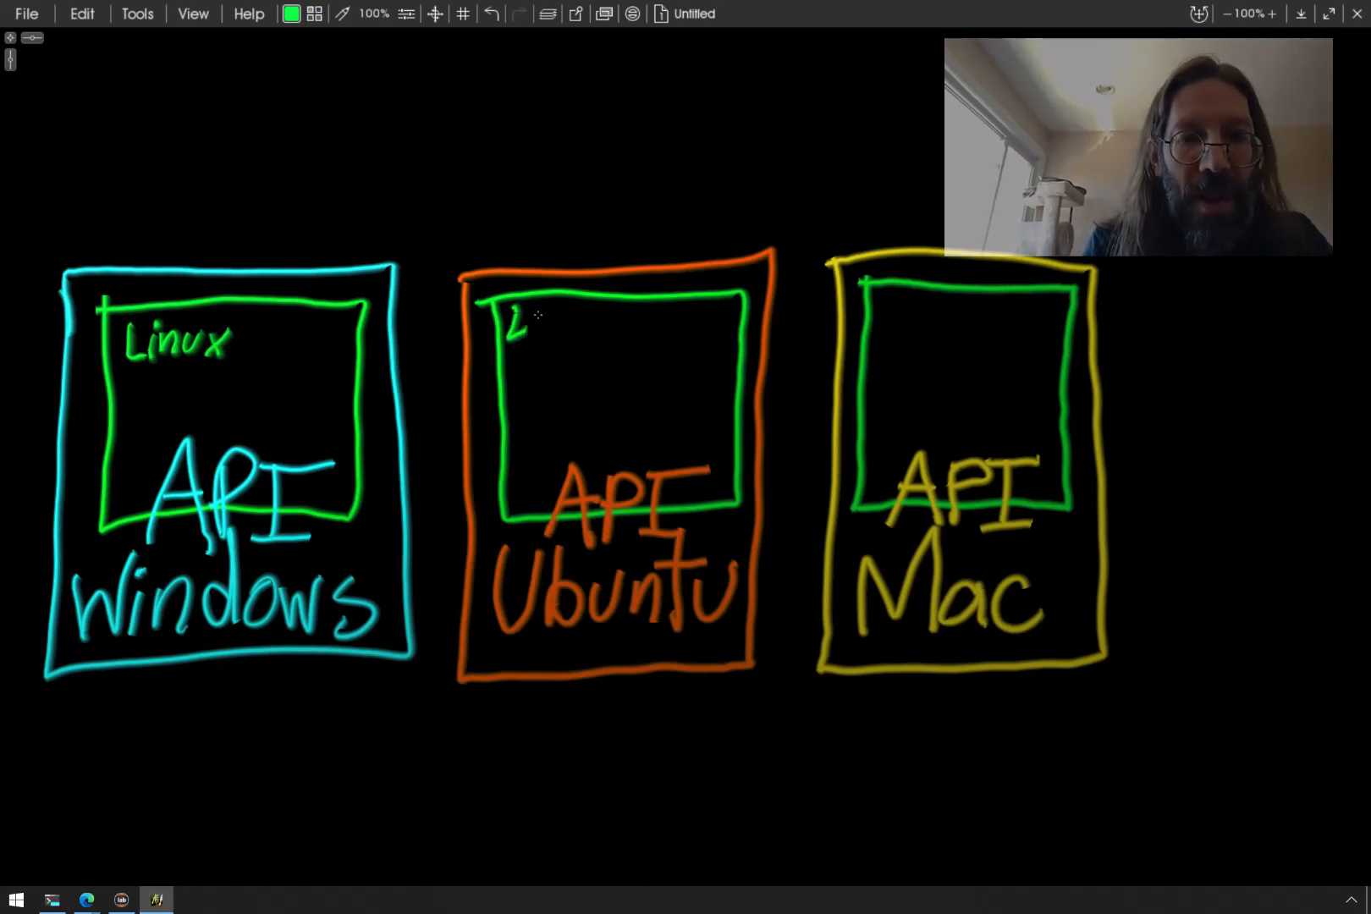
# Handwrite 'Linux' in the Ubuntu and Mac inner boxes and 'LXD' under Ubuntu's
pyautogui.moveTo(517, 323); pyautogui.dragTo(577, 328)
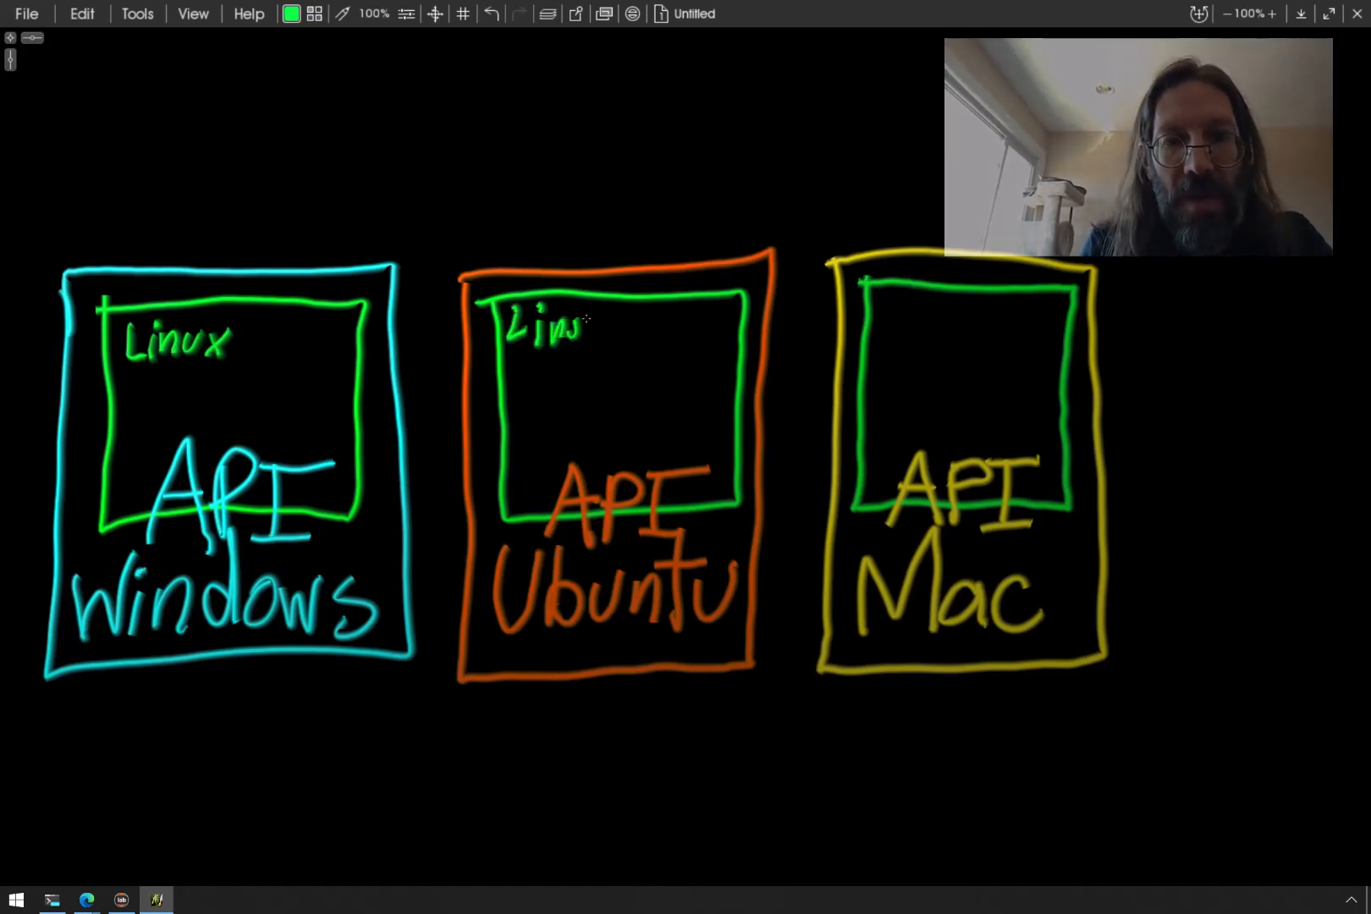
pyautogui.click(888, 323)
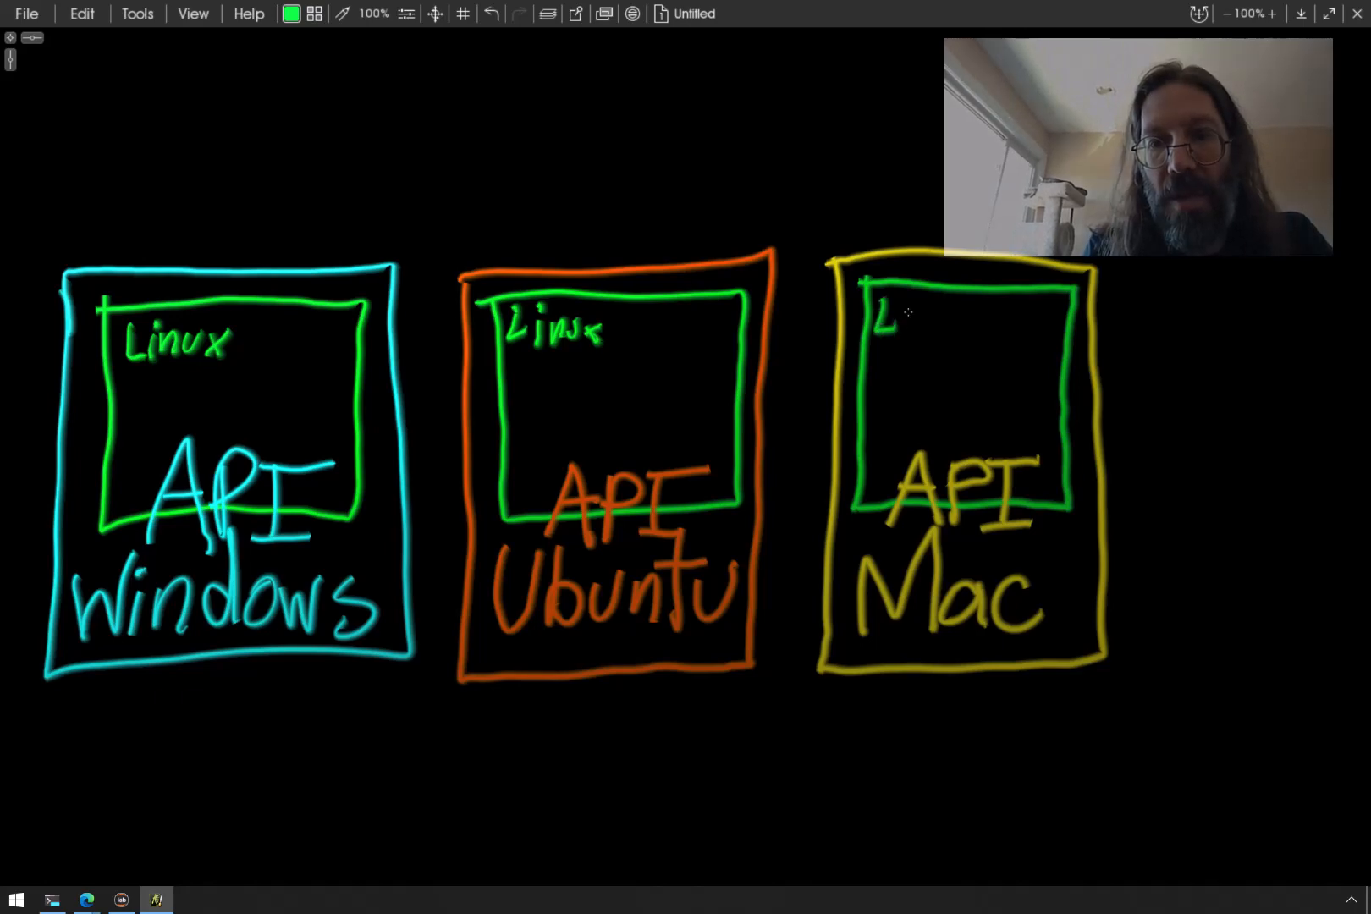
pyautogui.moveTo(882, 328); pyautogui.dragTo(935, 328)
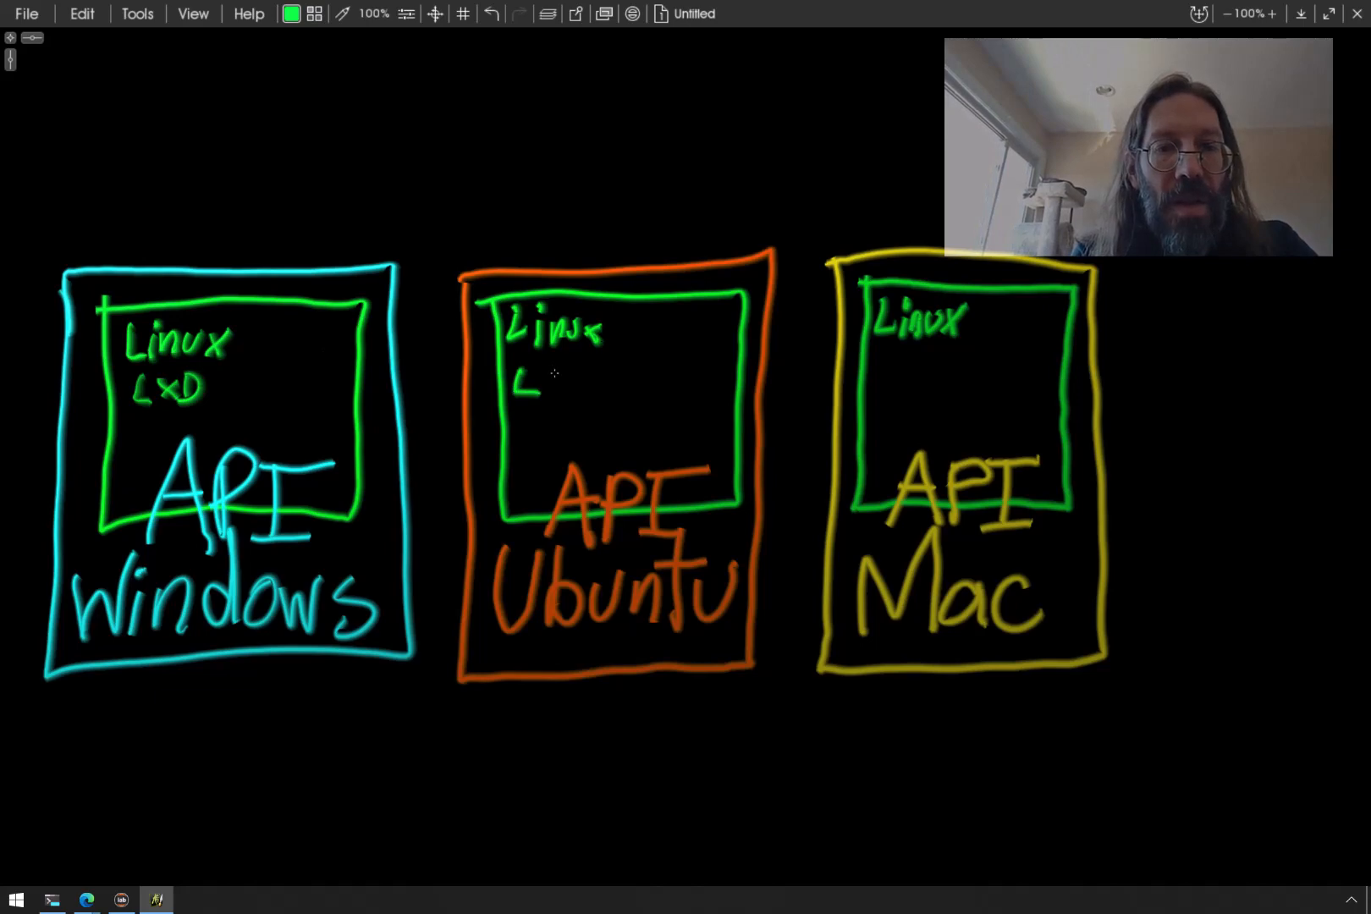
pyautogui.moveTo(525, 381); pyautogui.dragTo(595, 381)
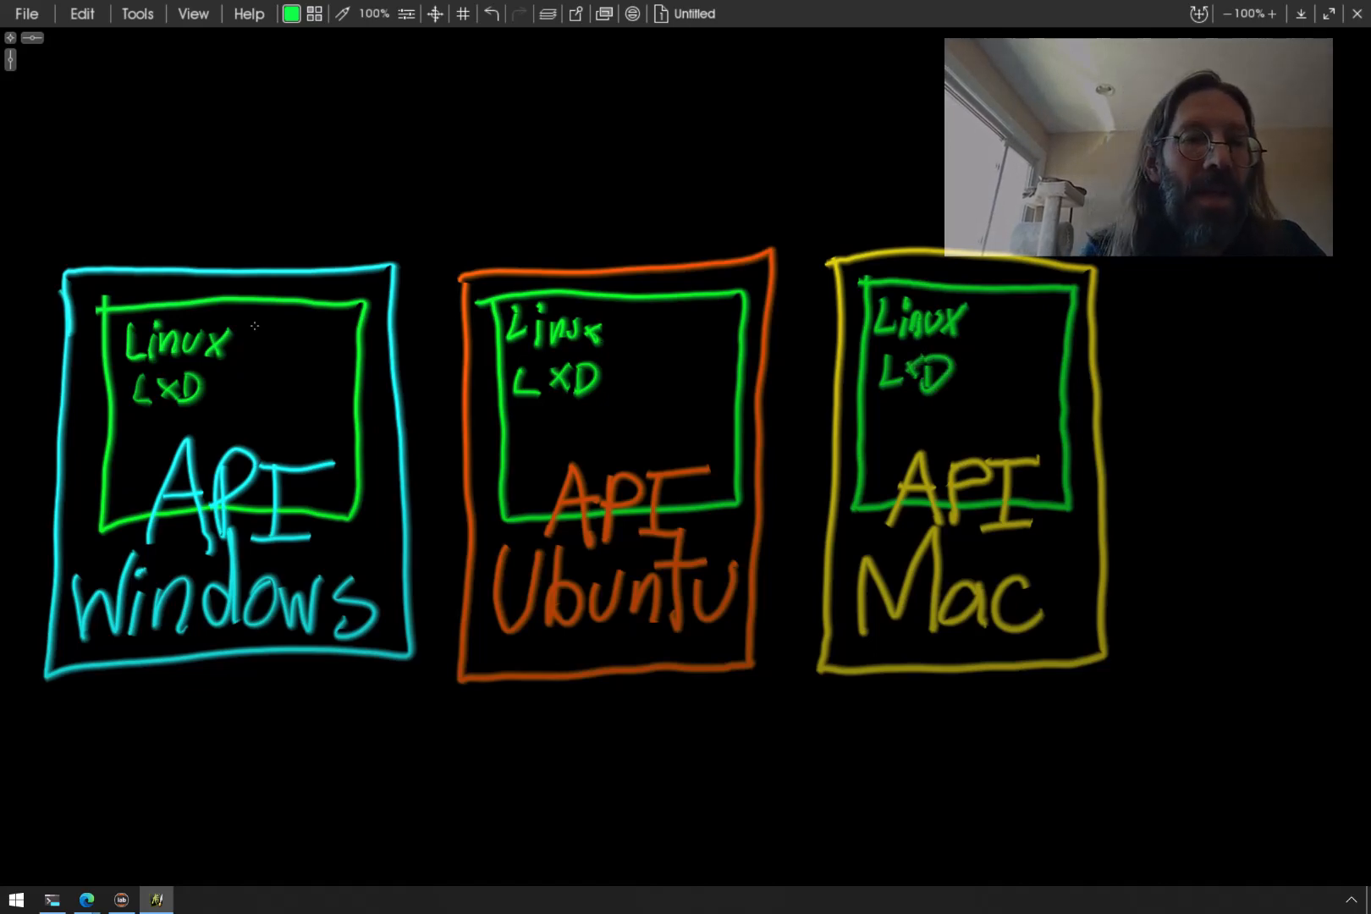
# Draw small container boxes in the Windows and Mac hosts and link LXD to one
pyautogui.moveTo(252, 330); pyautogui.dragTo(327, 430)
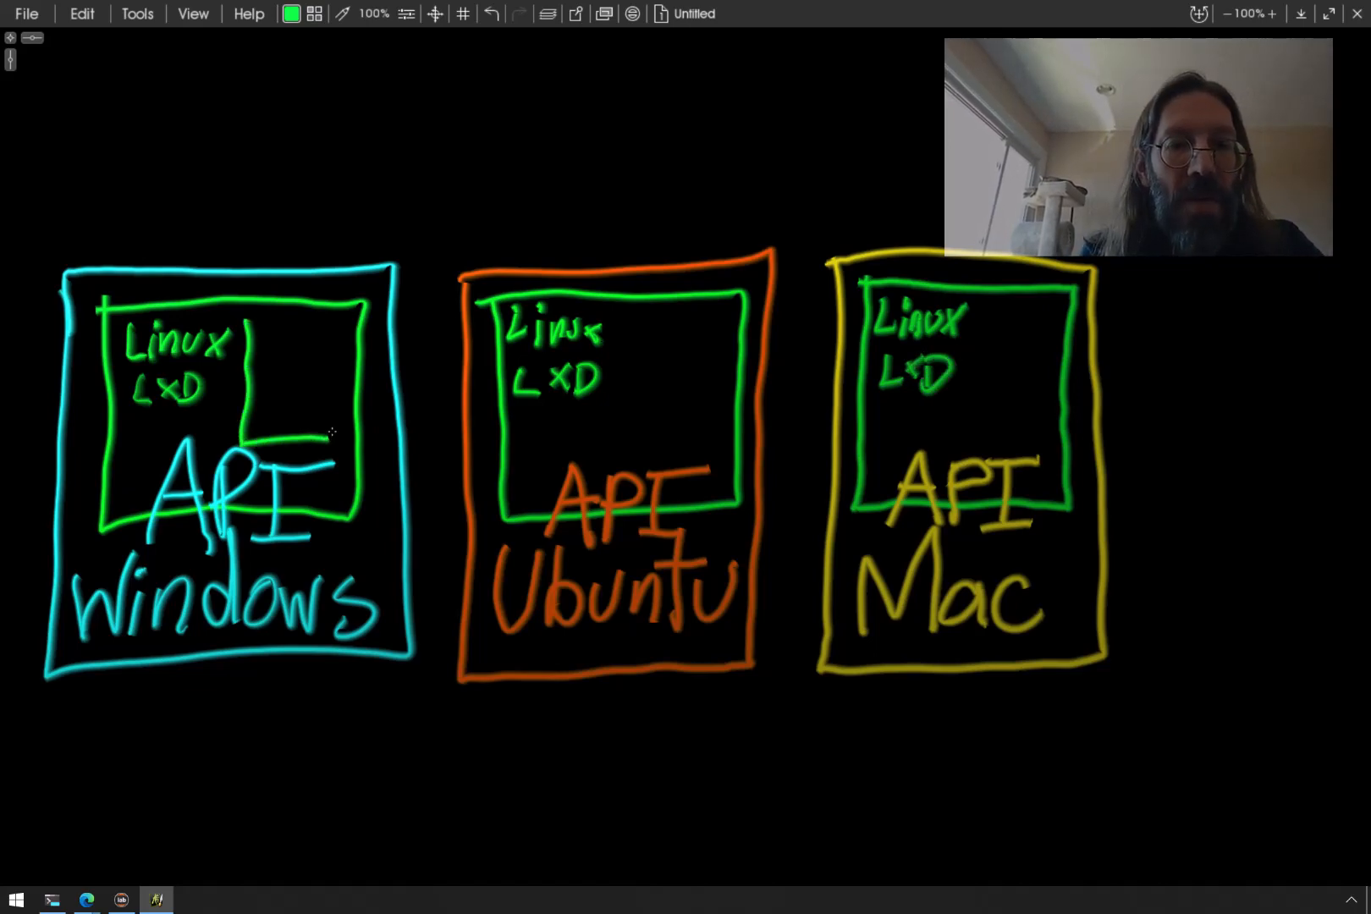
pyautogui.moveTo(254, 332); pyautogui.dragTo(332, 428)
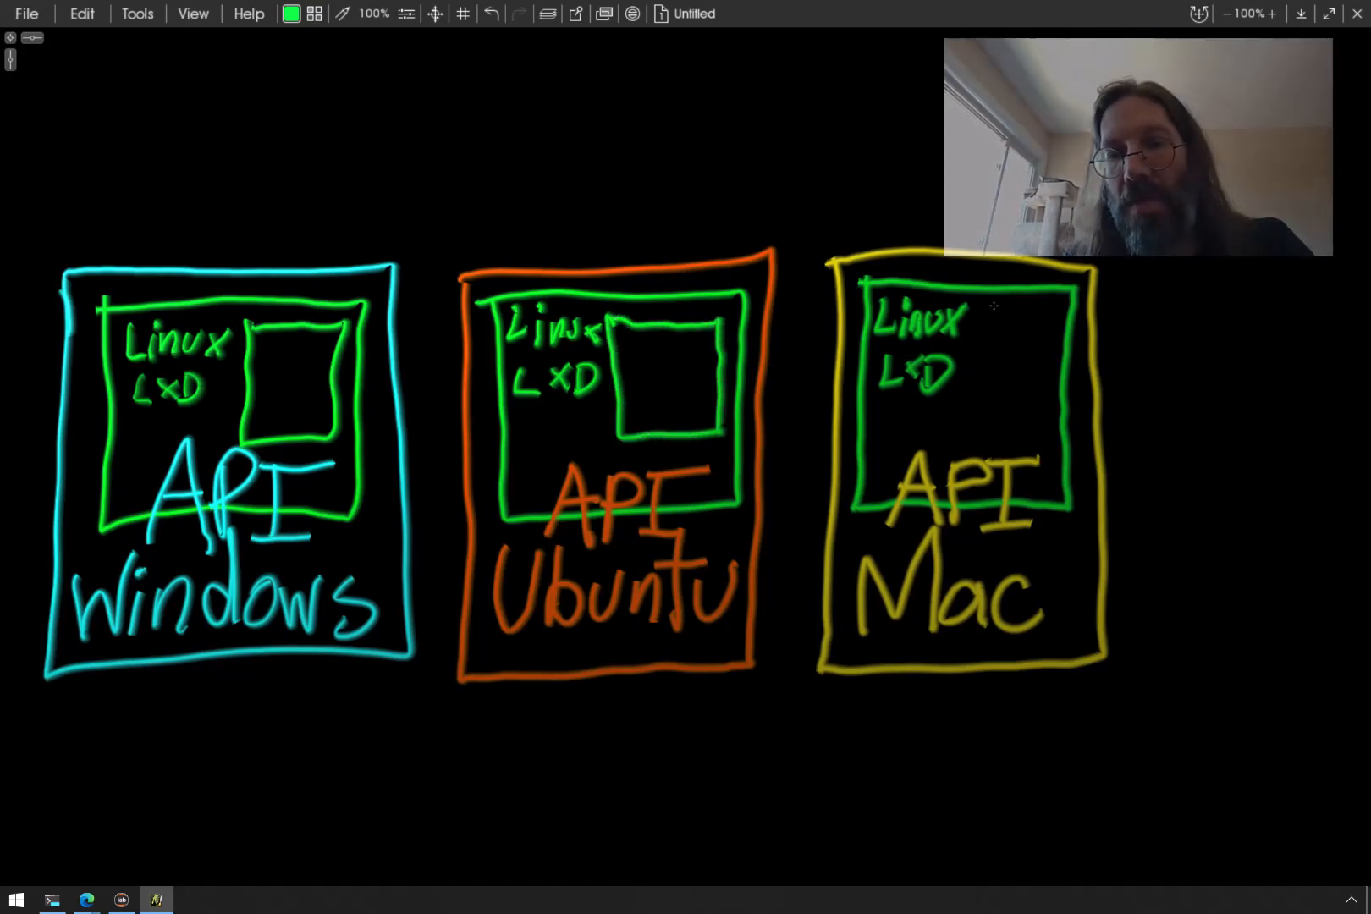
pyautogui.moveTo(975, 306); pyautogui.dragTo(1023, 420)
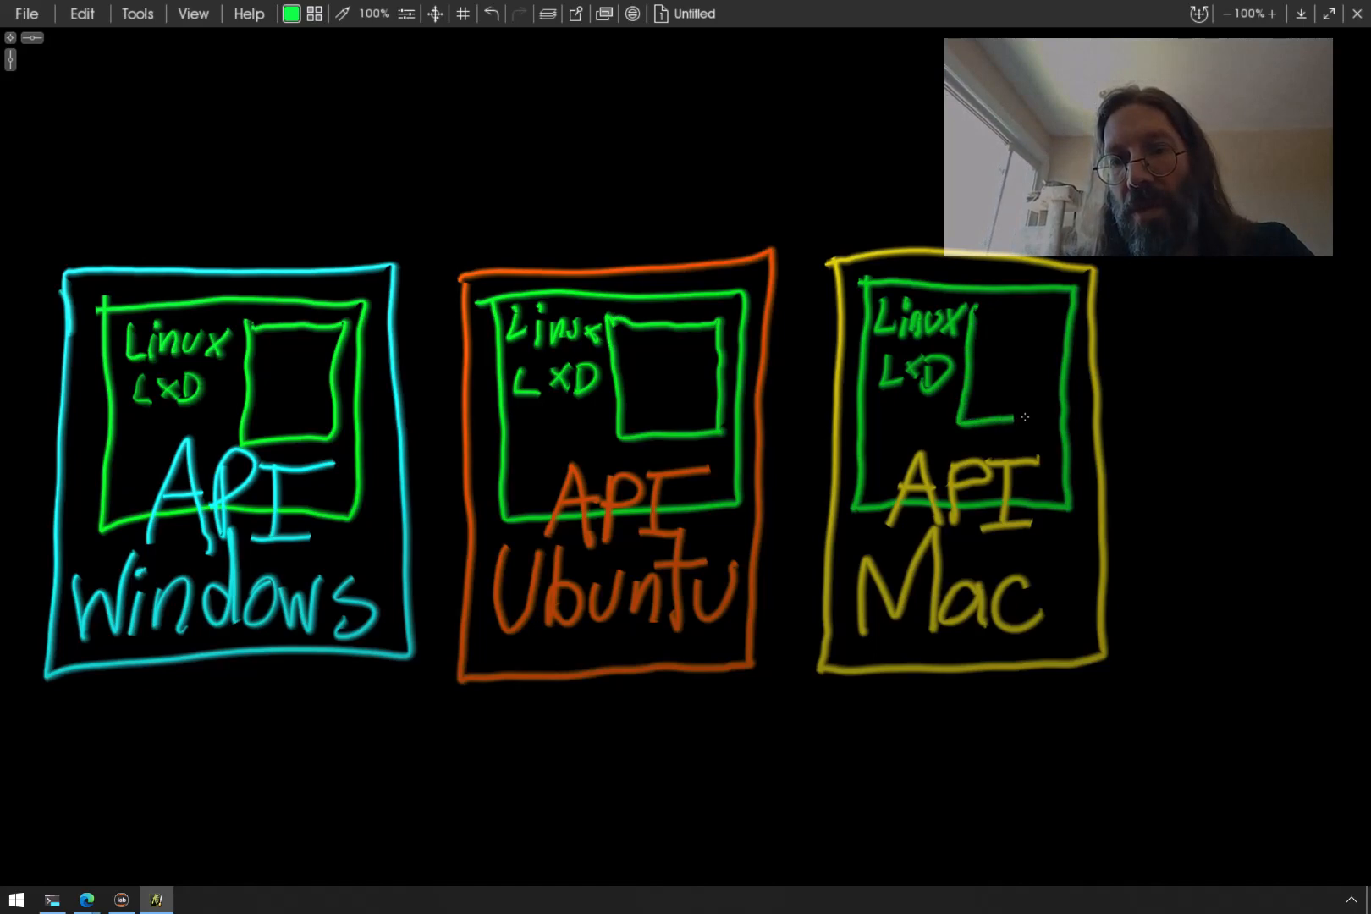
pyautogui.moveTo(967, 311); pyautogui.dragTo(970, 428)
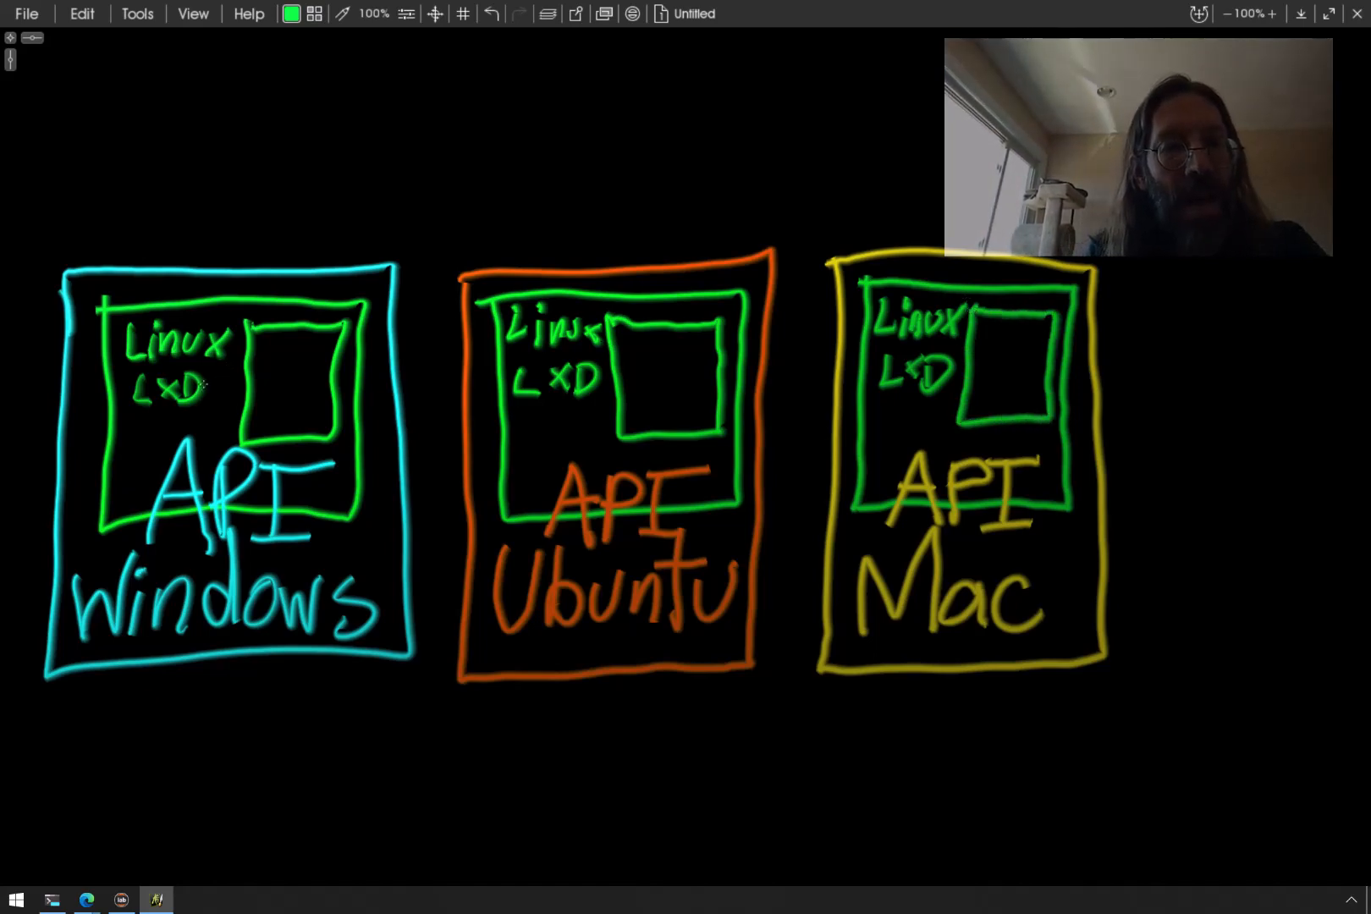
pyautogui.moveTo(214, 383); pyautogui.dragTo(280, 376)
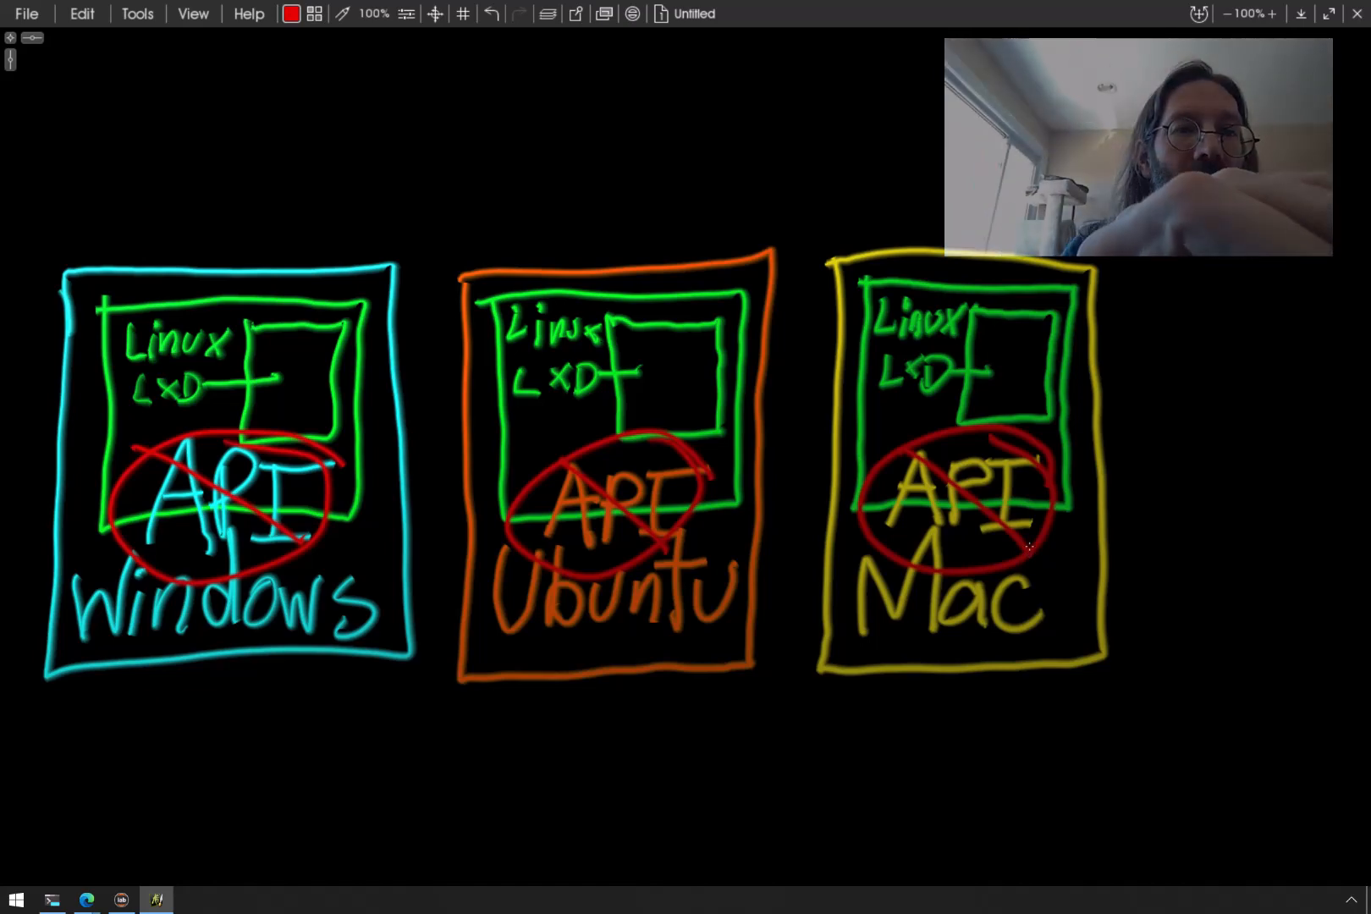
# Draw a blue wave across the top and a green arrow out of the Mac container
pyautogui.click(313, 13)
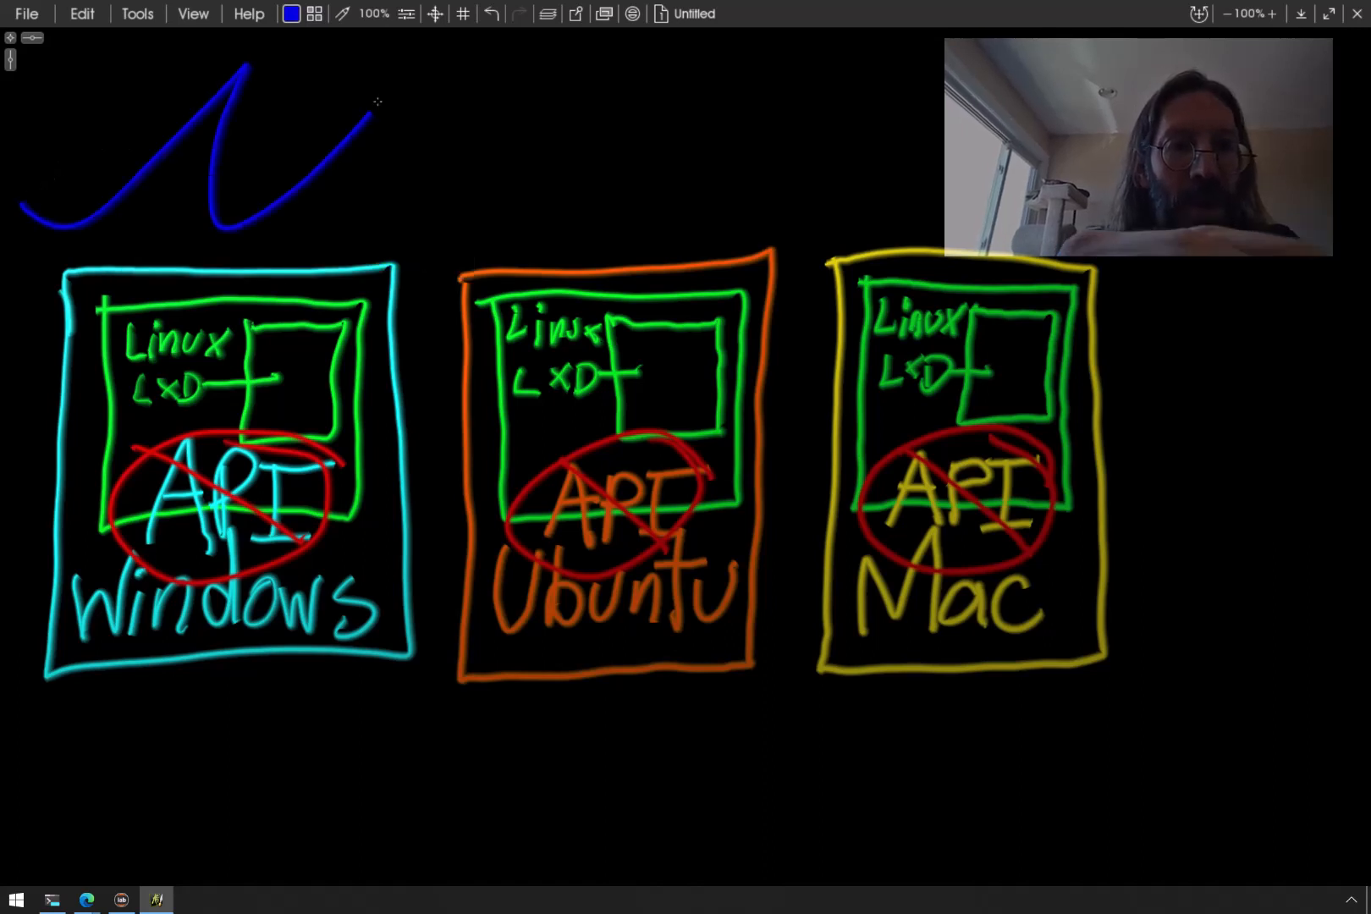
pyautogui.moveTo(376, 113); pyautogui.dragTo(883, 171)
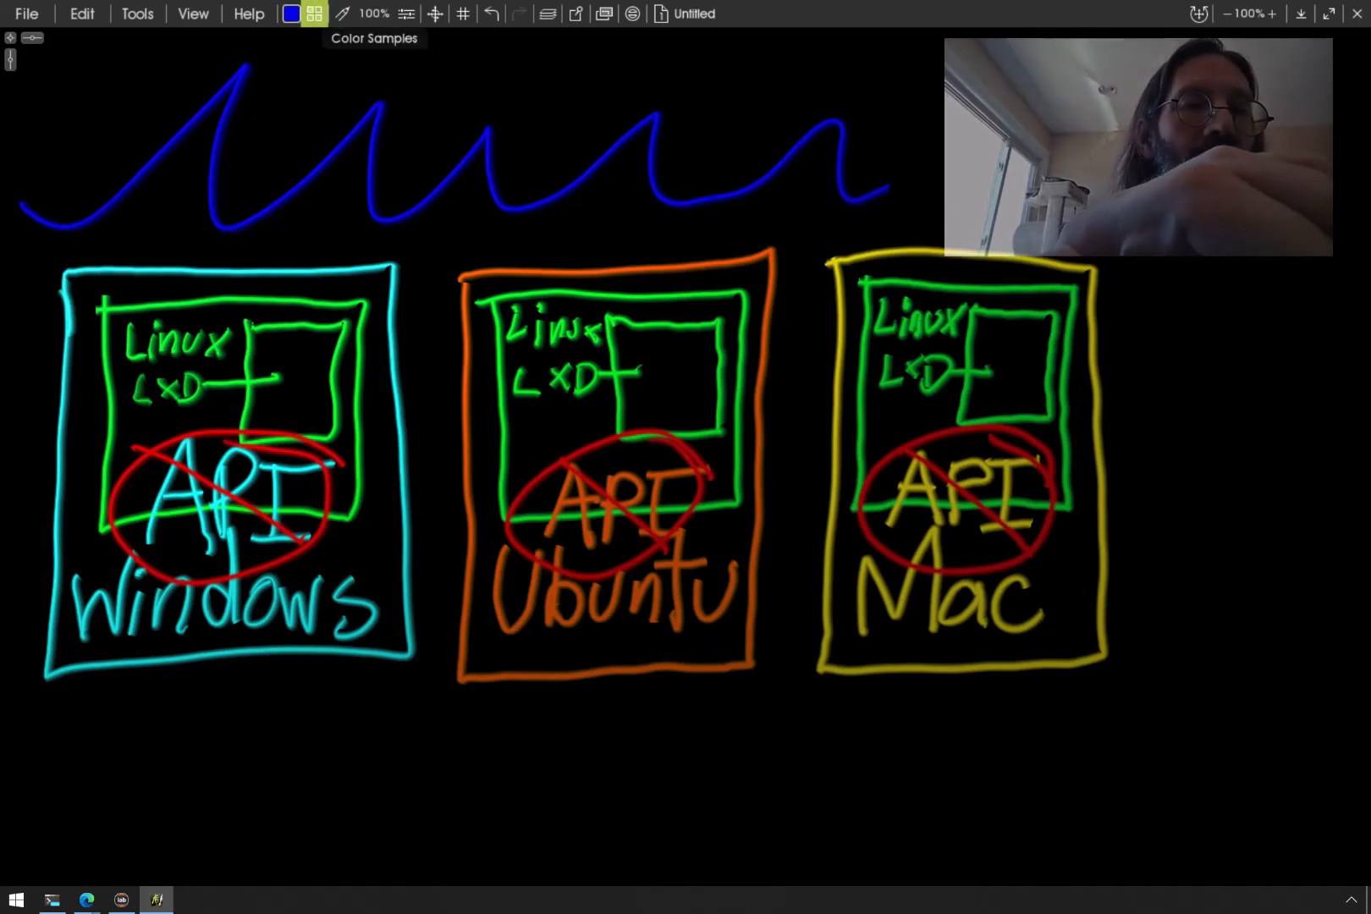
pyautogui.click(313, 14)
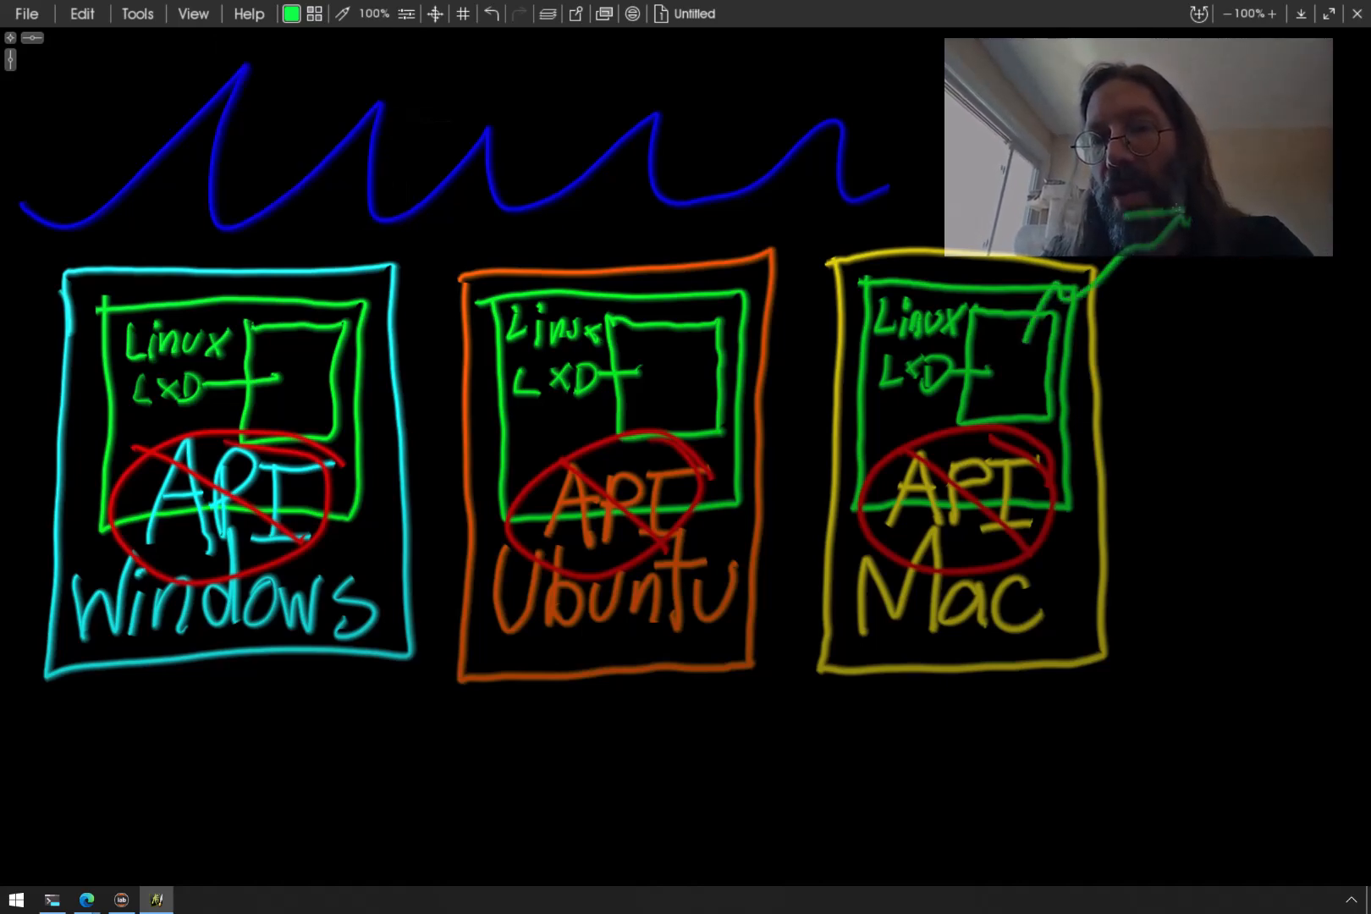
pyautogui.moveTo(1181, 214); pyautogui.dragTo(1328, 288)
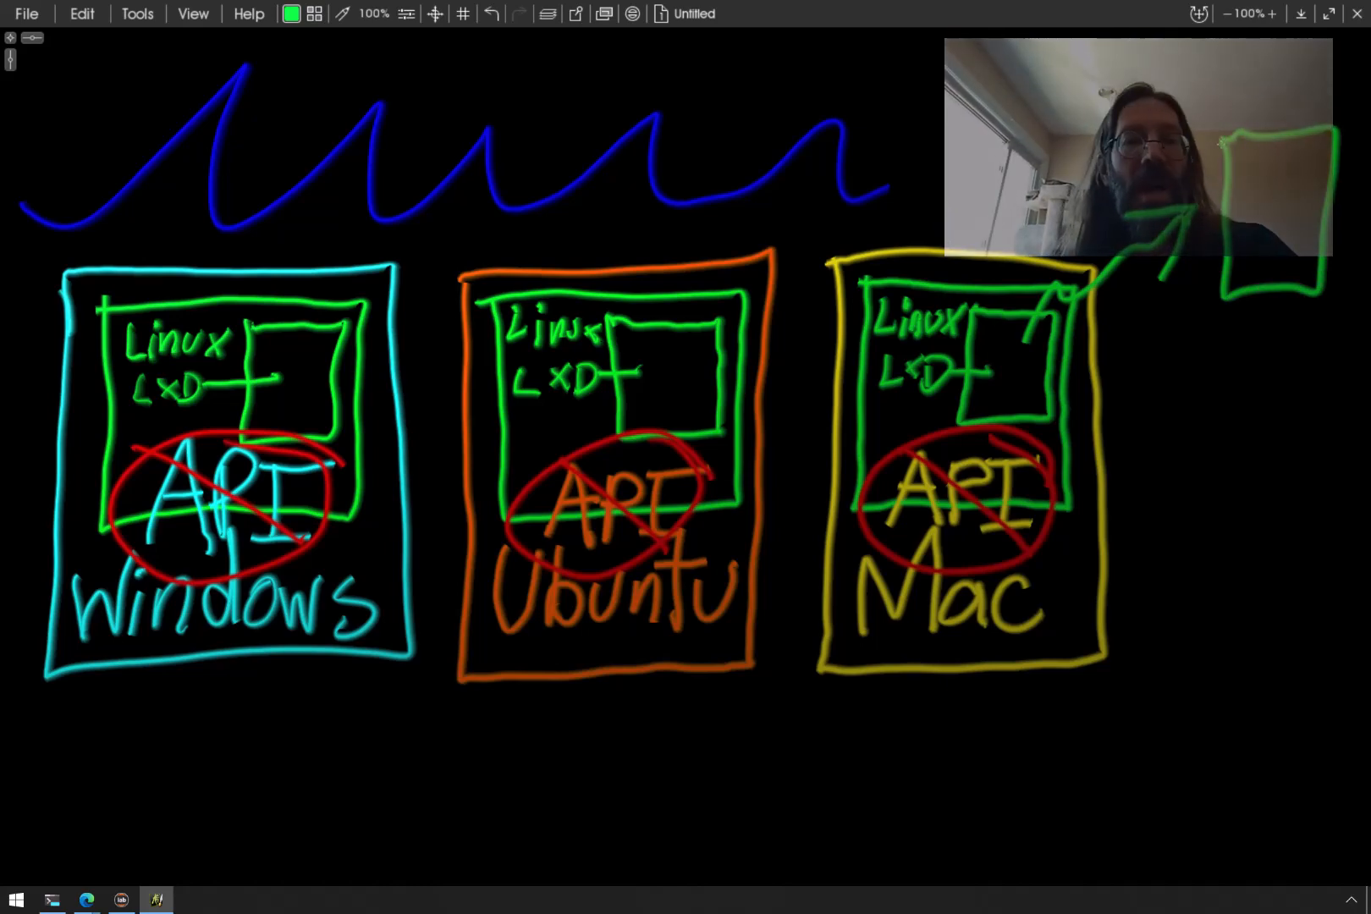
# Draw a larger green box at the arrow's end and outline the boxes in magenta
pyautogui.click(341, 13)
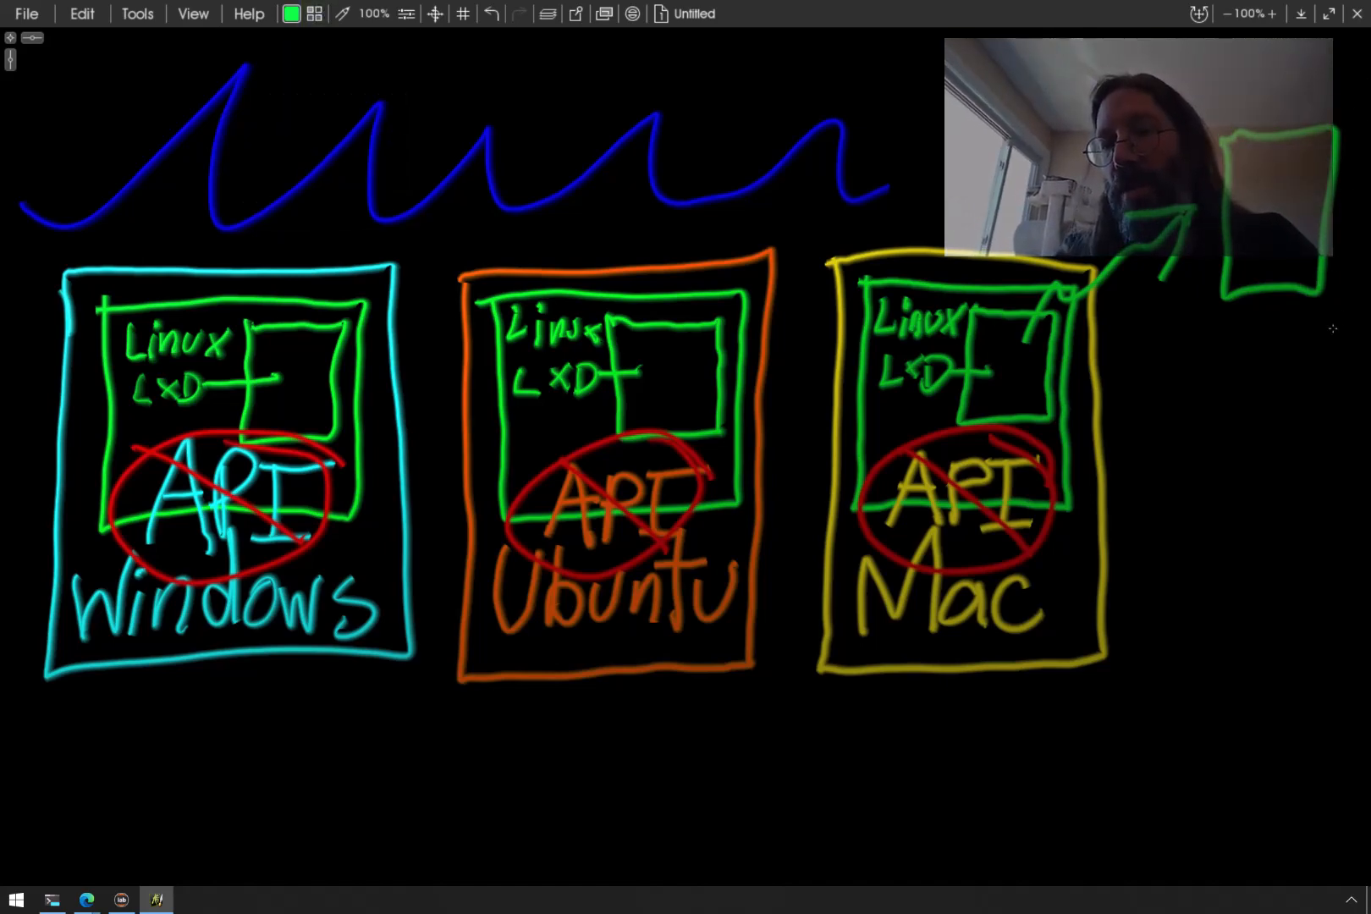
pyautogui.moveTo(1163, 355); pyautogui.dragTo(1350, 323)
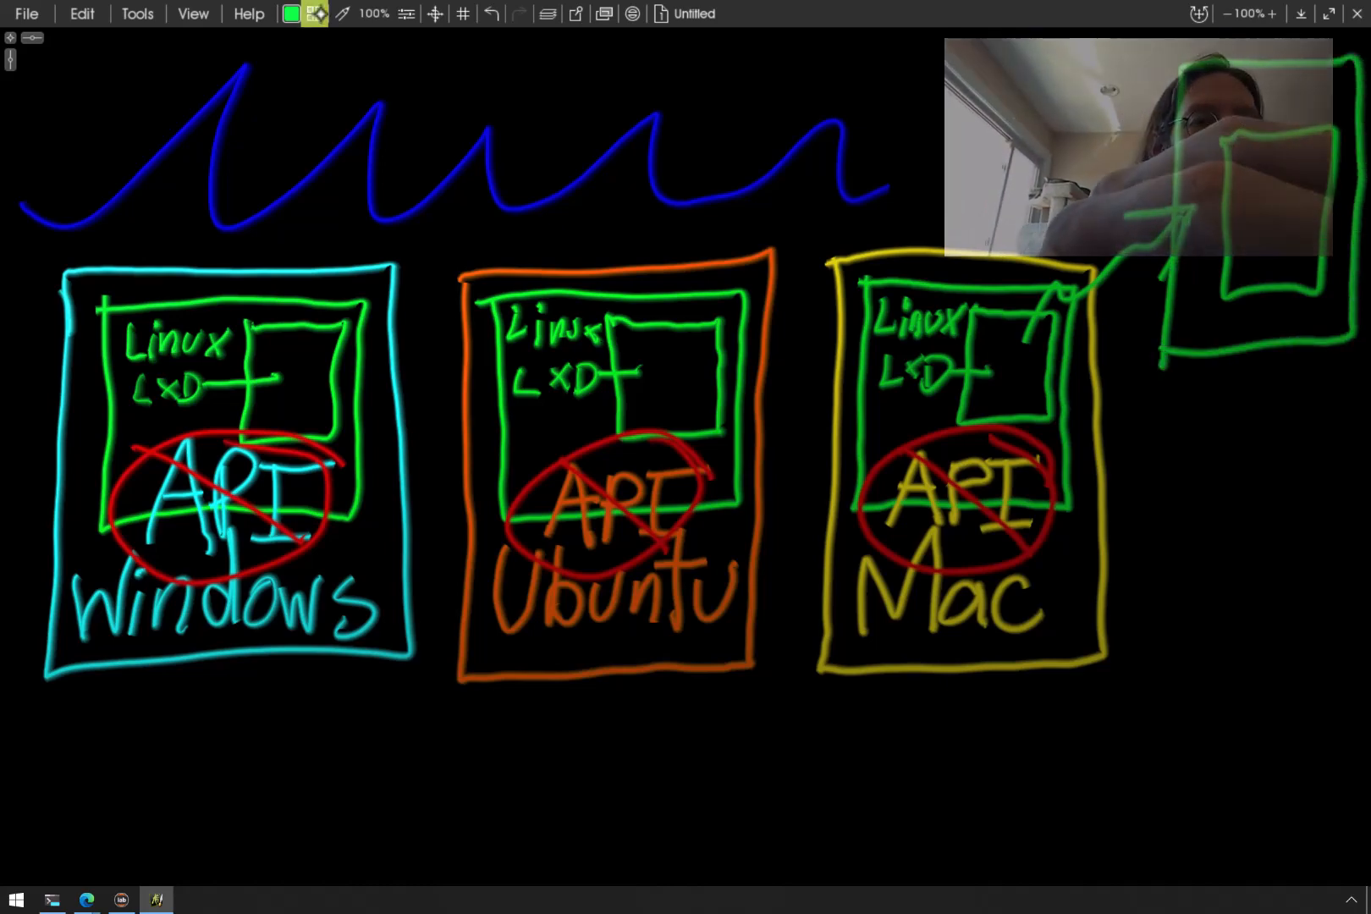
pyautogui.click(292, 14)
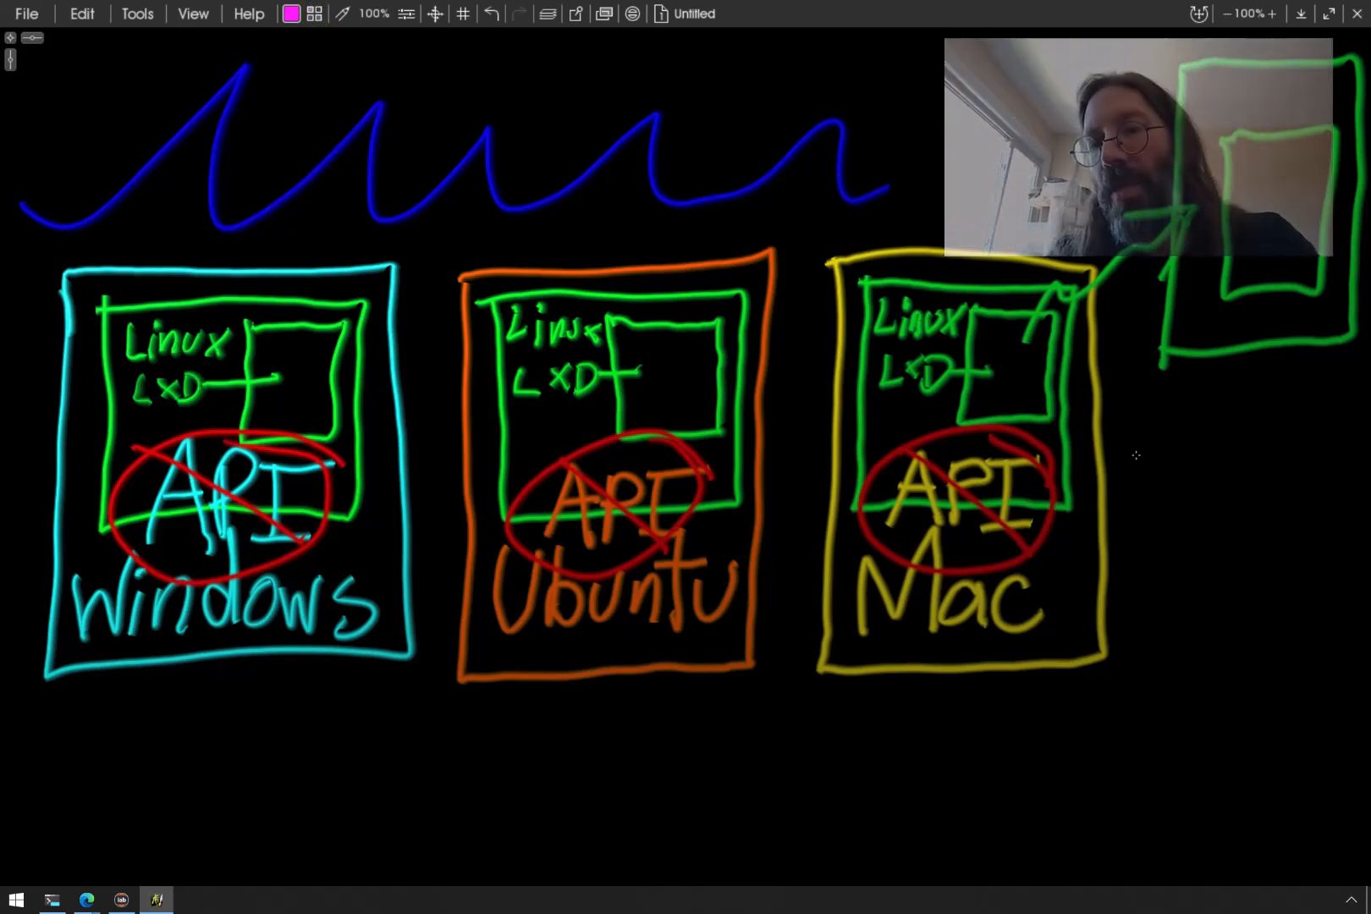
pyautogui.moveTo(1137, 413); pyautogui.dragTo(1370, 407)
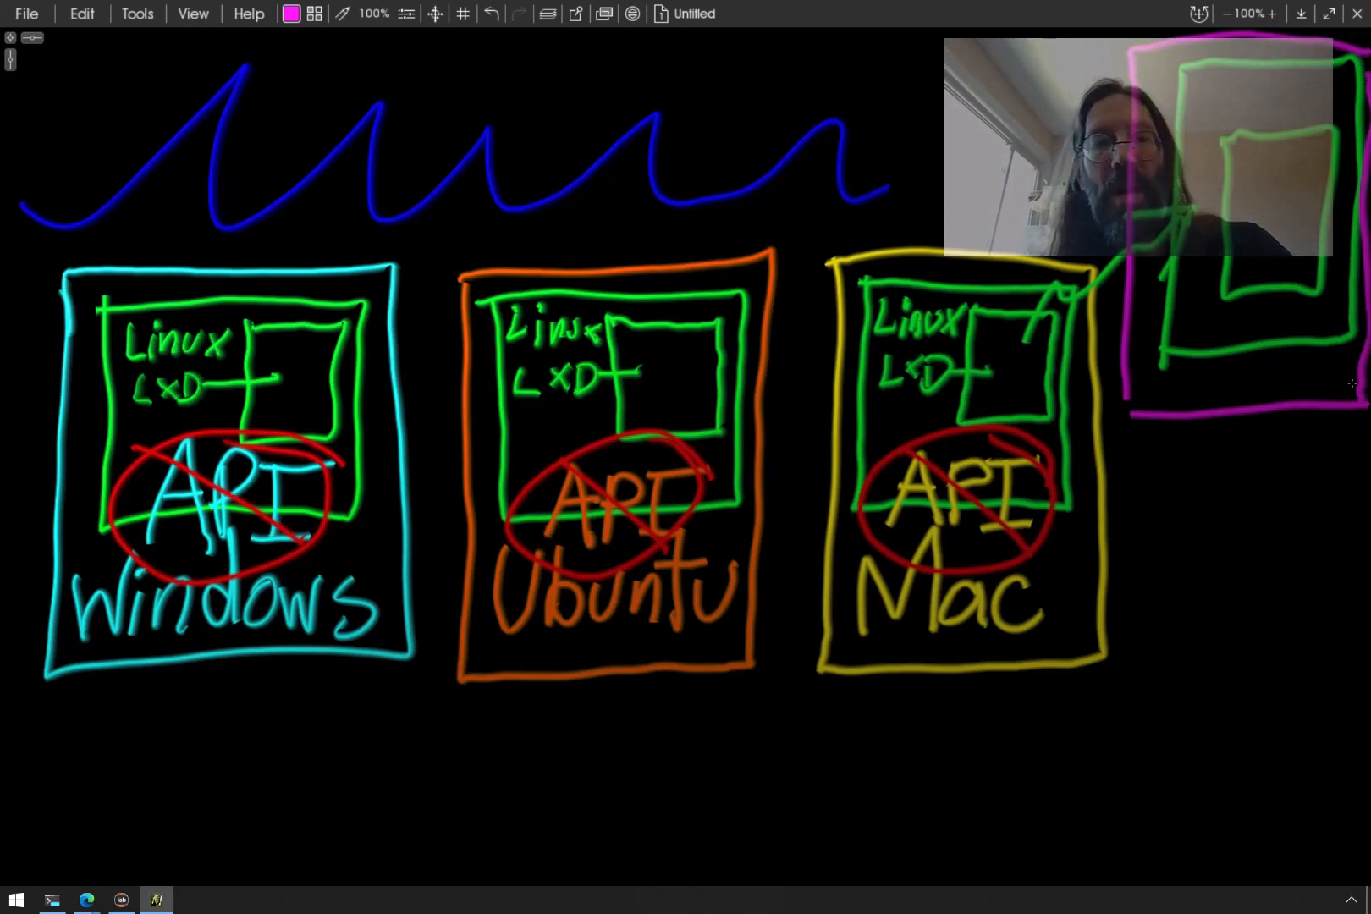
pyautogui.click(292, 14)
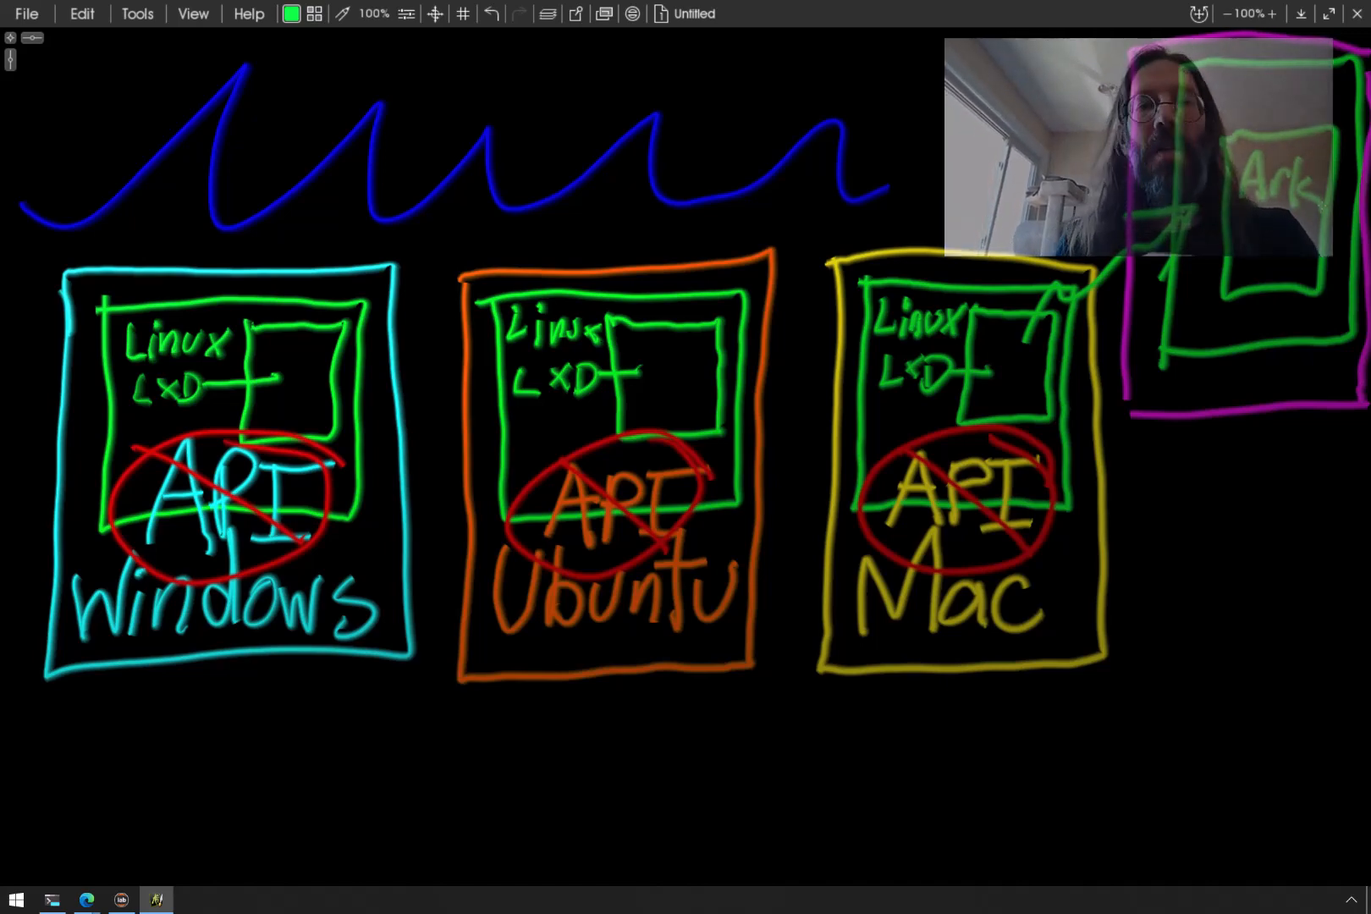
pyautogui.moveTo(313, 14)
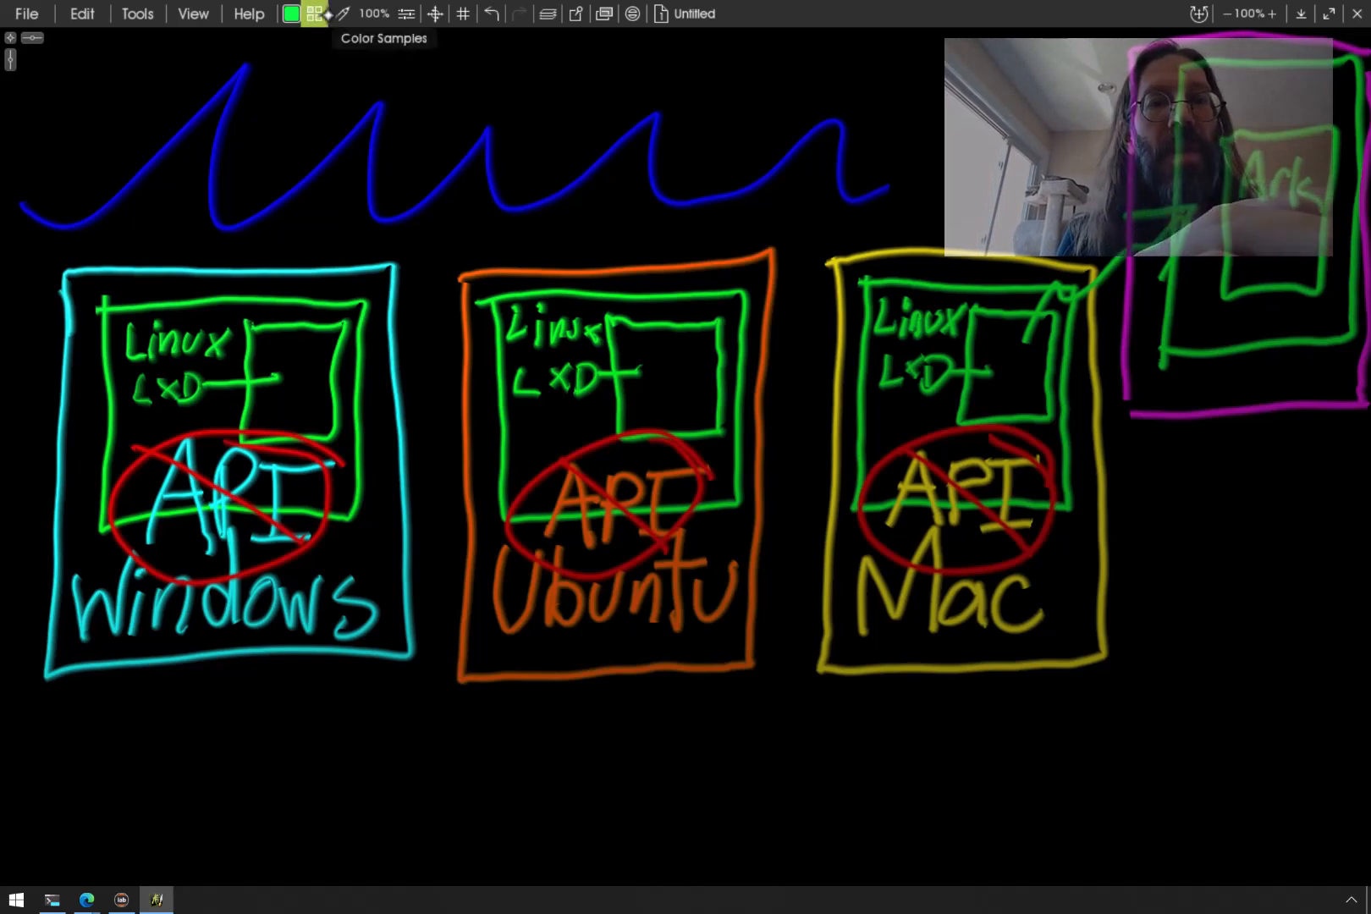
# Pick magenta from the colour swatches and stroke around LXD in the Ubuntu box
pyautogui.click(314, 13)
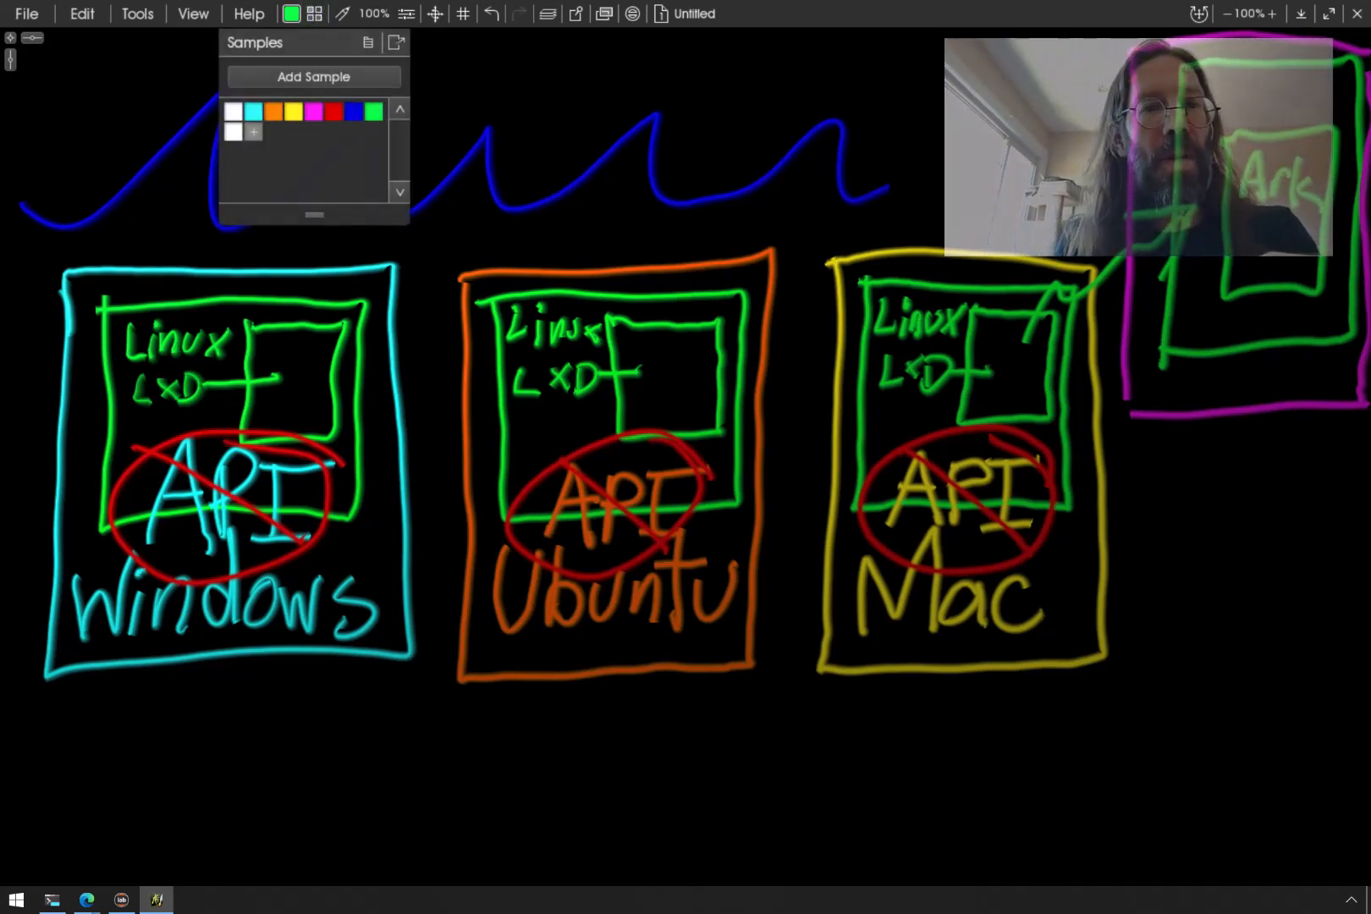
pyautogui.click(311, 111)
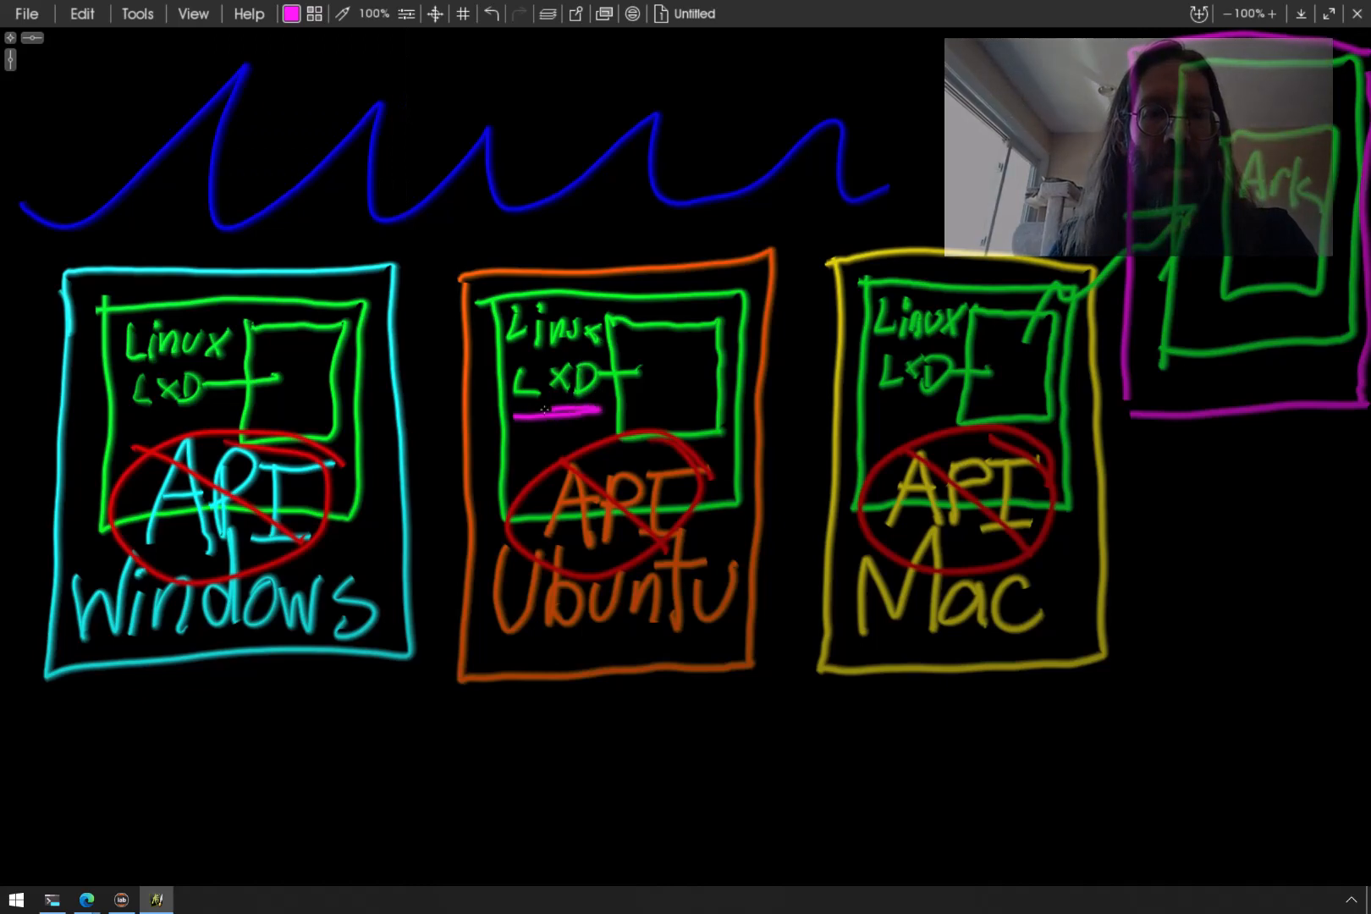
pyautogui.moveTo(542, 411); pyautogui.dragTo(660, 371)
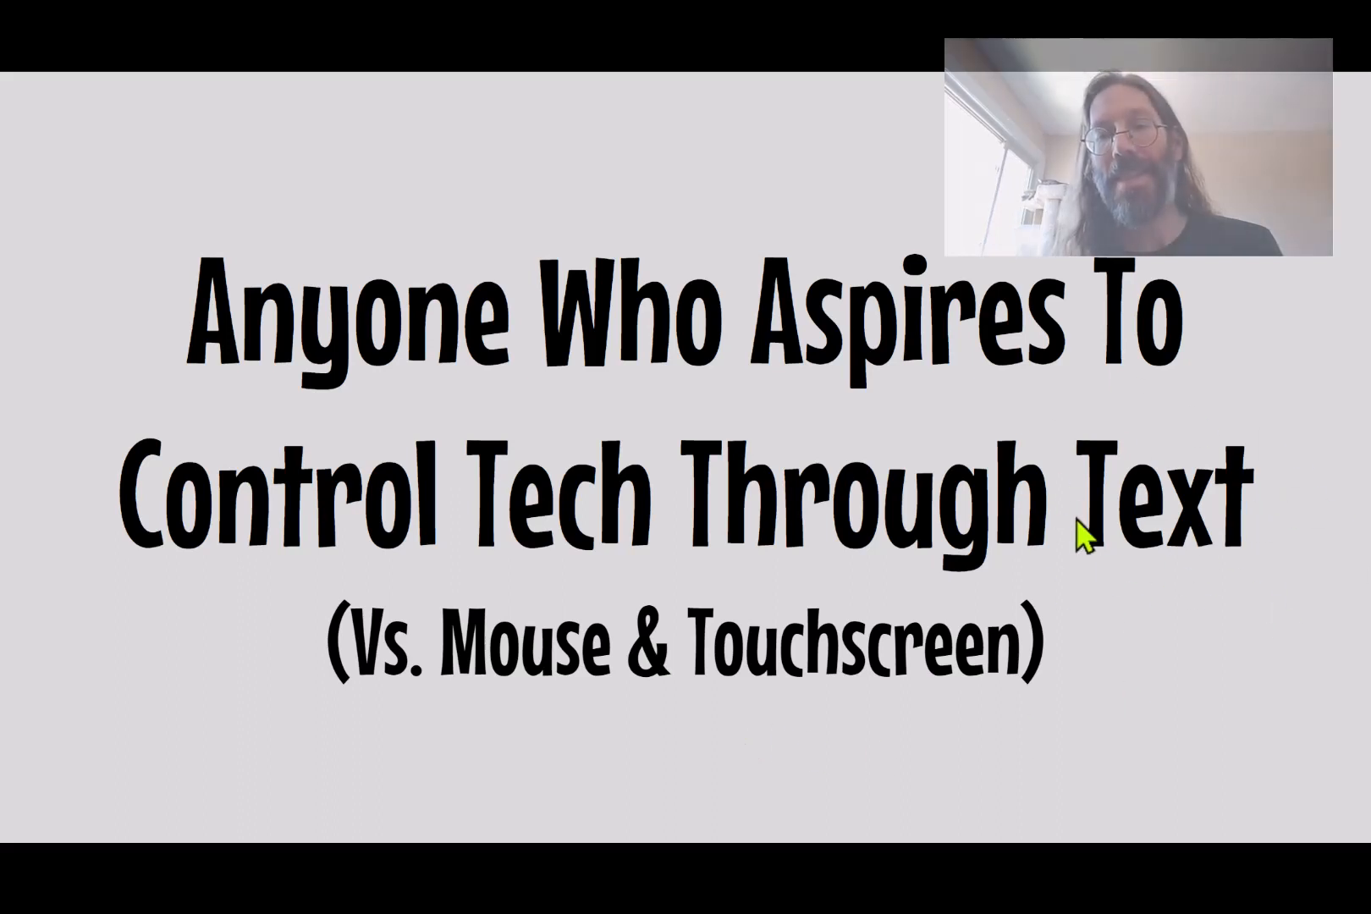
pyautogui.moveTo(601, 726)
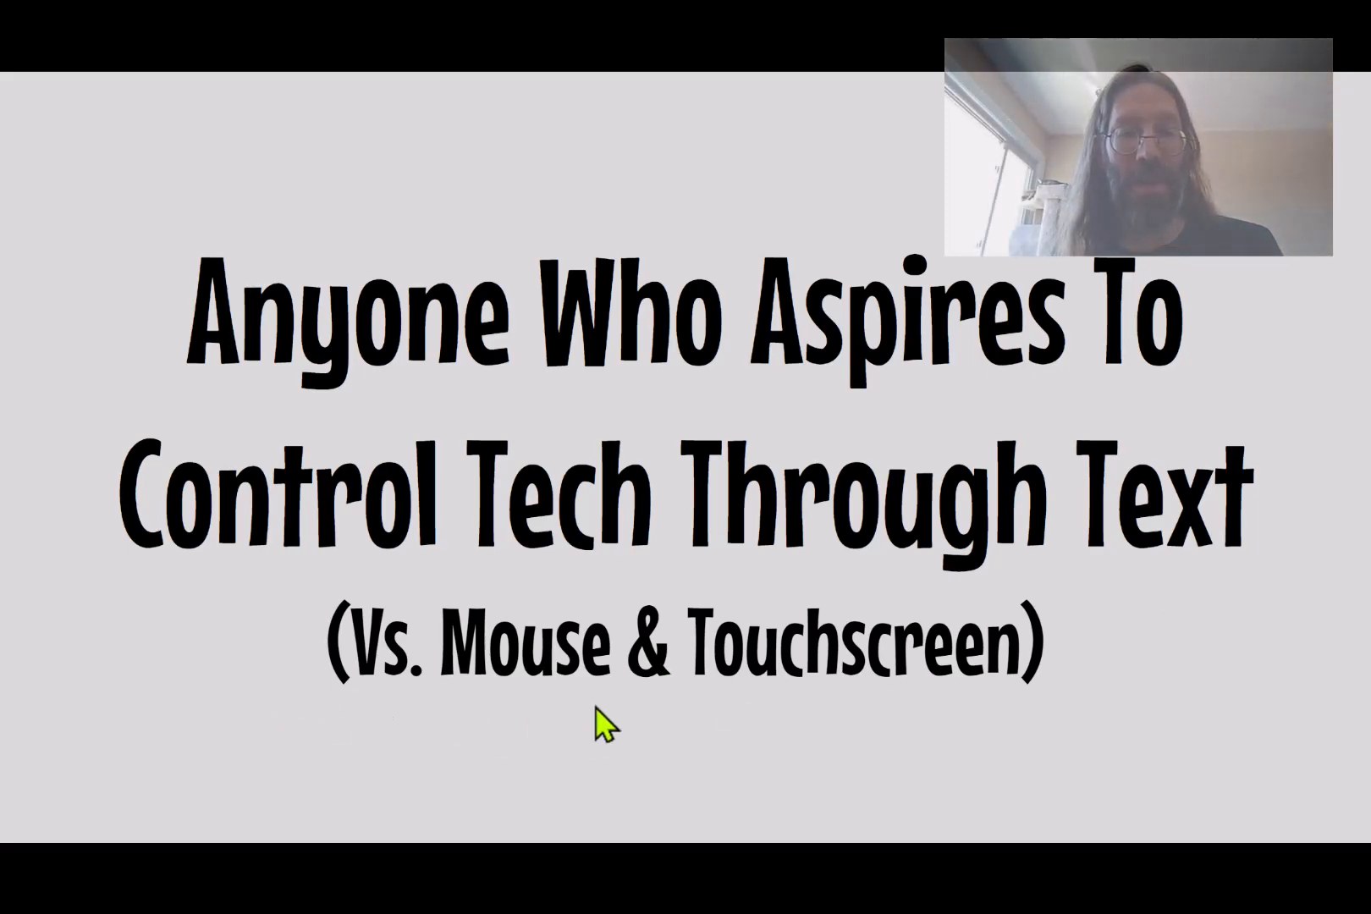
pyautogui.moveTo(260, 736)
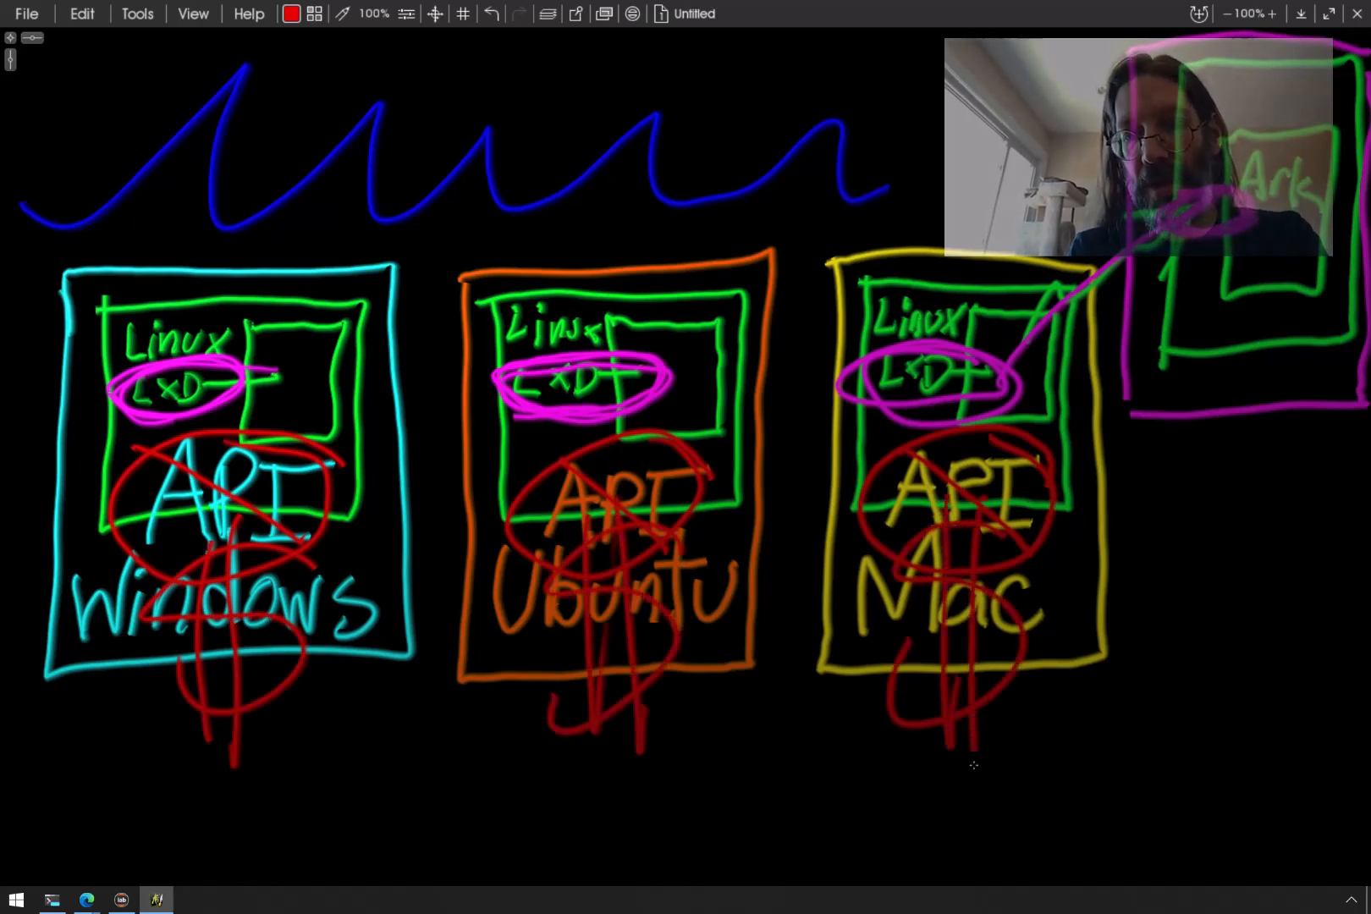
# Draw a purple line from the Mac box's LXD circle up to the Ark box
pyautogui.moveTo(975, 765); pyautogui.dragTo(1154, 604)
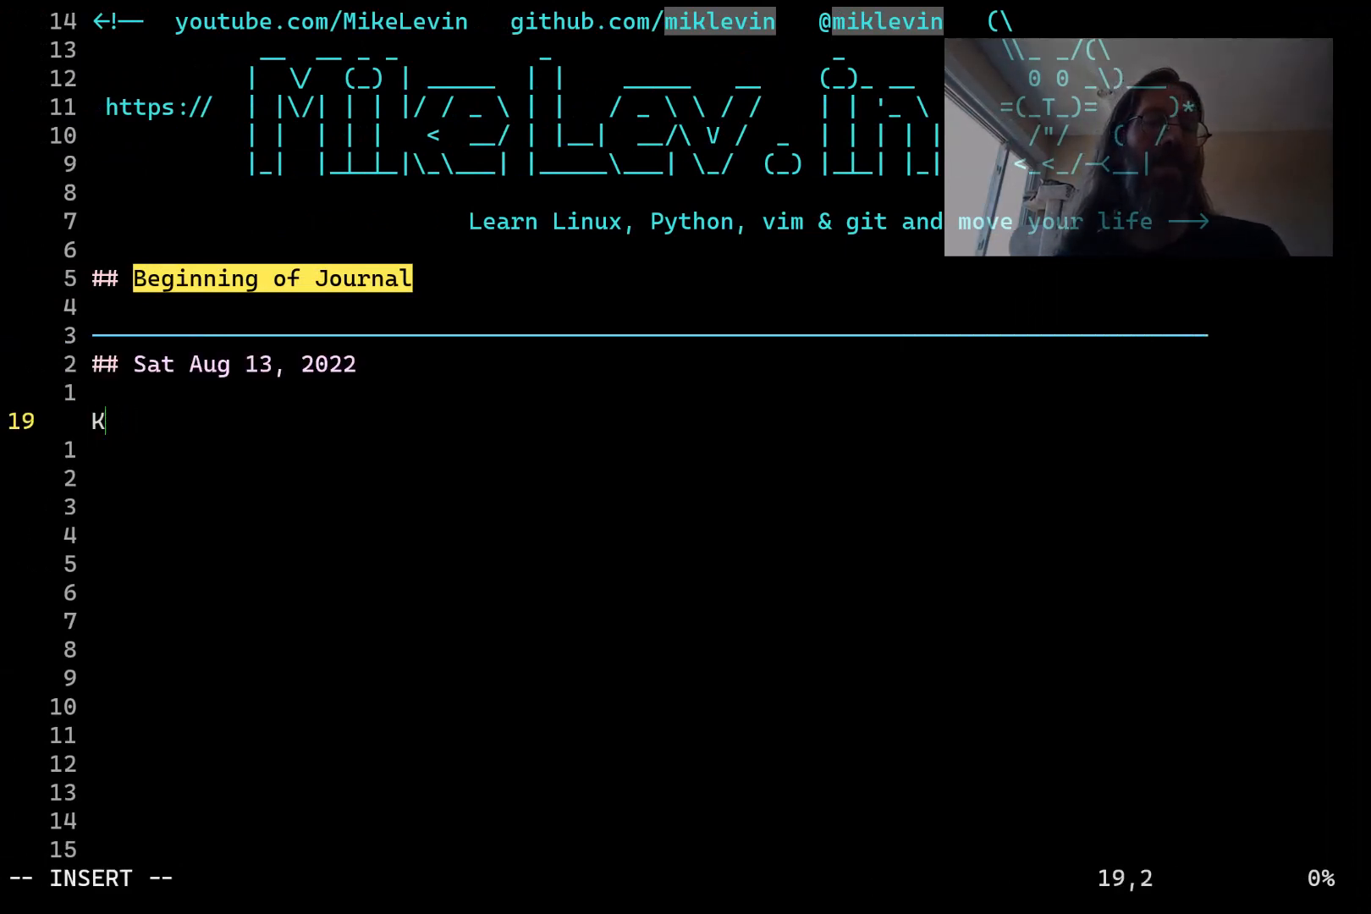
# Delete the stray character and type 'LXD, which is better than Docker for "developer" work.'
pyautogui.press('BackSpace')
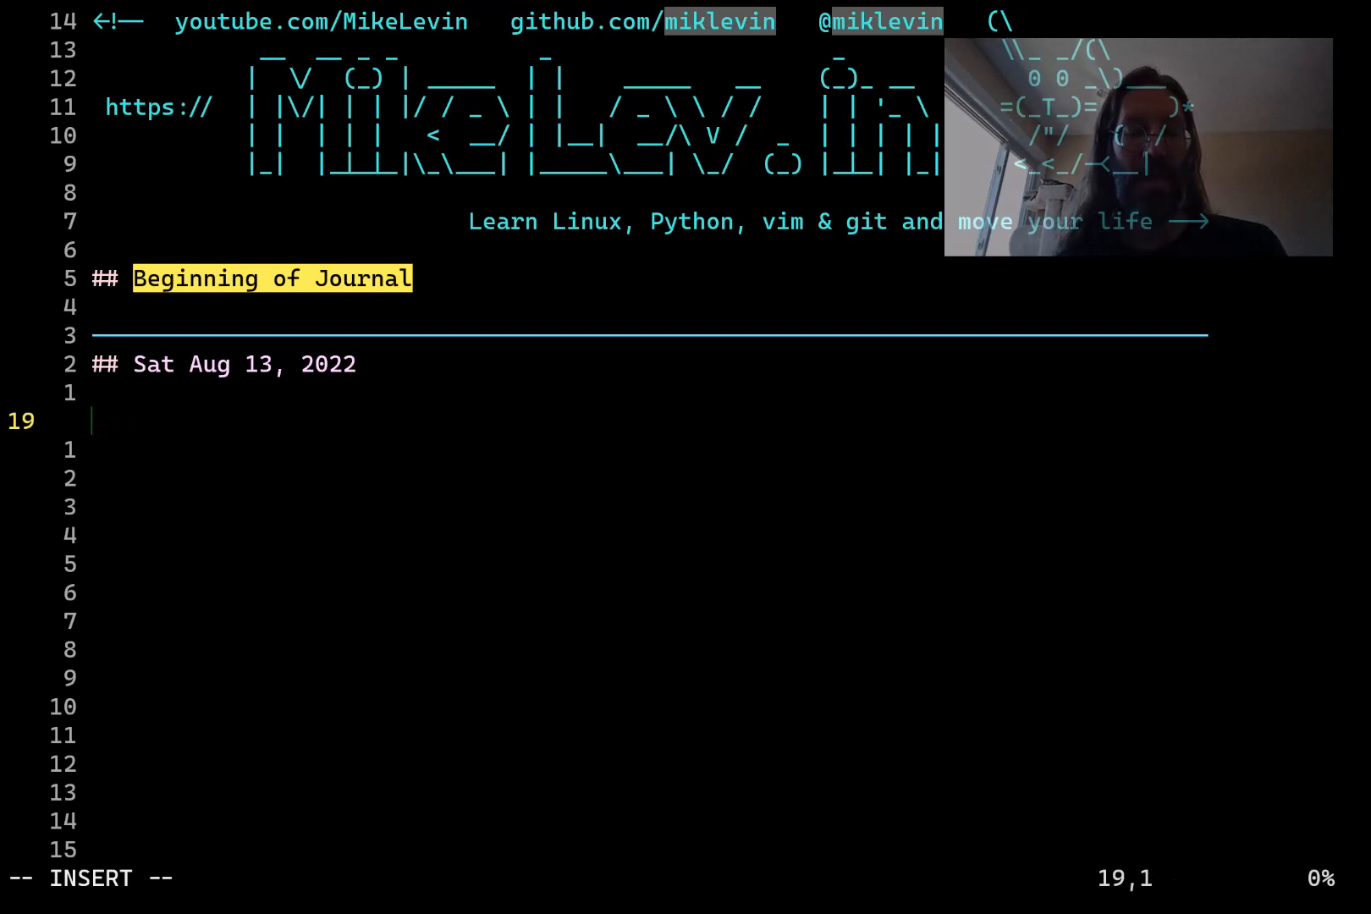
pyautogui.write('LXD')
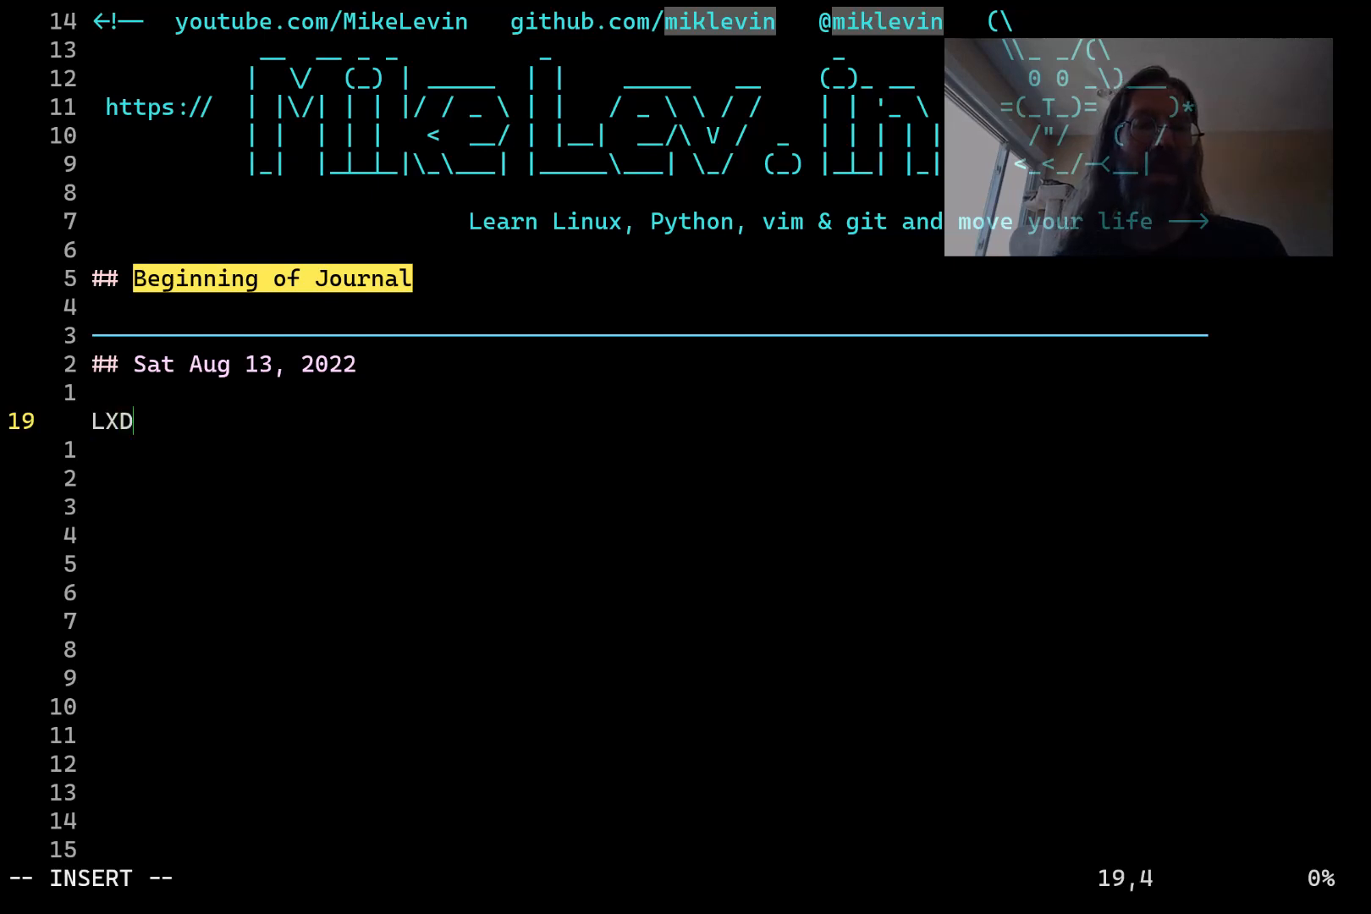
pyautogui.write(', which')
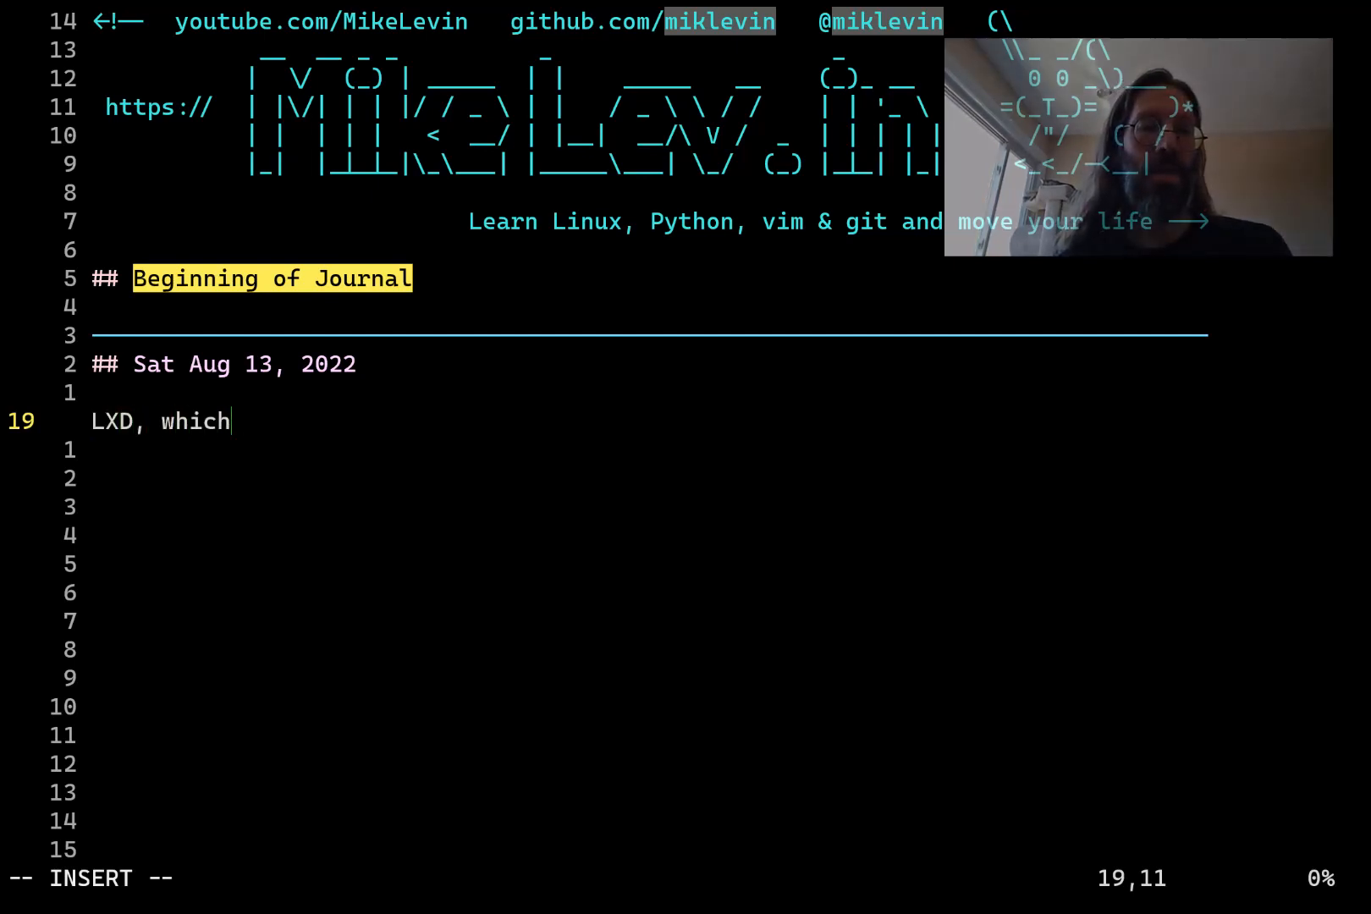
pyautogui.write('is better th')
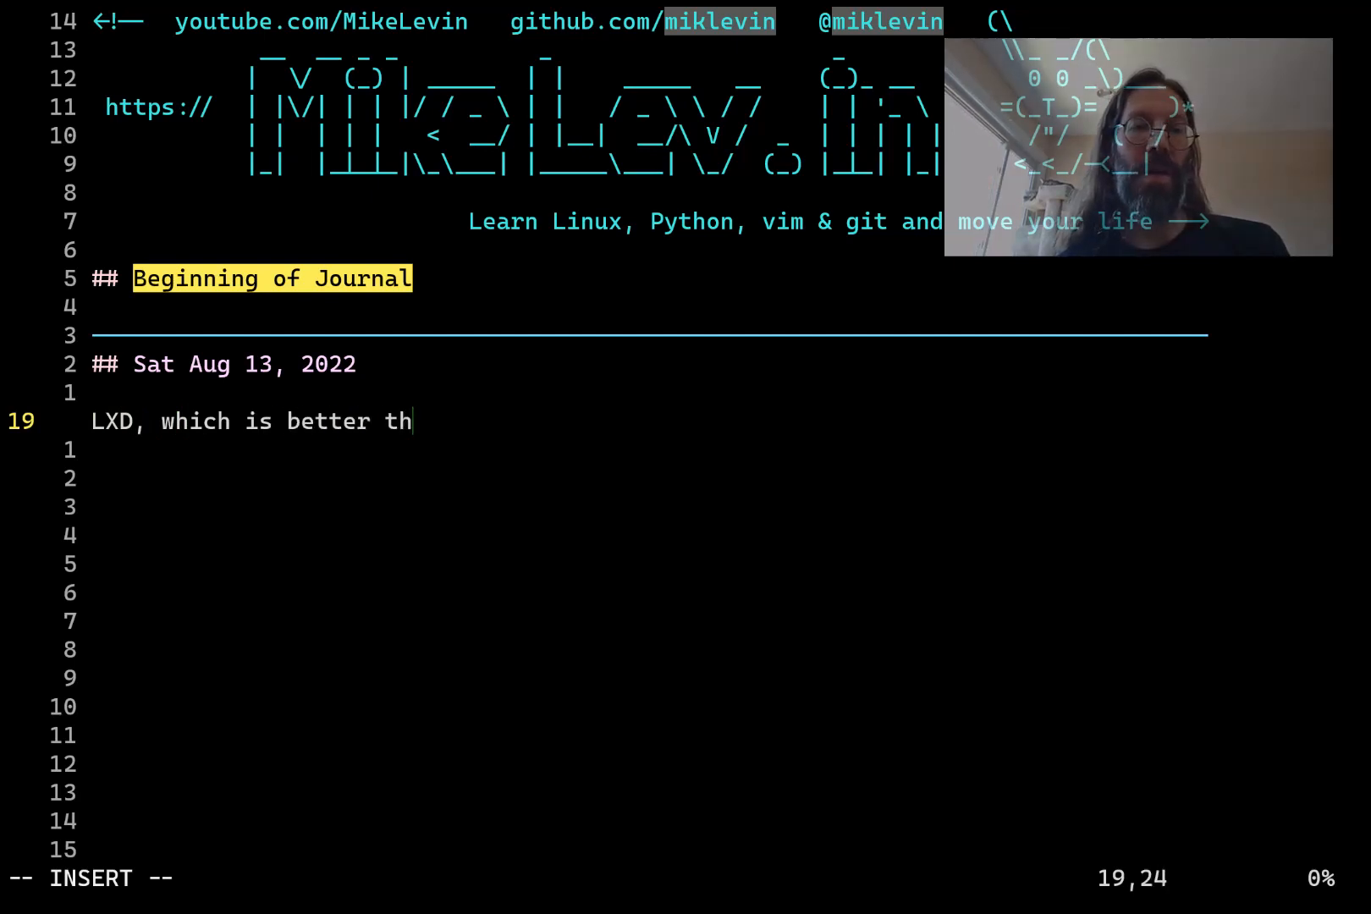
pyautogui.write('an Docker for')
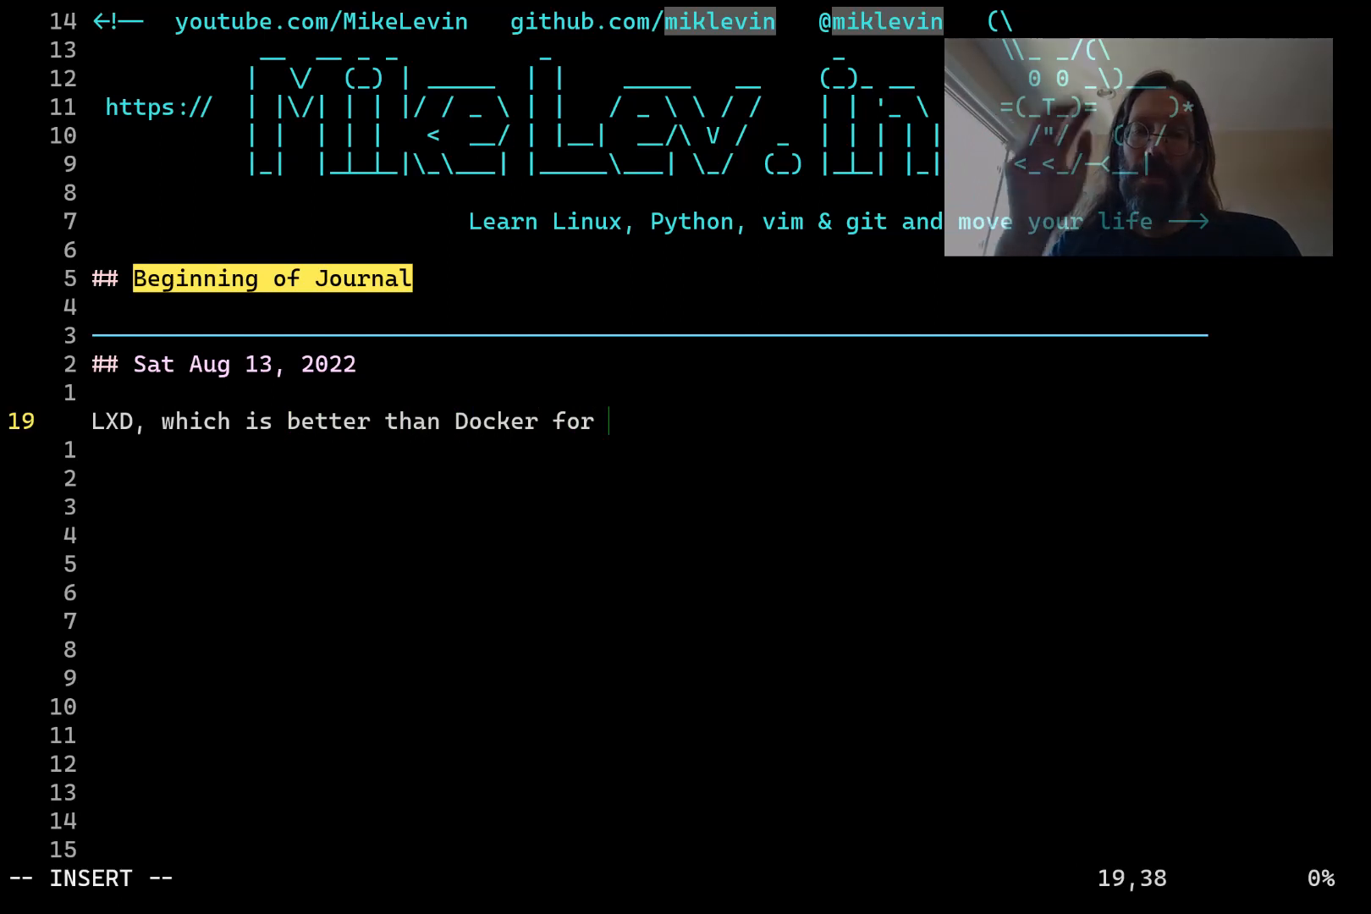
pyautogui.write('"de')
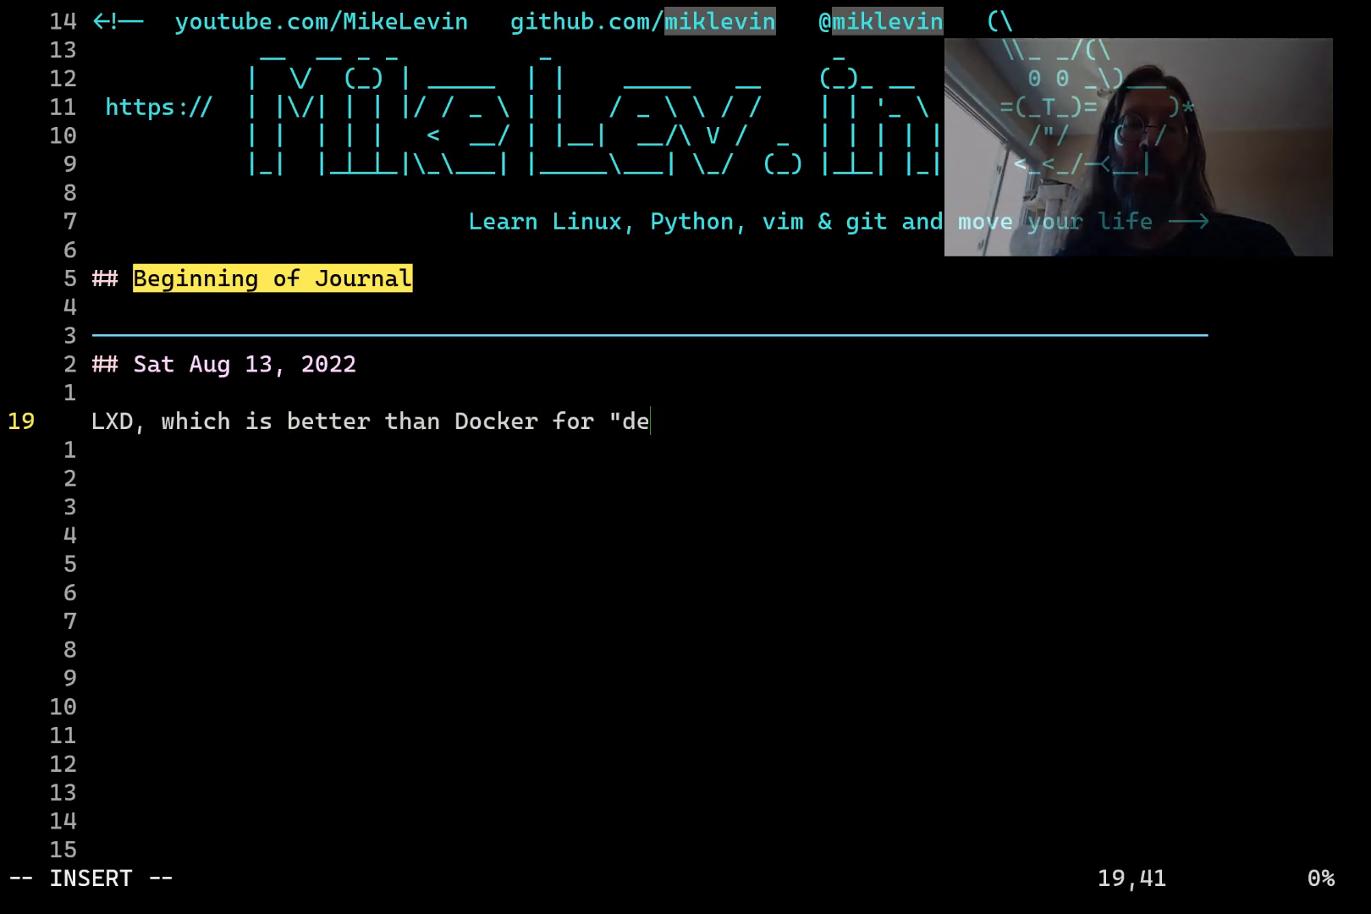
pyautogui.write('vel')
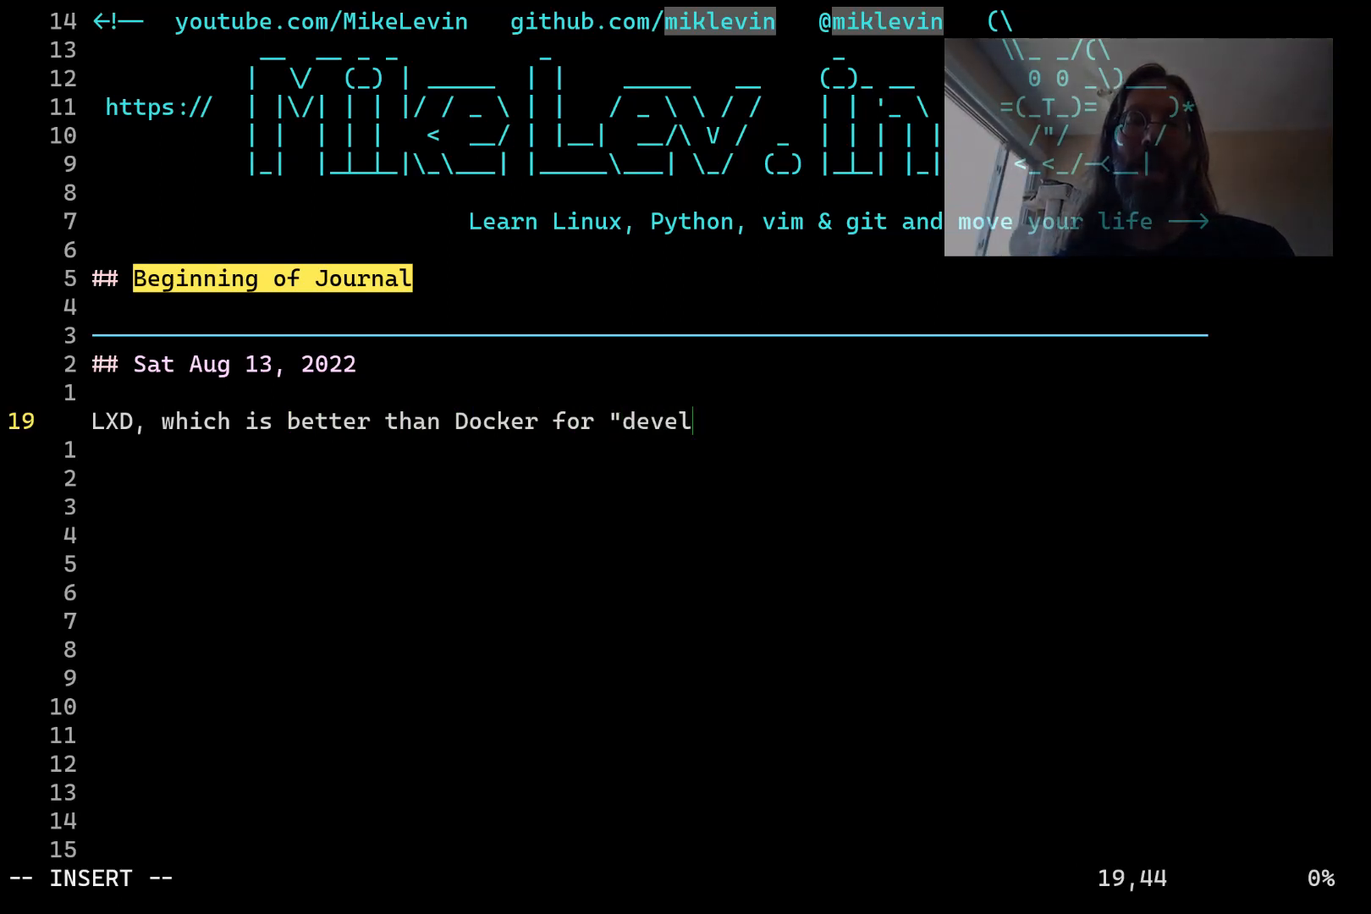
pyautogui.write('oper')
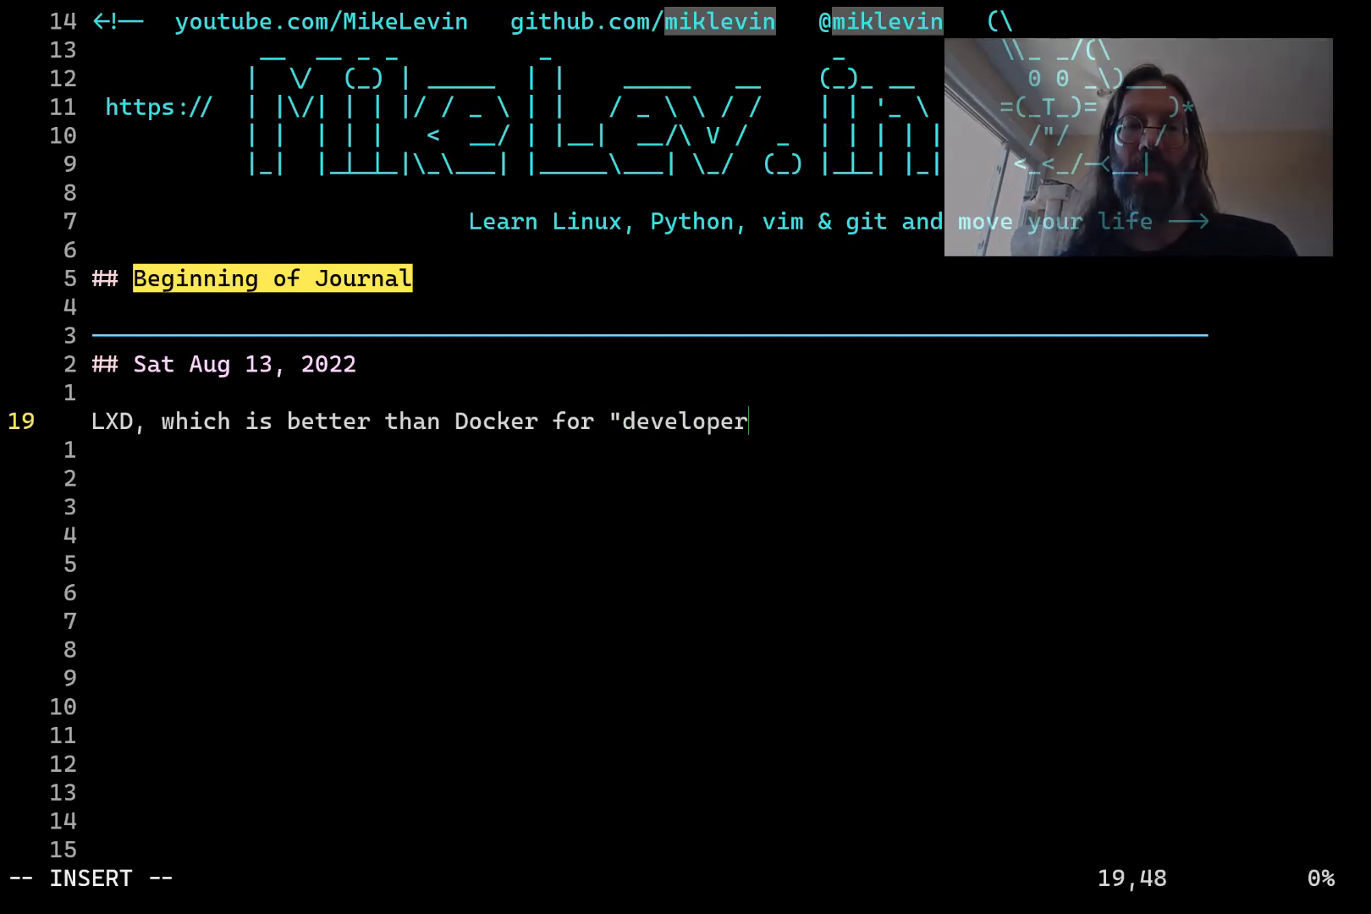
pyautogui.write('" work.')
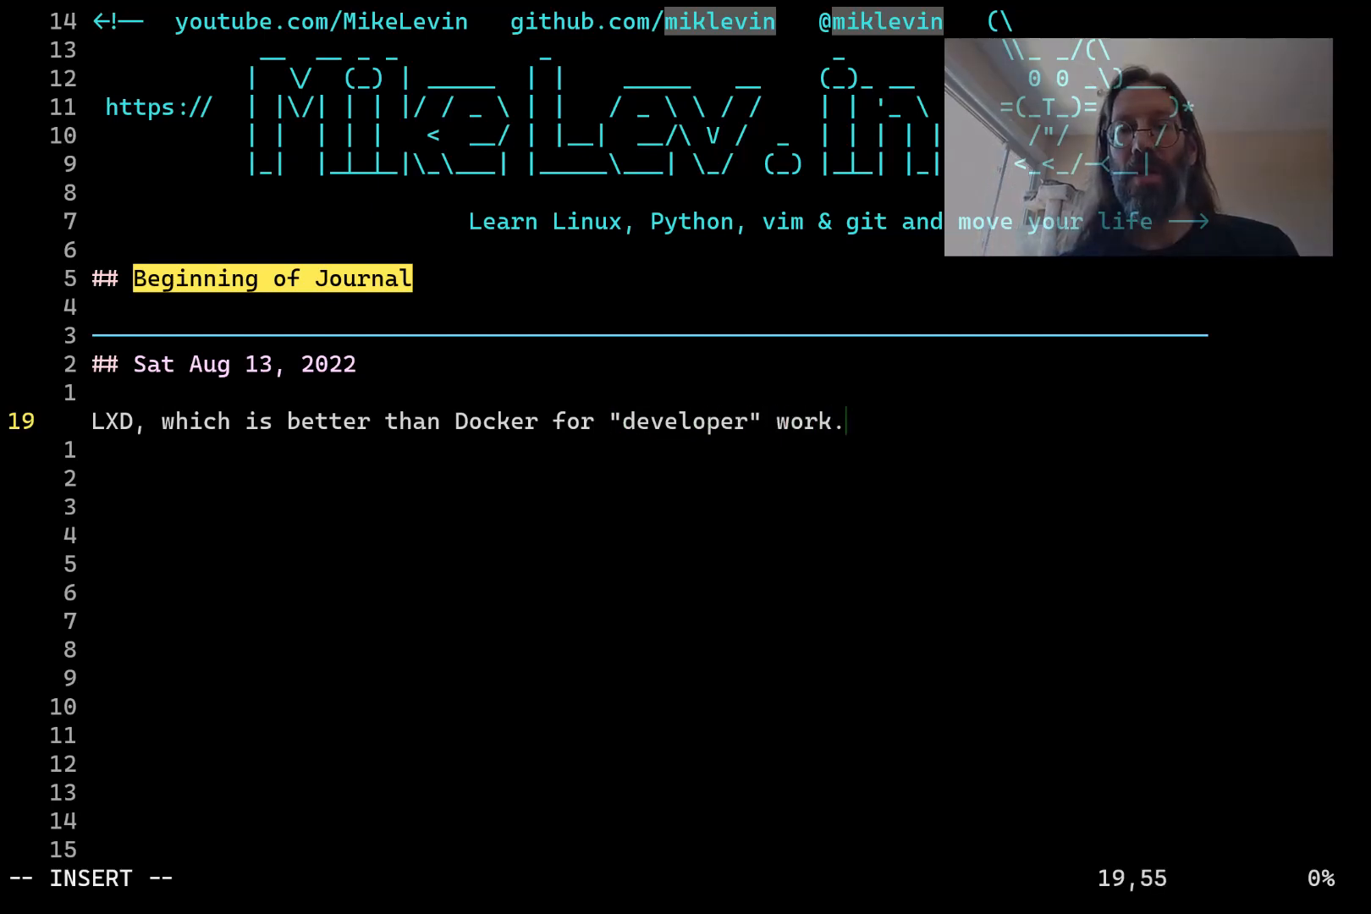
# Continue the journal line with '... being freely creative/expressive wi'
pyautogui.write('... e')
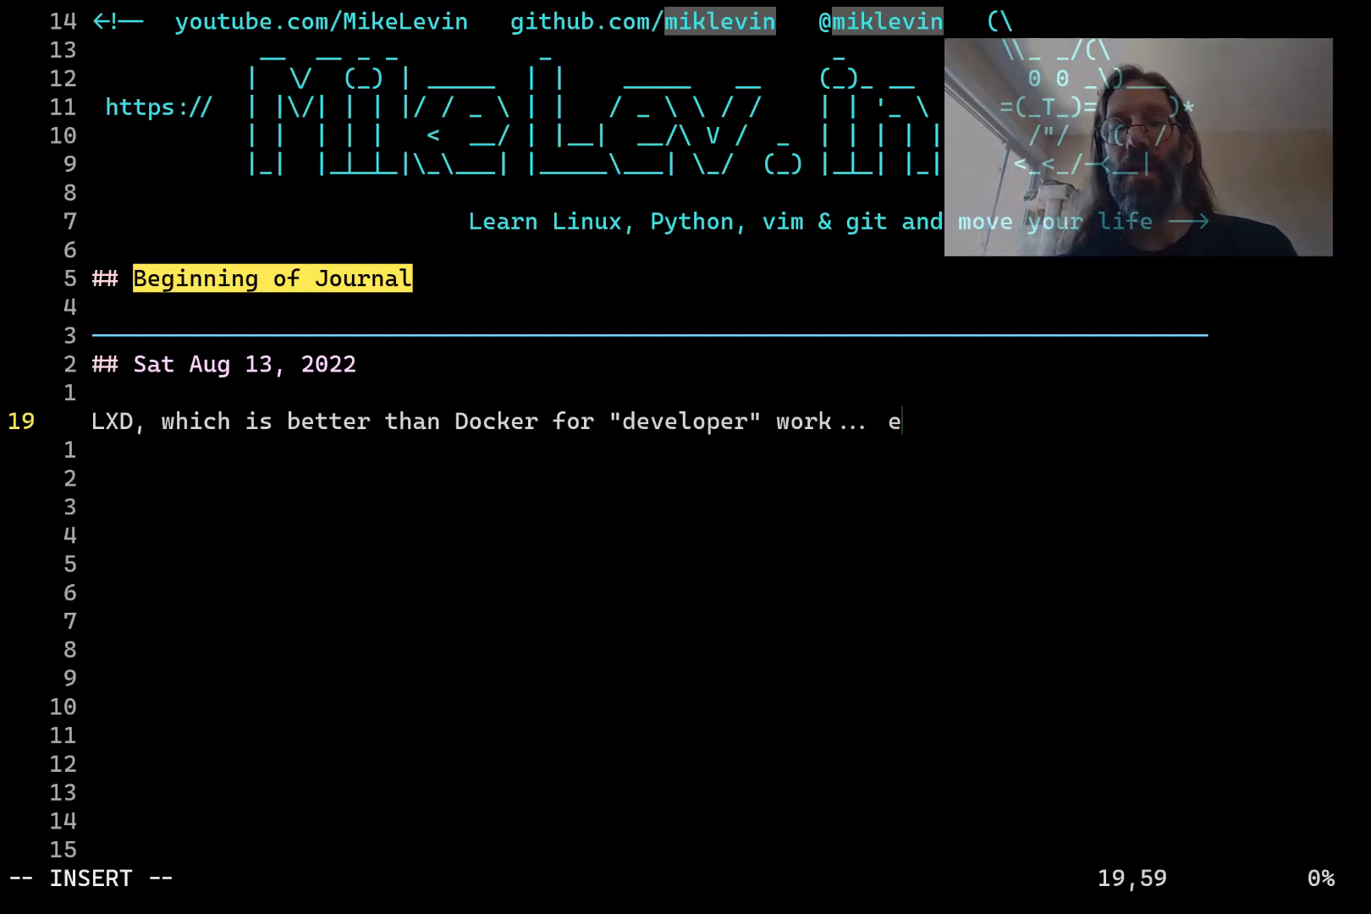
pyautogui.write('being')
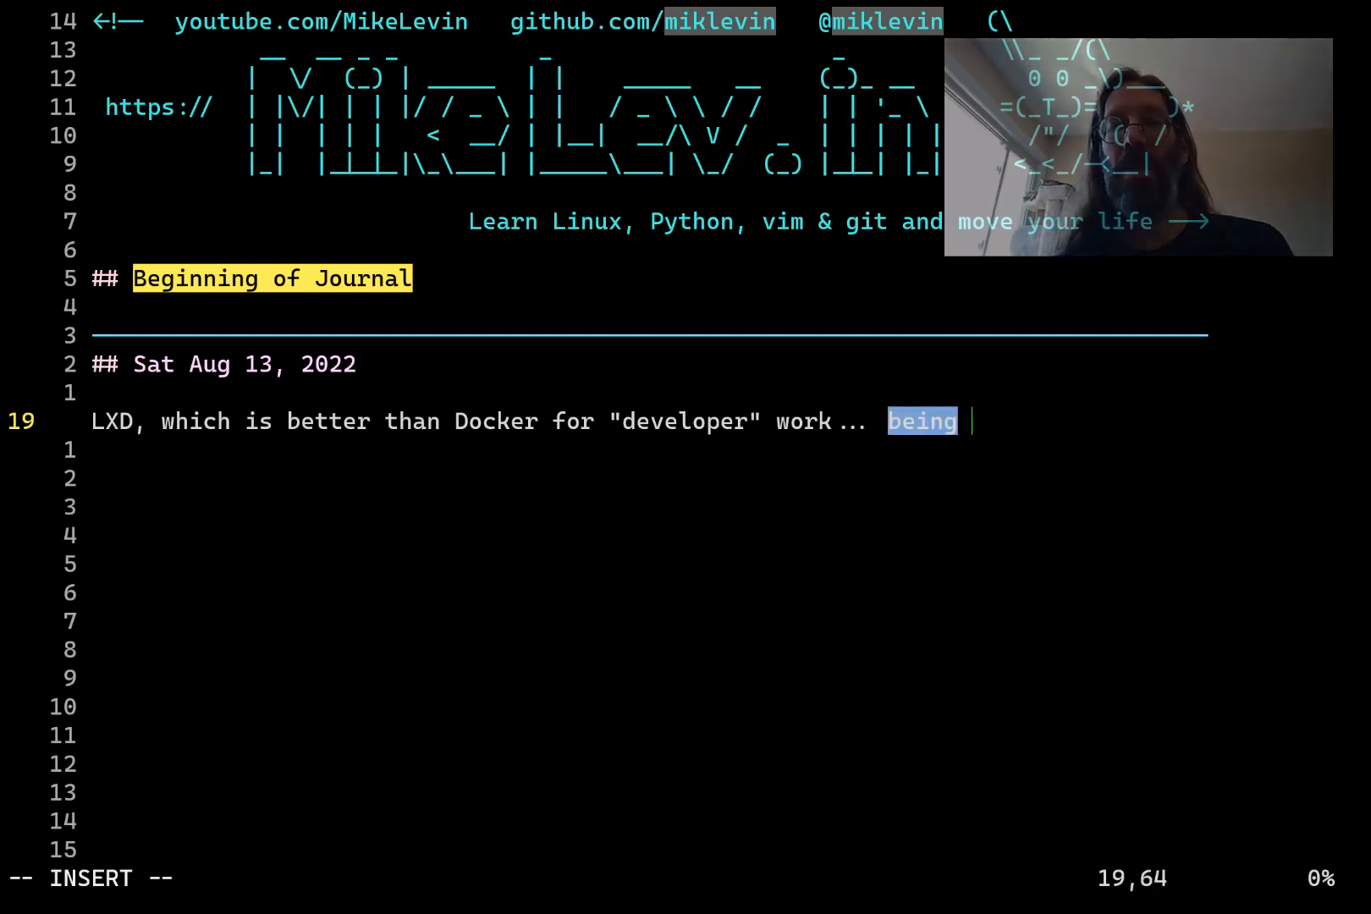
pyautogui.write('freely')
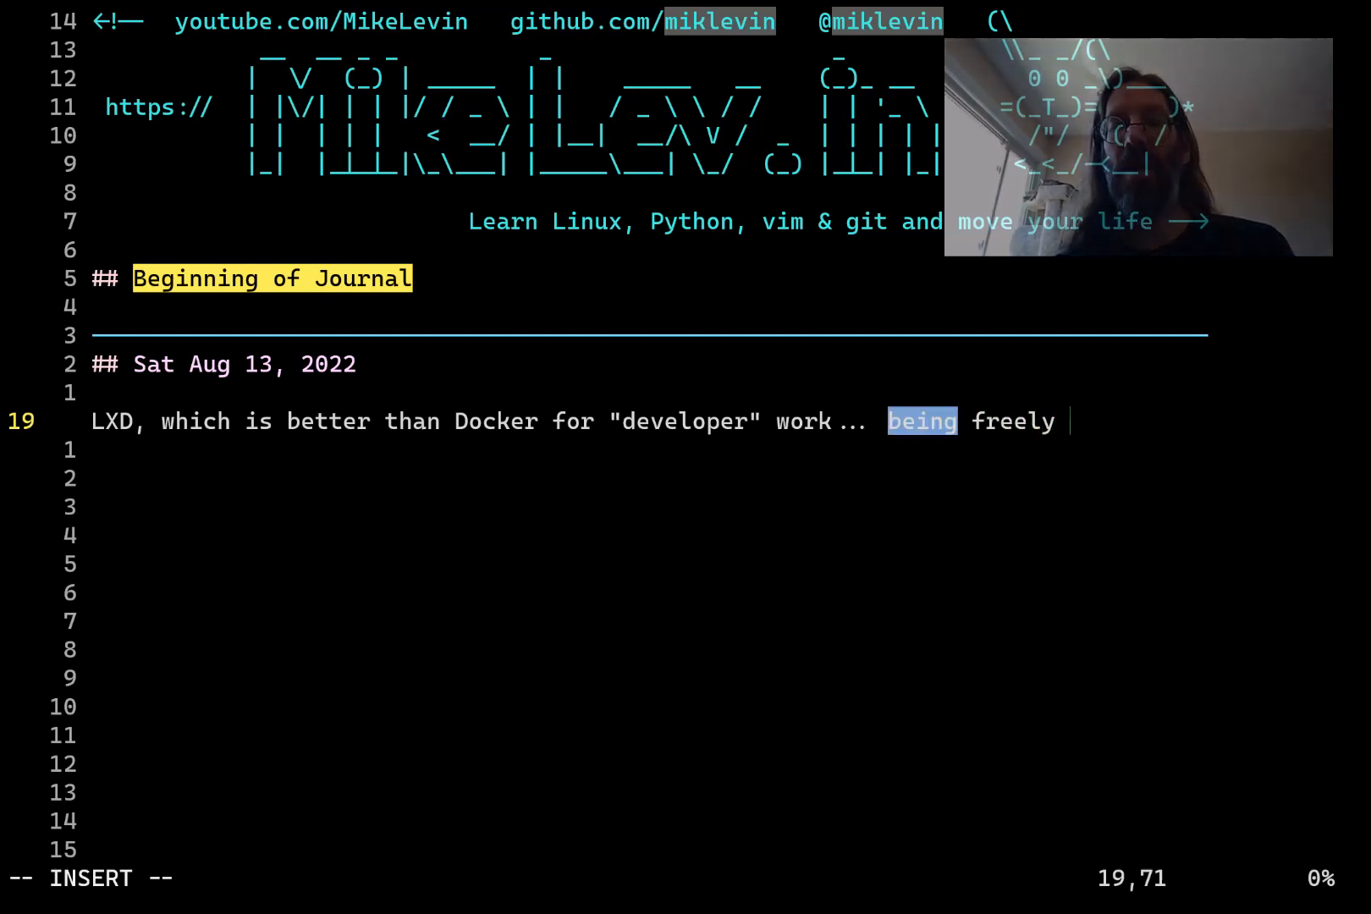
pyautogui.write('creative')
pyautogui.write('and ep')
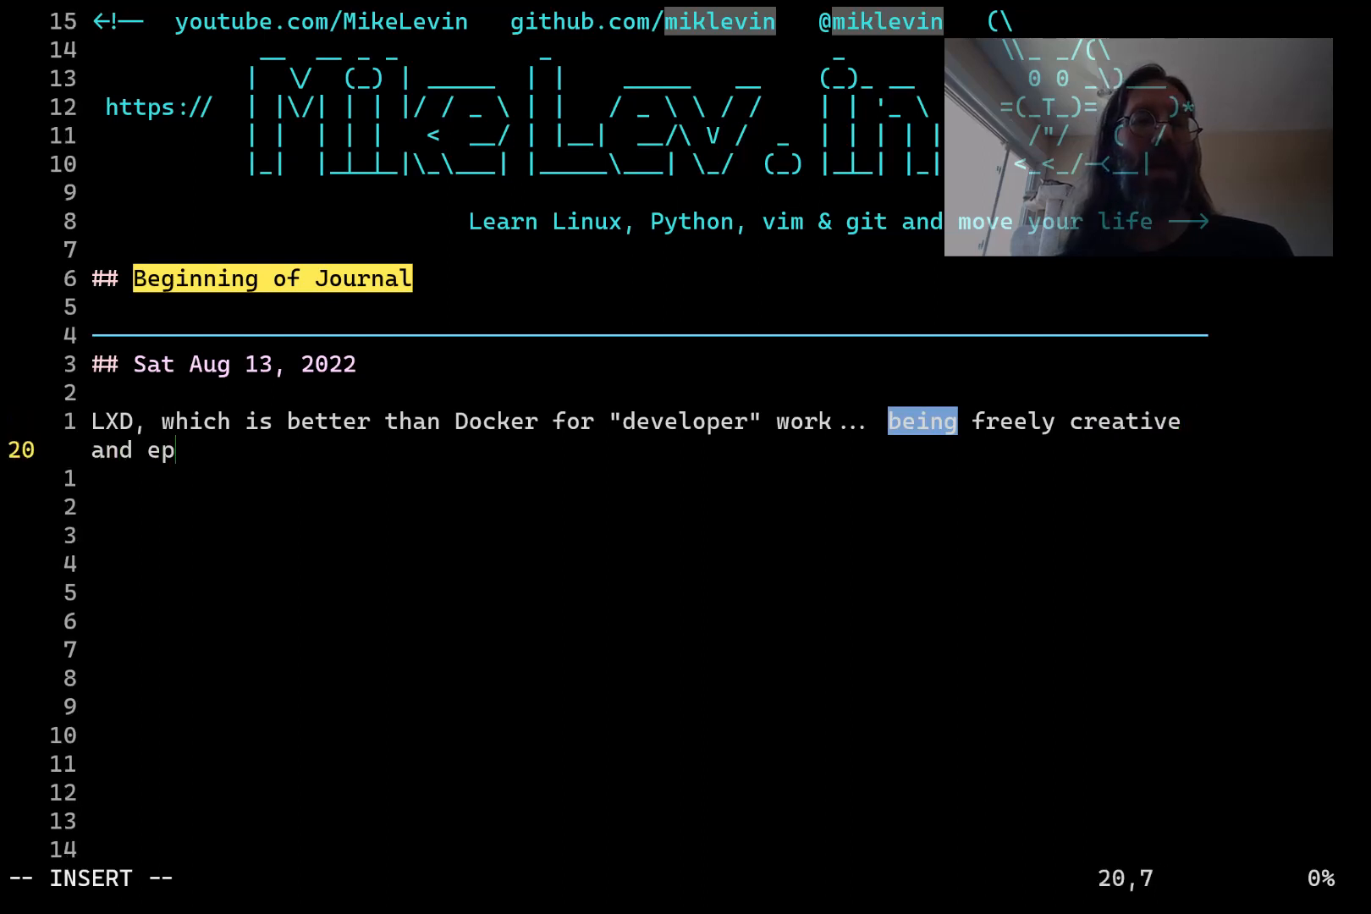
pyautogui.write('xpressive wi')
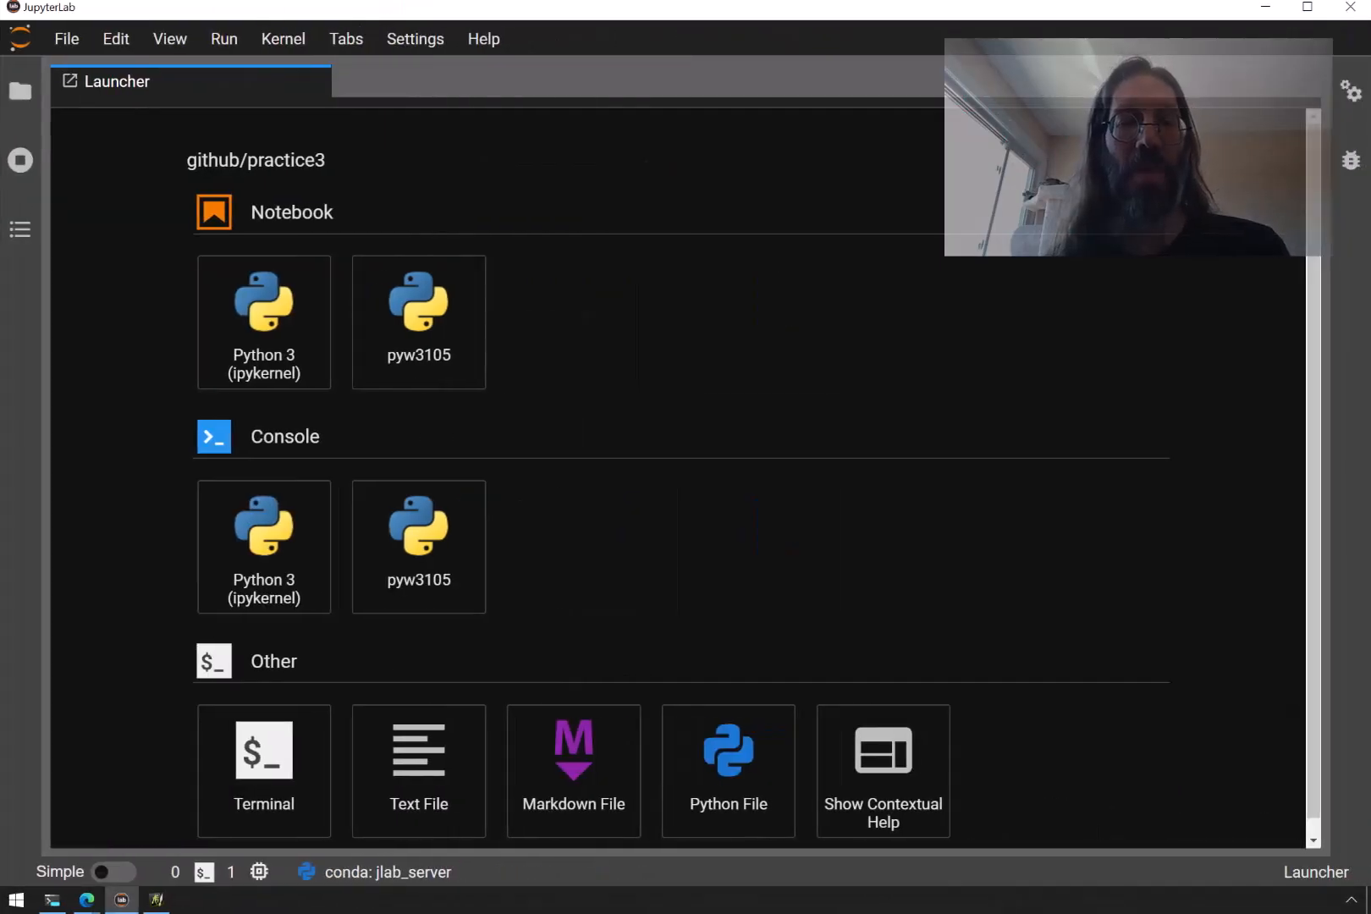
# Switch to the JupyterLab window showing the practice3 Launcher
pyautogui.click(85, 899)
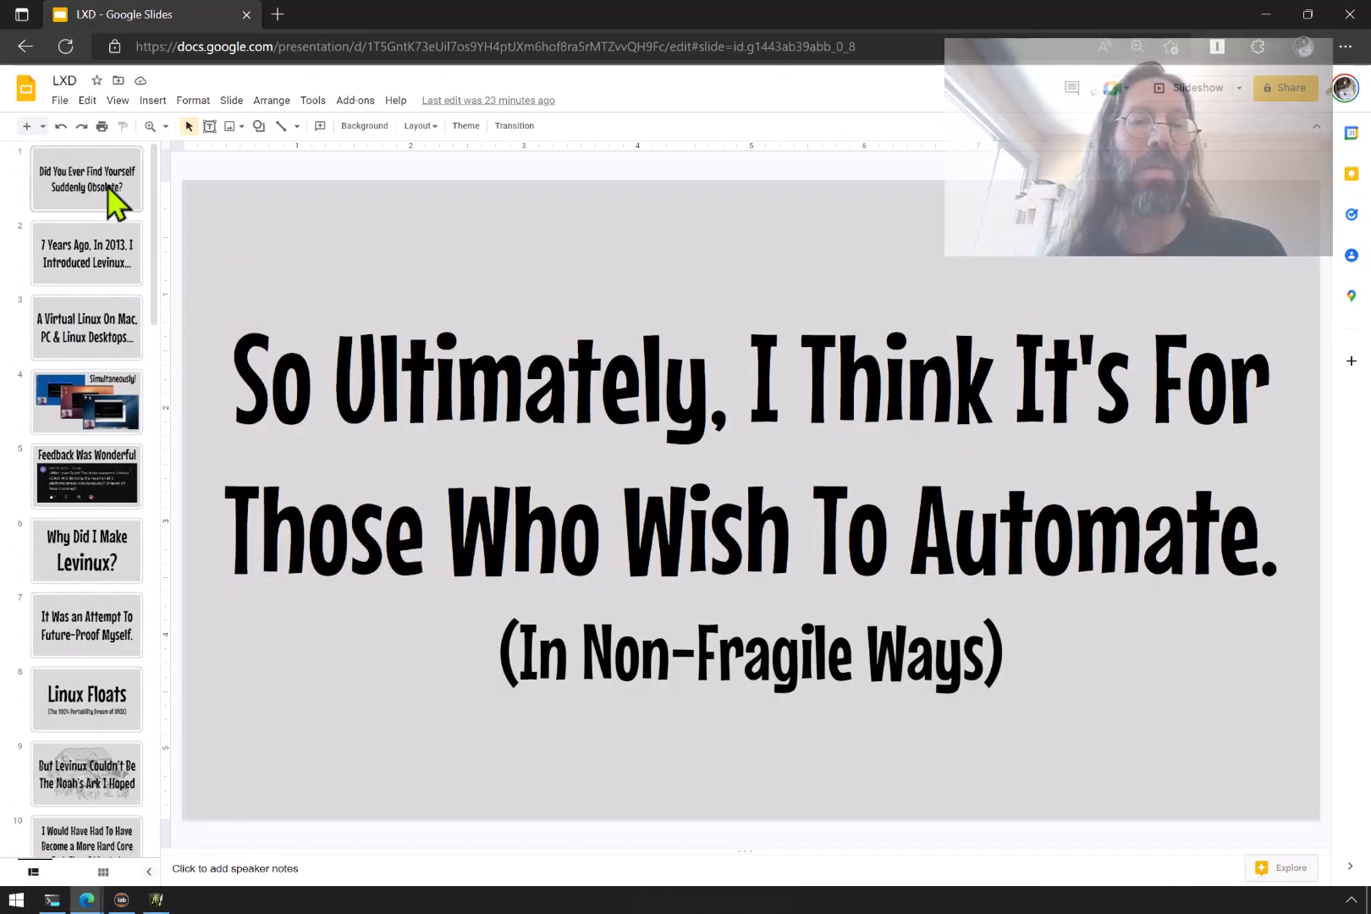
# Show the 2013 Levinux slide, then switch to the 'Introduction to Levinux' YouTube tab
pyautogui.click(86, 254)
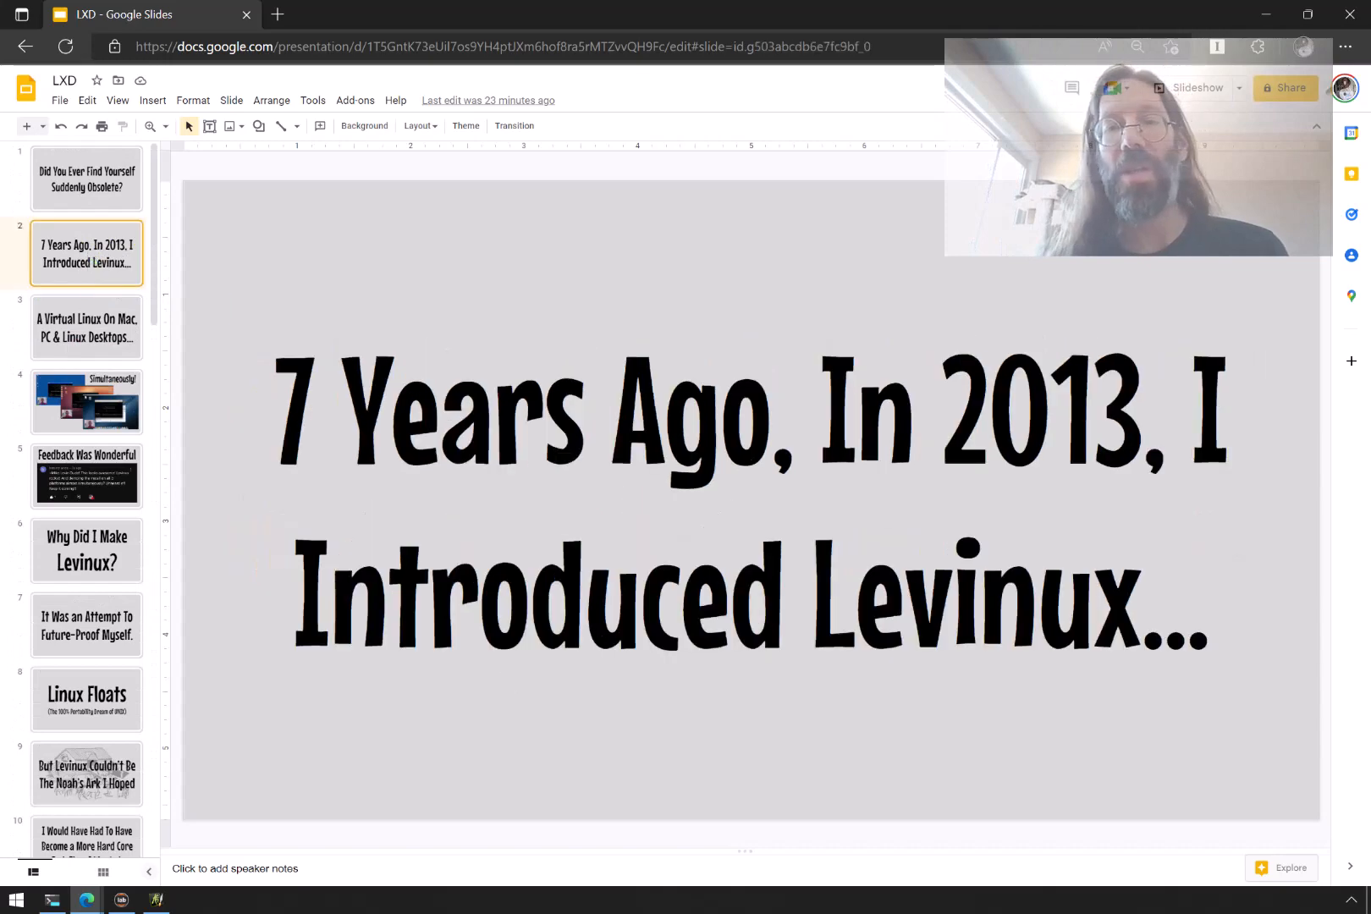
pyautogui.click(893, 15)
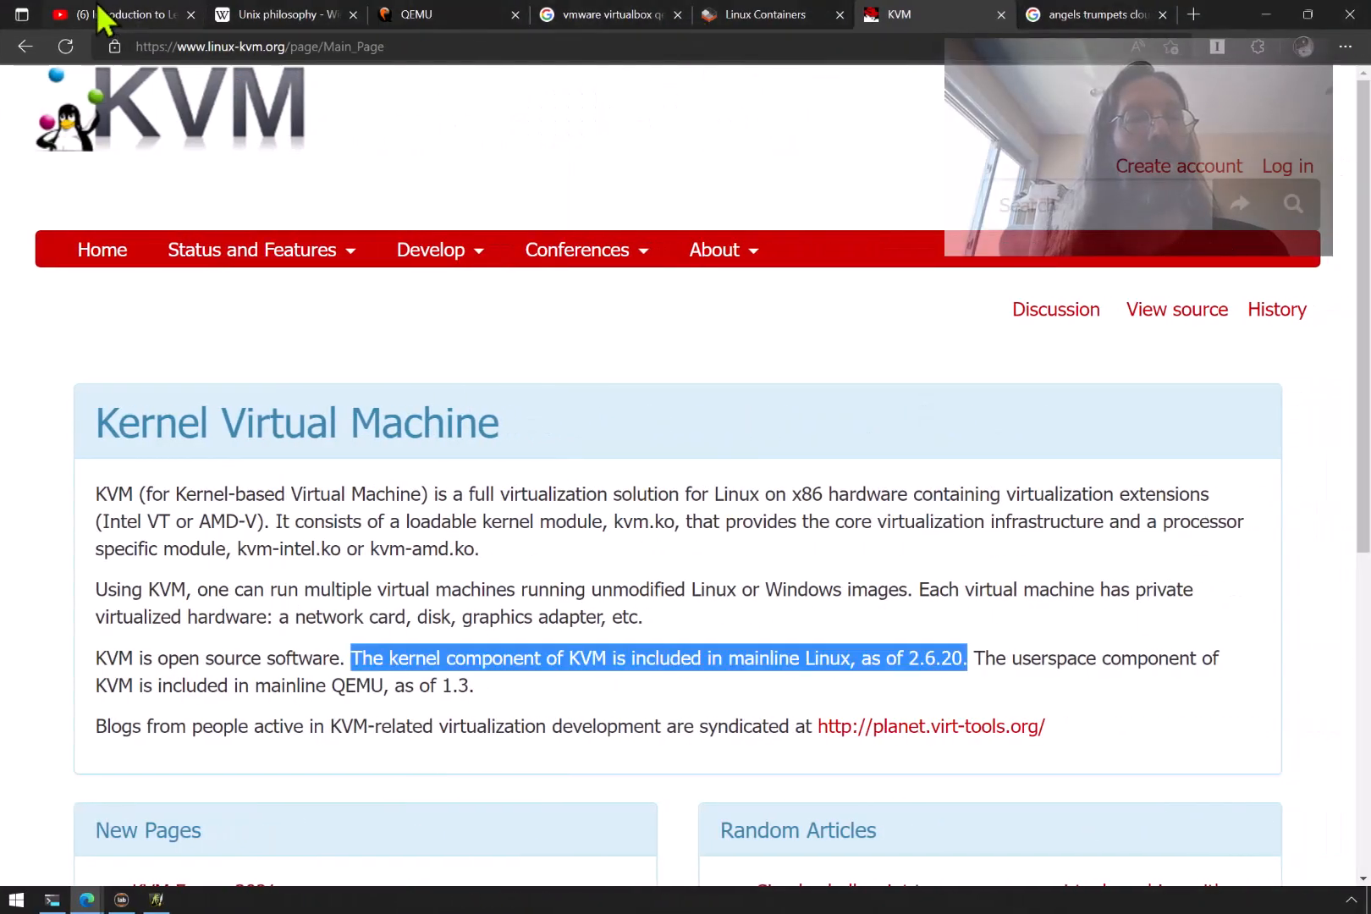
pyautogui.click(117, 15)
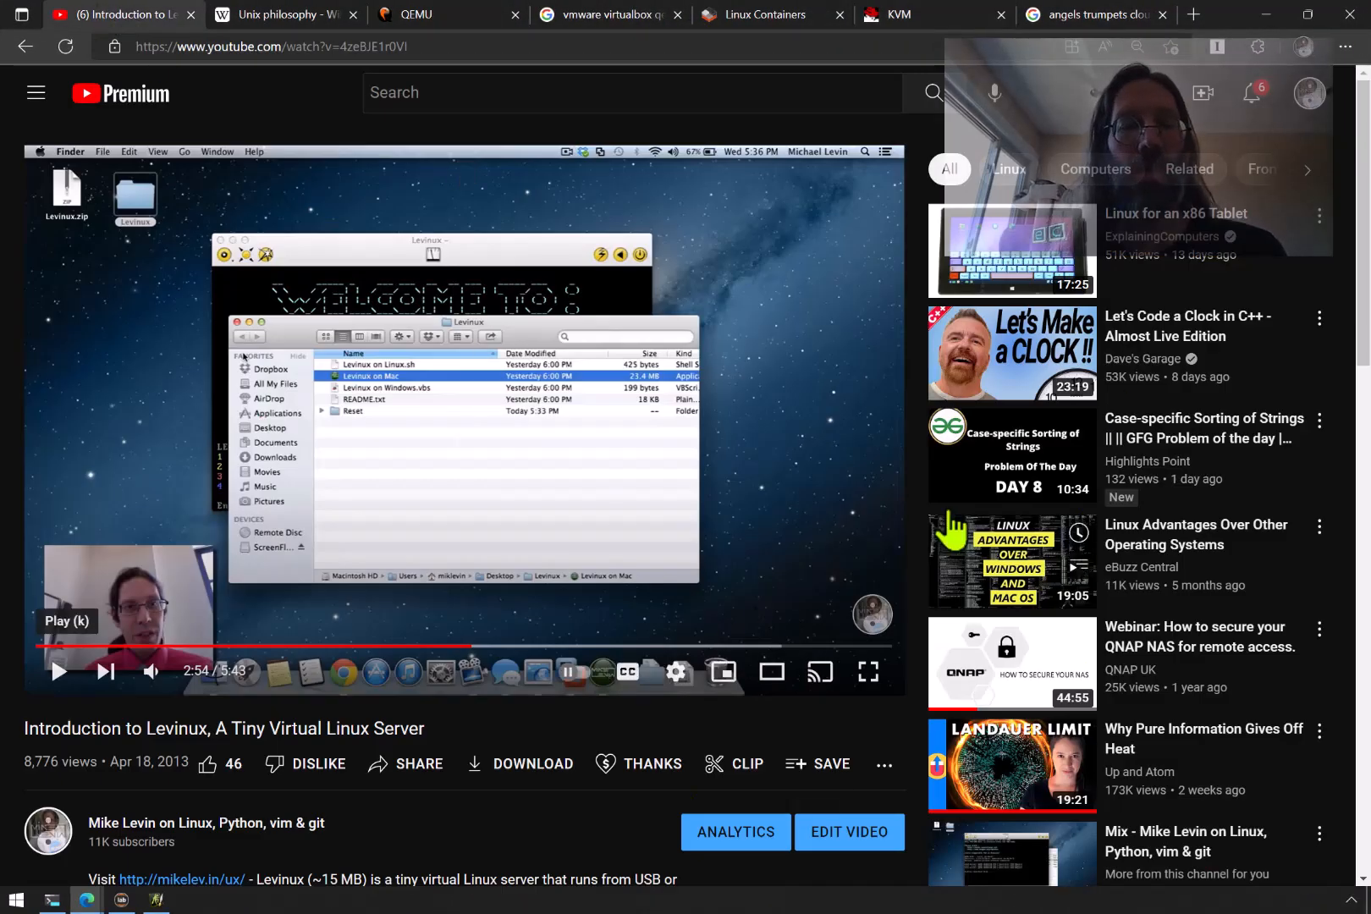